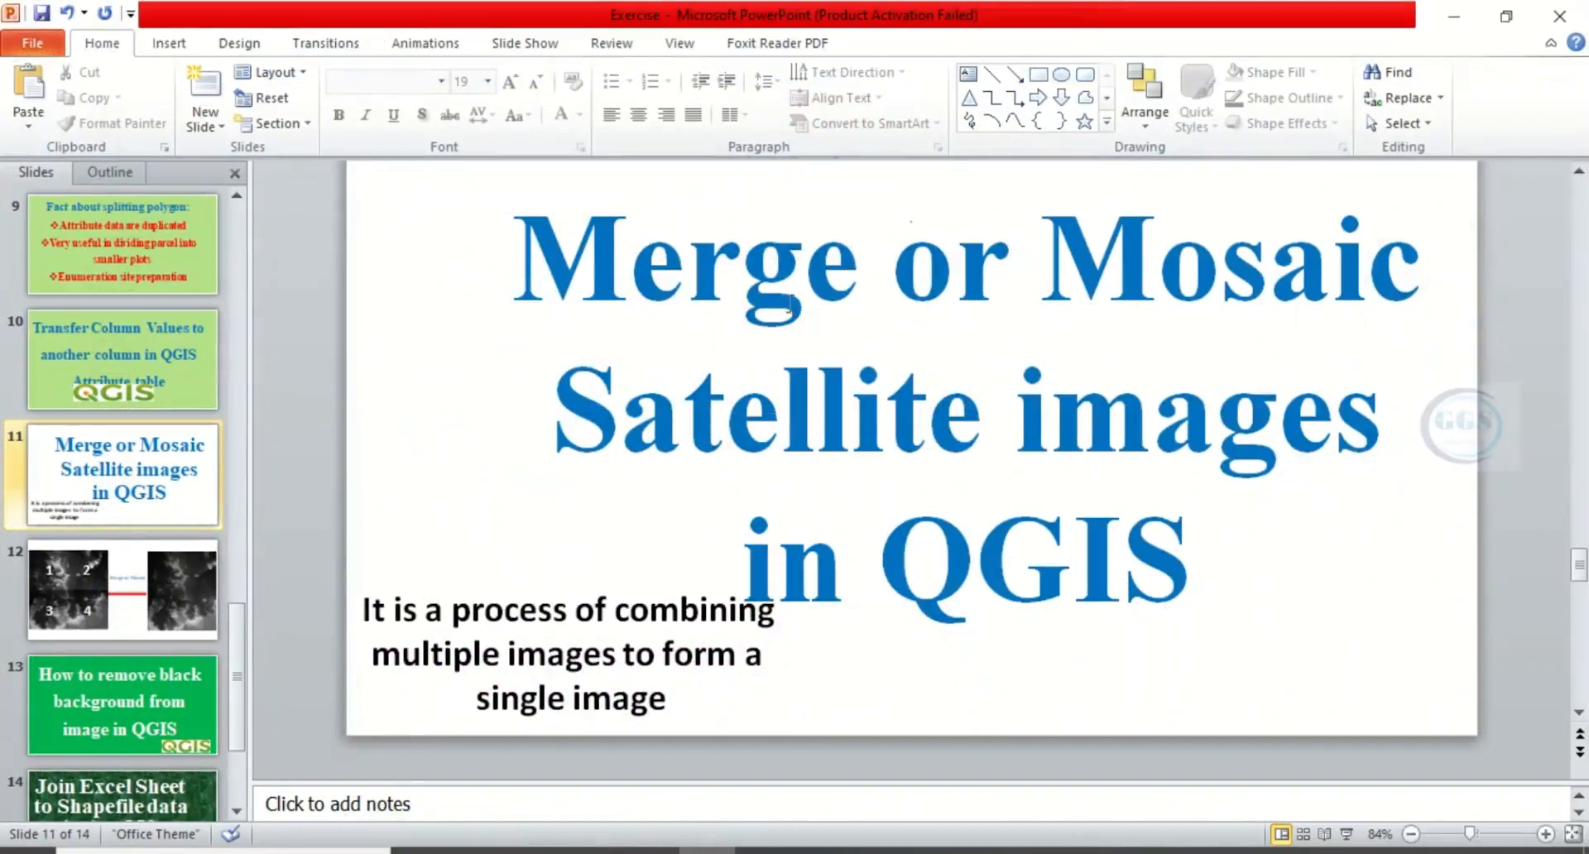
{"action": "mouse_move", "coordinate": [1013, 354]}
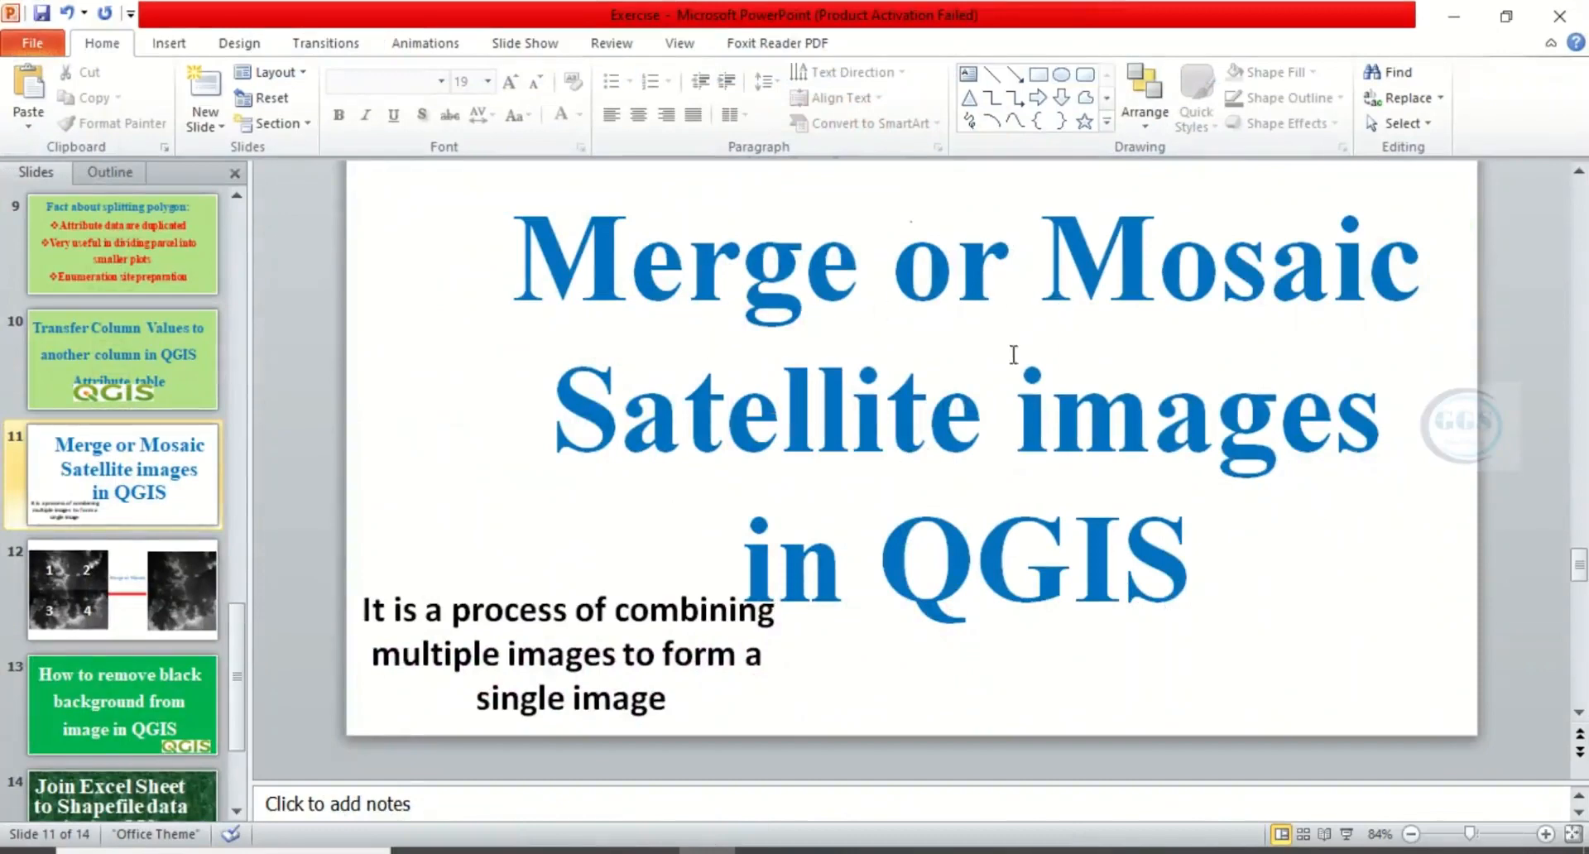
{"action": "mouse_move", "coordinate": [978, 431]}
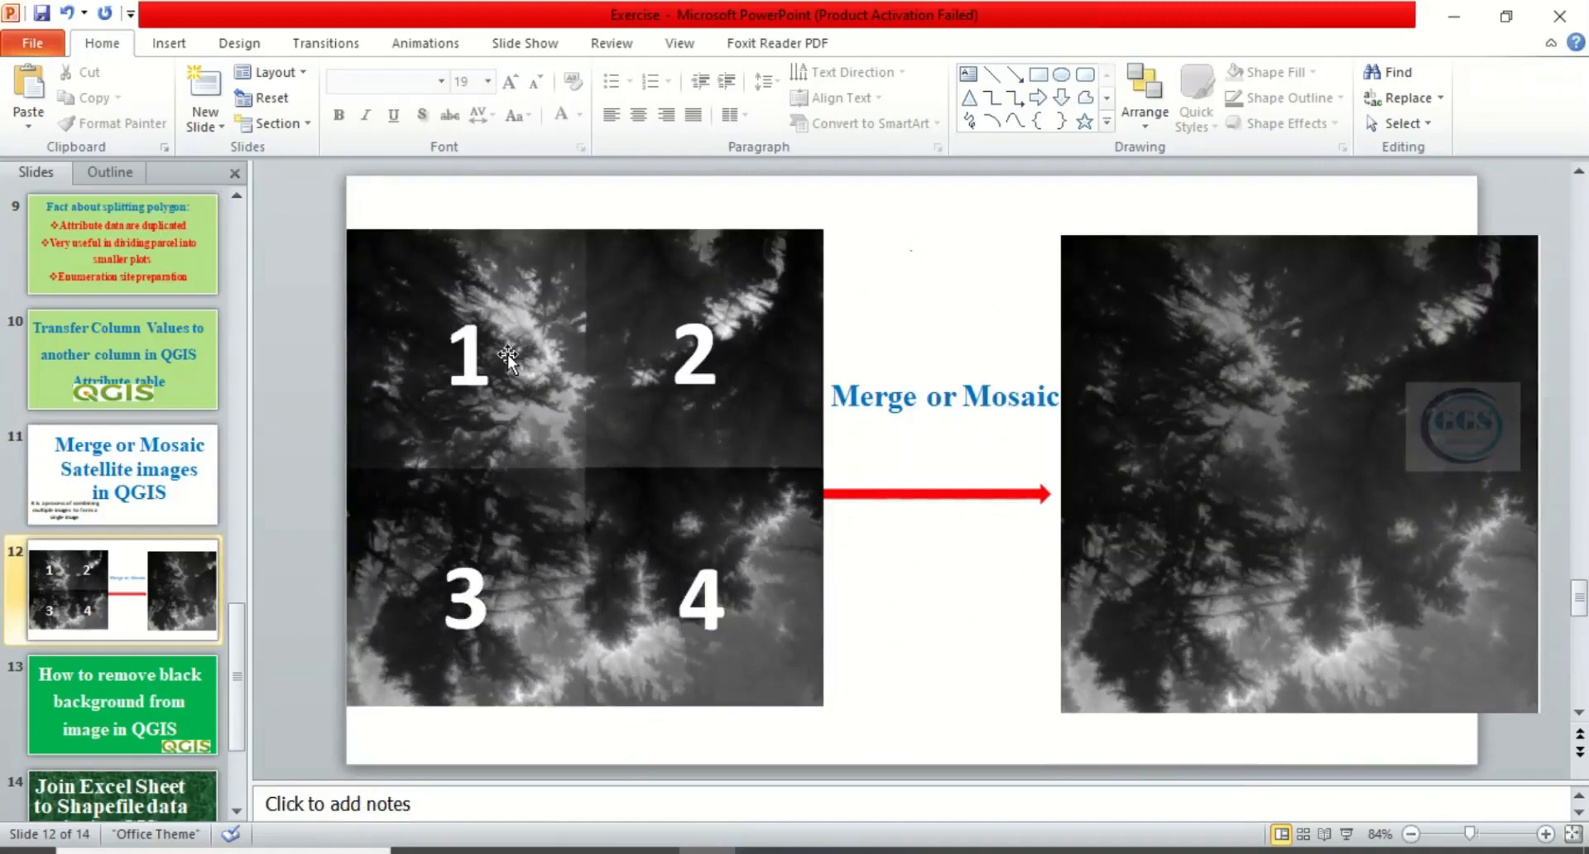
{"action": "mouse_move", "coordinate": [629, 405]}
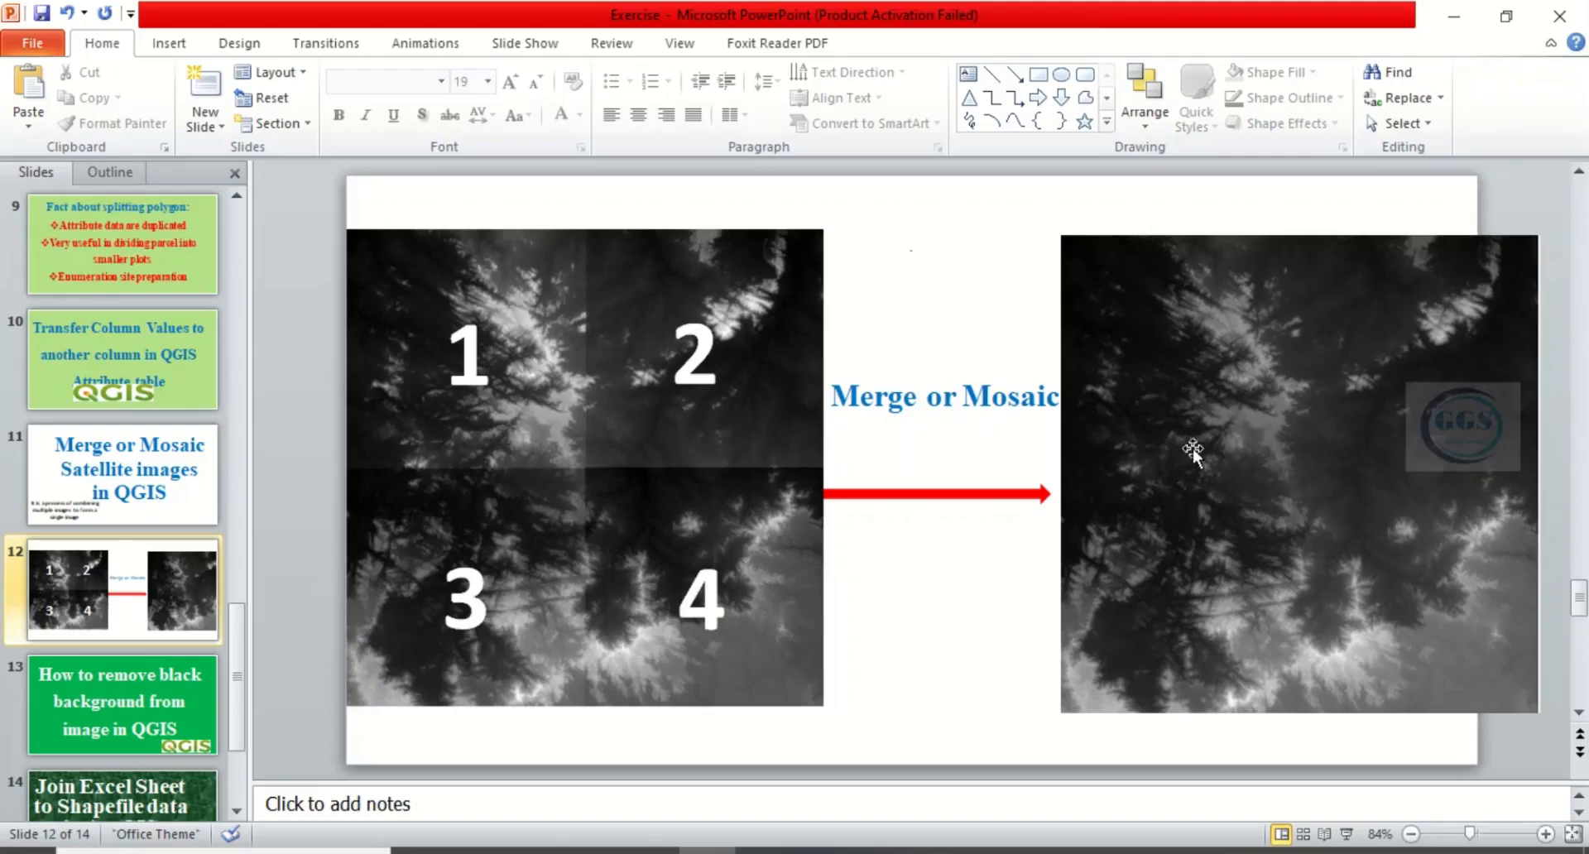
{"action": "mouse_move", "coordinate": [793, 846]}
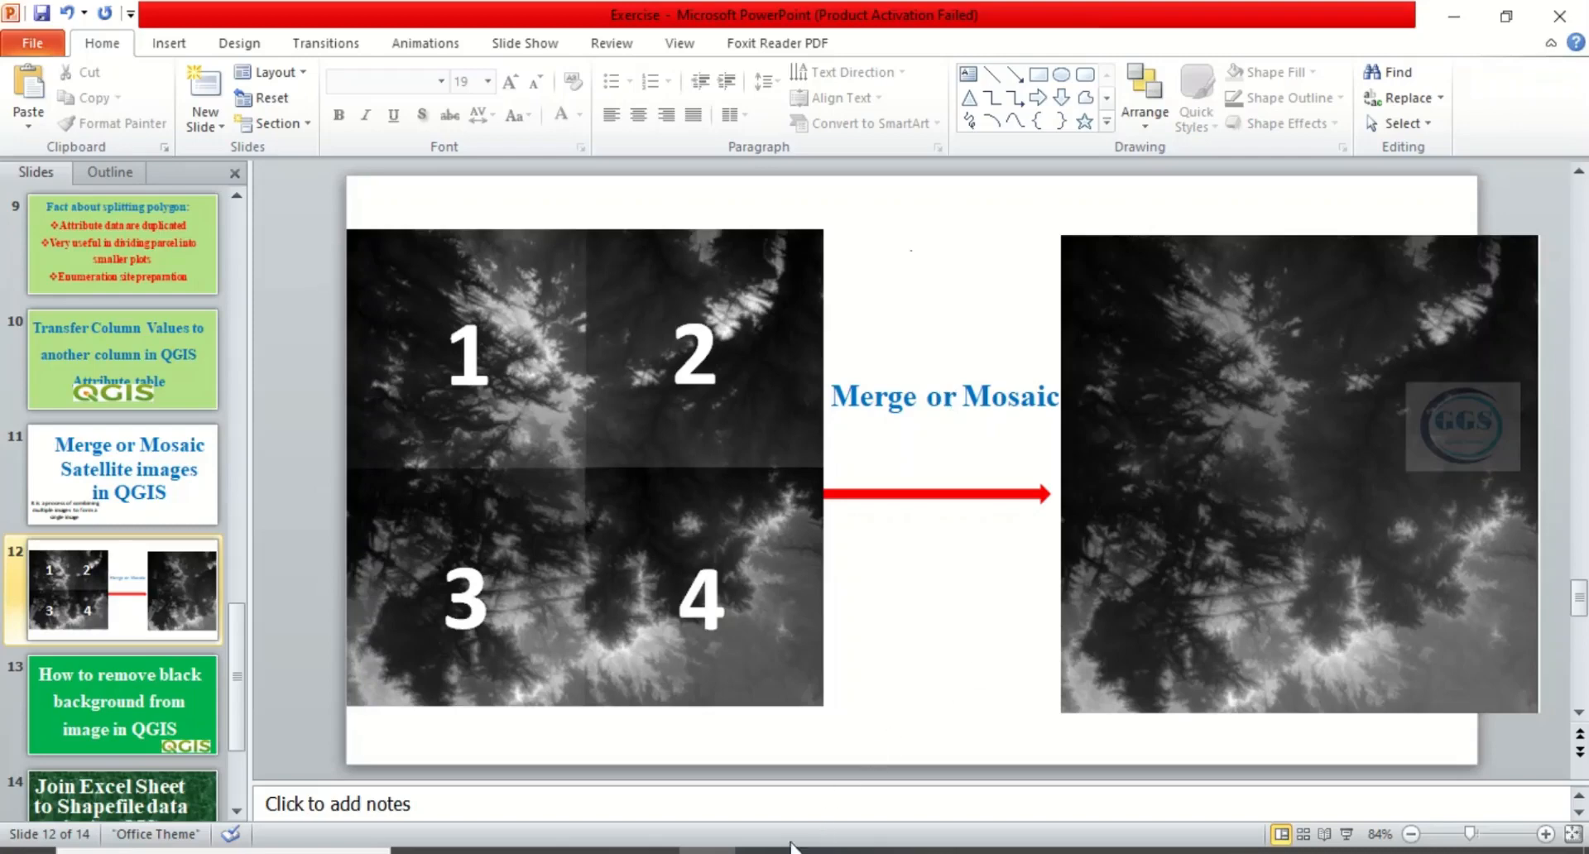
{"action": "mouse_move", "coordinate": [1455, 17]}
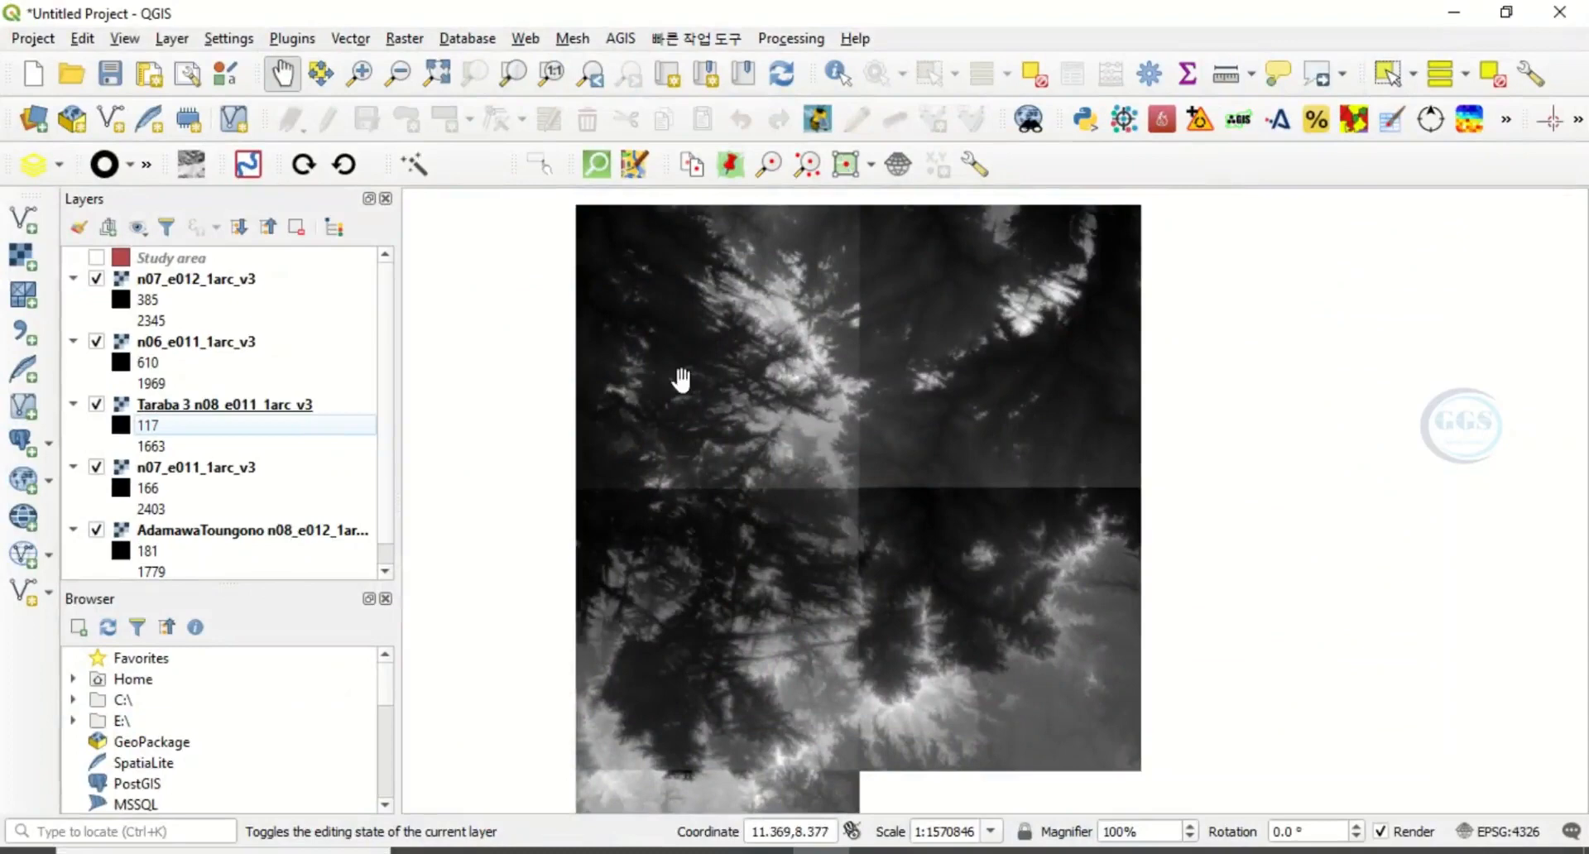
{"action": "mouse_move", "coordinate": [811, 506]}
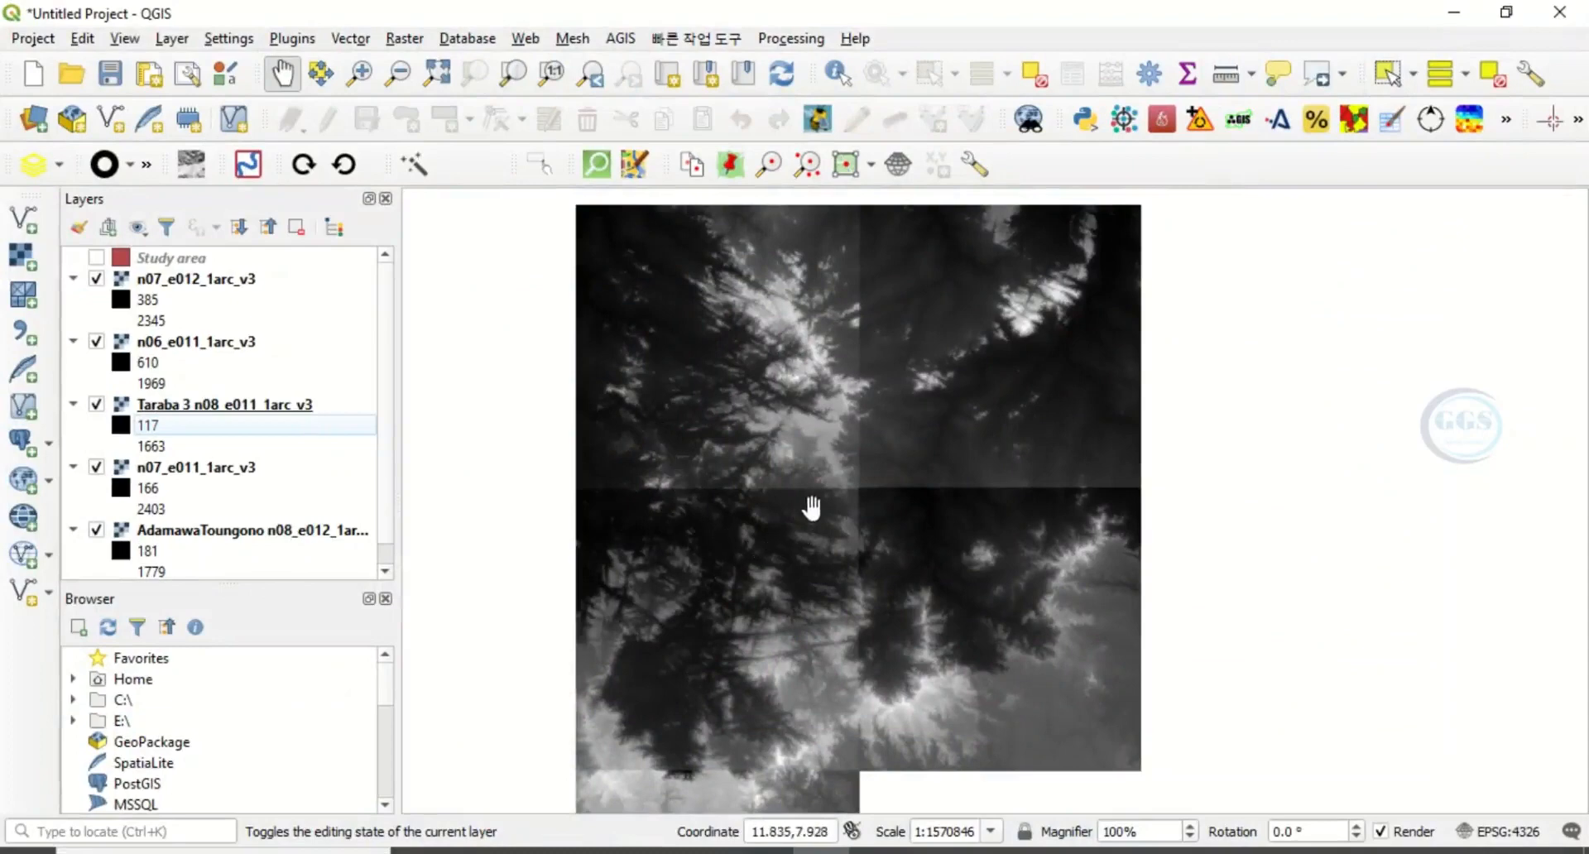
{"action": "scroll", "scroll_direction": "down", "scroll_amount": 3}
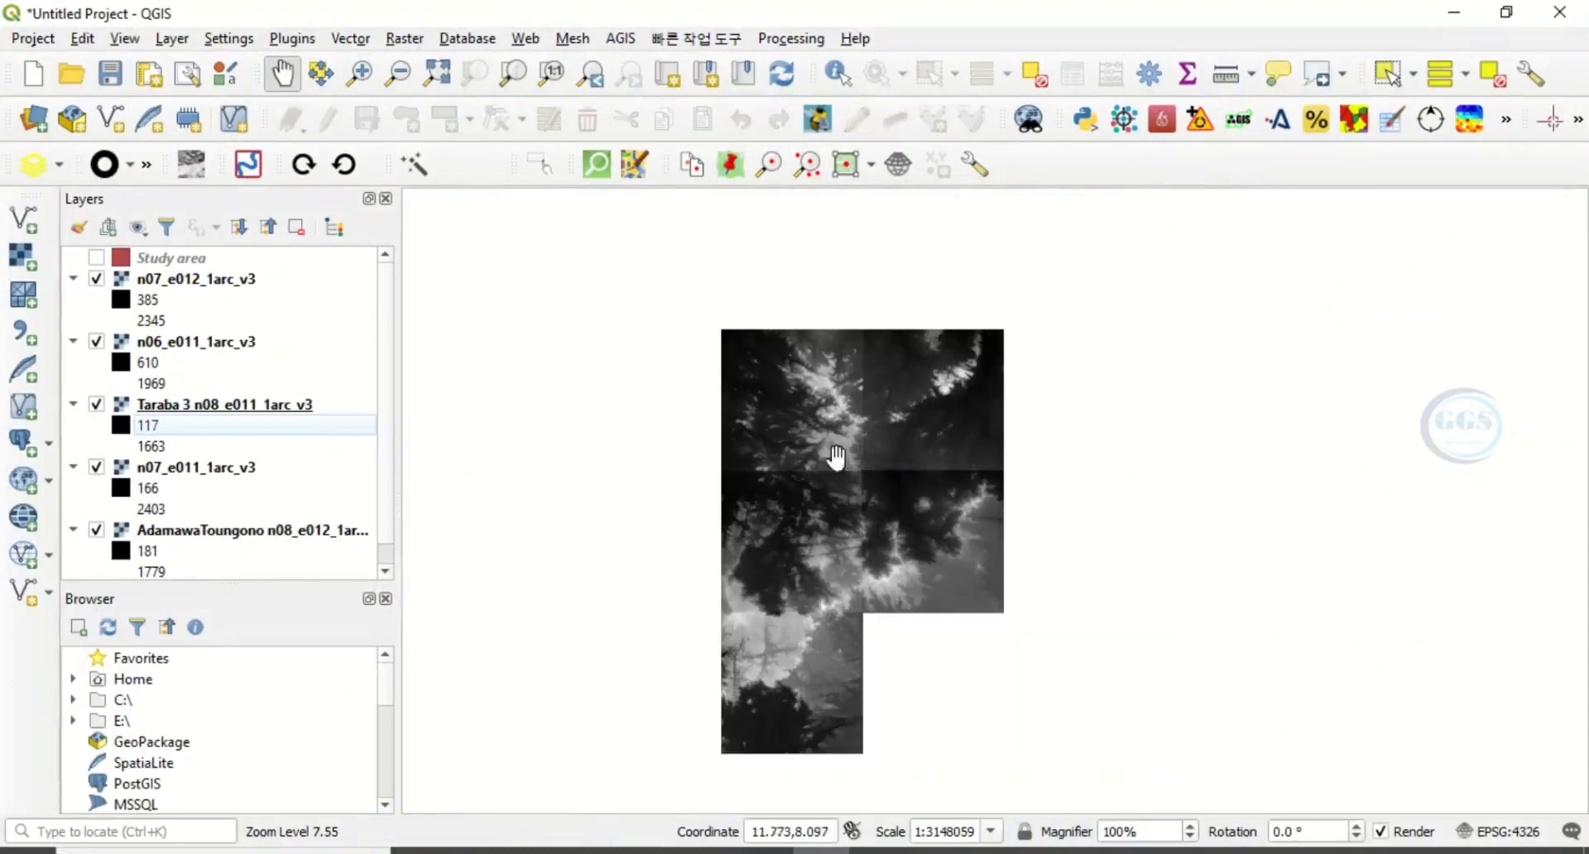
{"action": "mouse_move", "coordinate": [110, 286]}
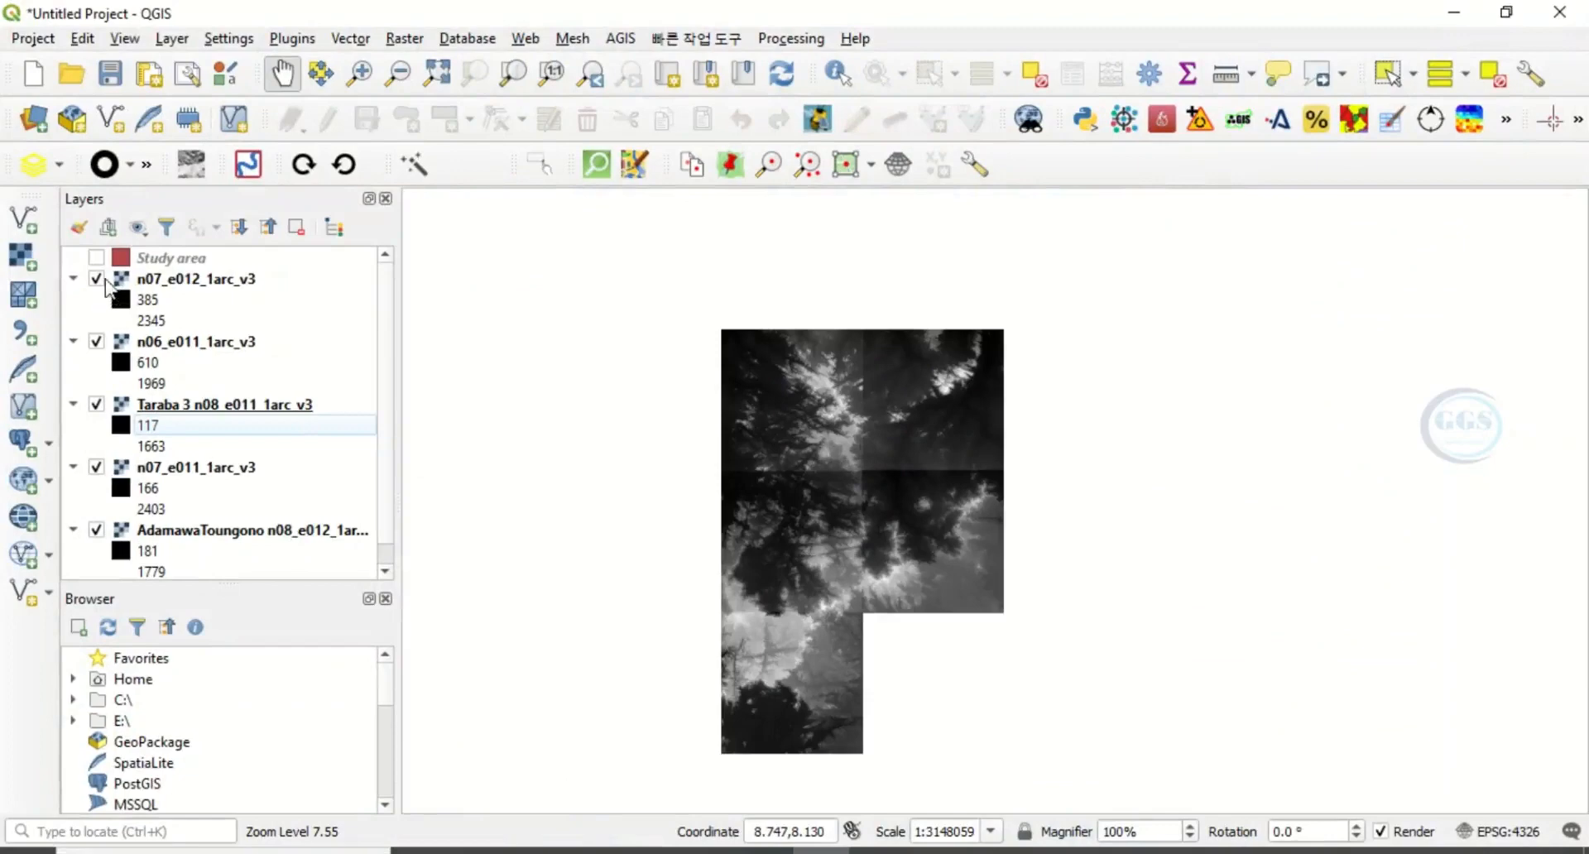
{"action": "left_click", "coordinate": [196, 278]}
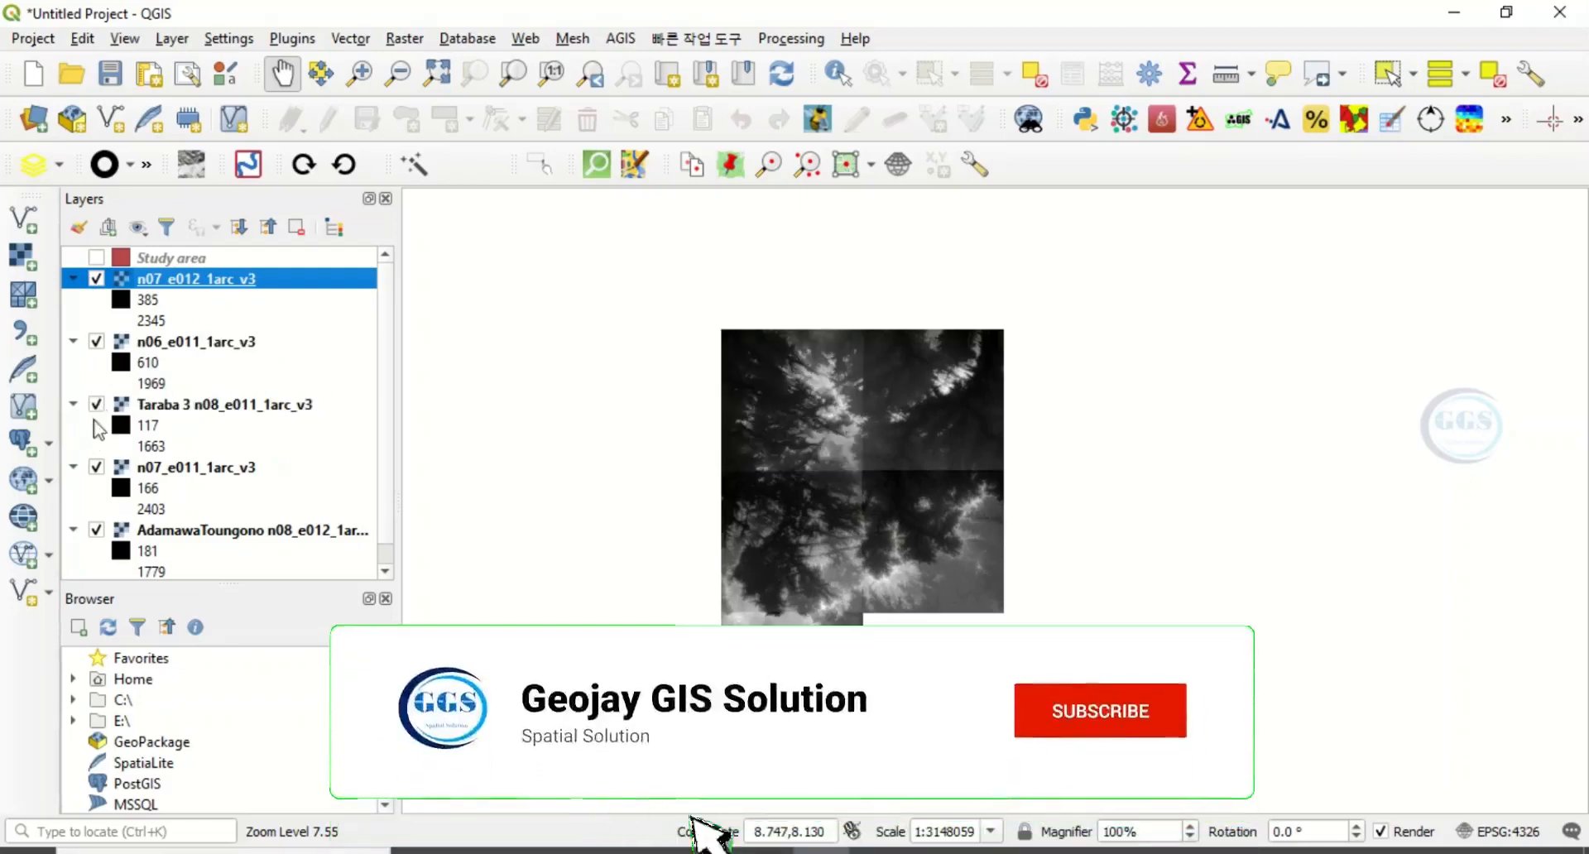
{"action": "left_click", "coordinate": [1099, 710]}
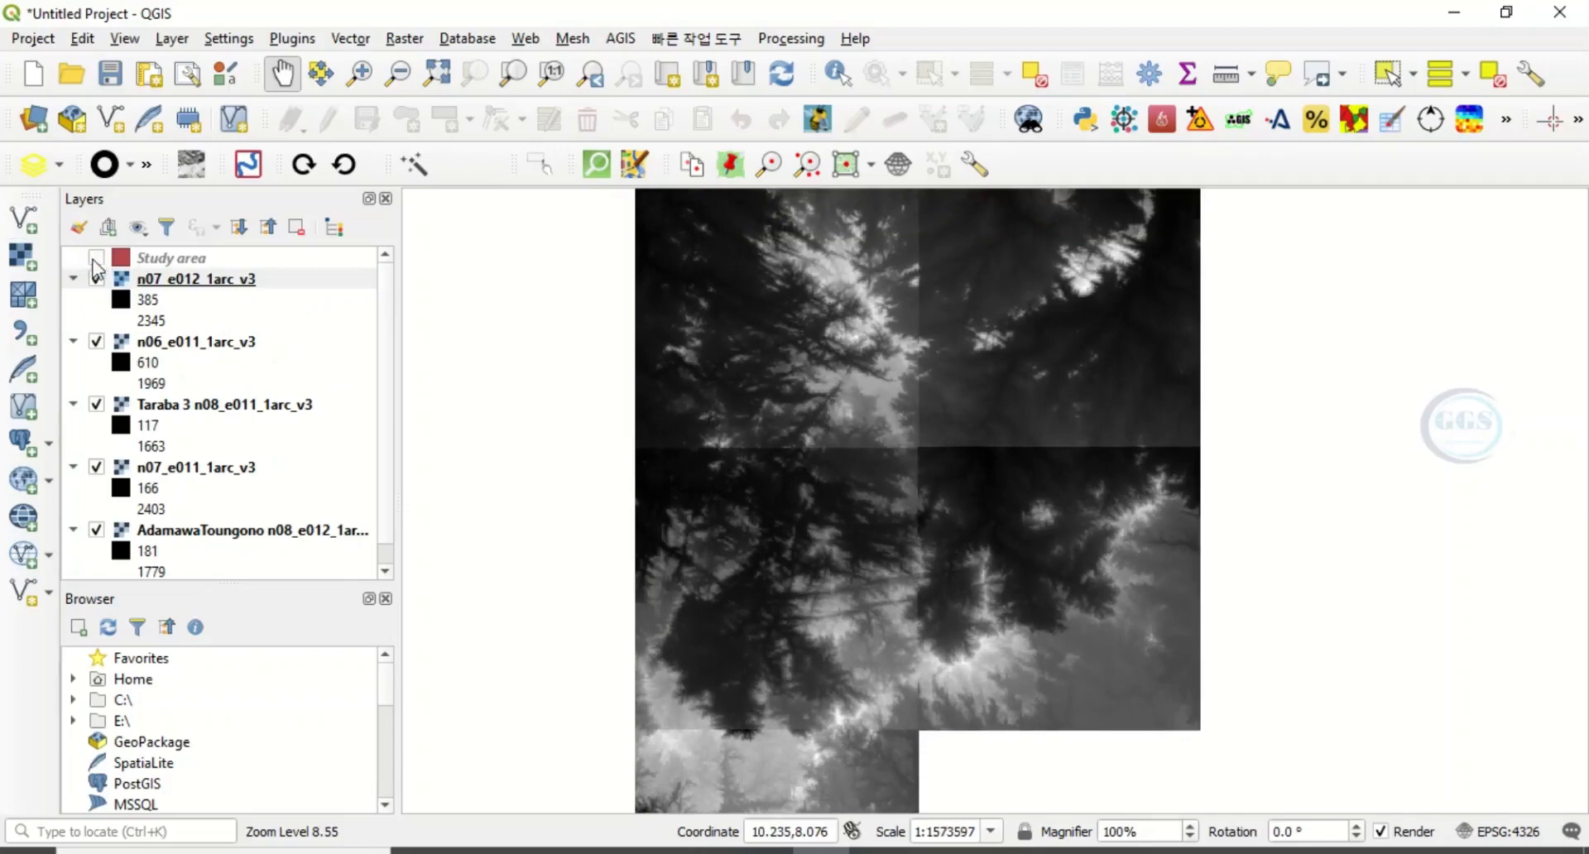
Turn on the Study area layer so its red polygon appears over the five DEM tiles
{"action": "left_click", "coordinate": [96, 256]}
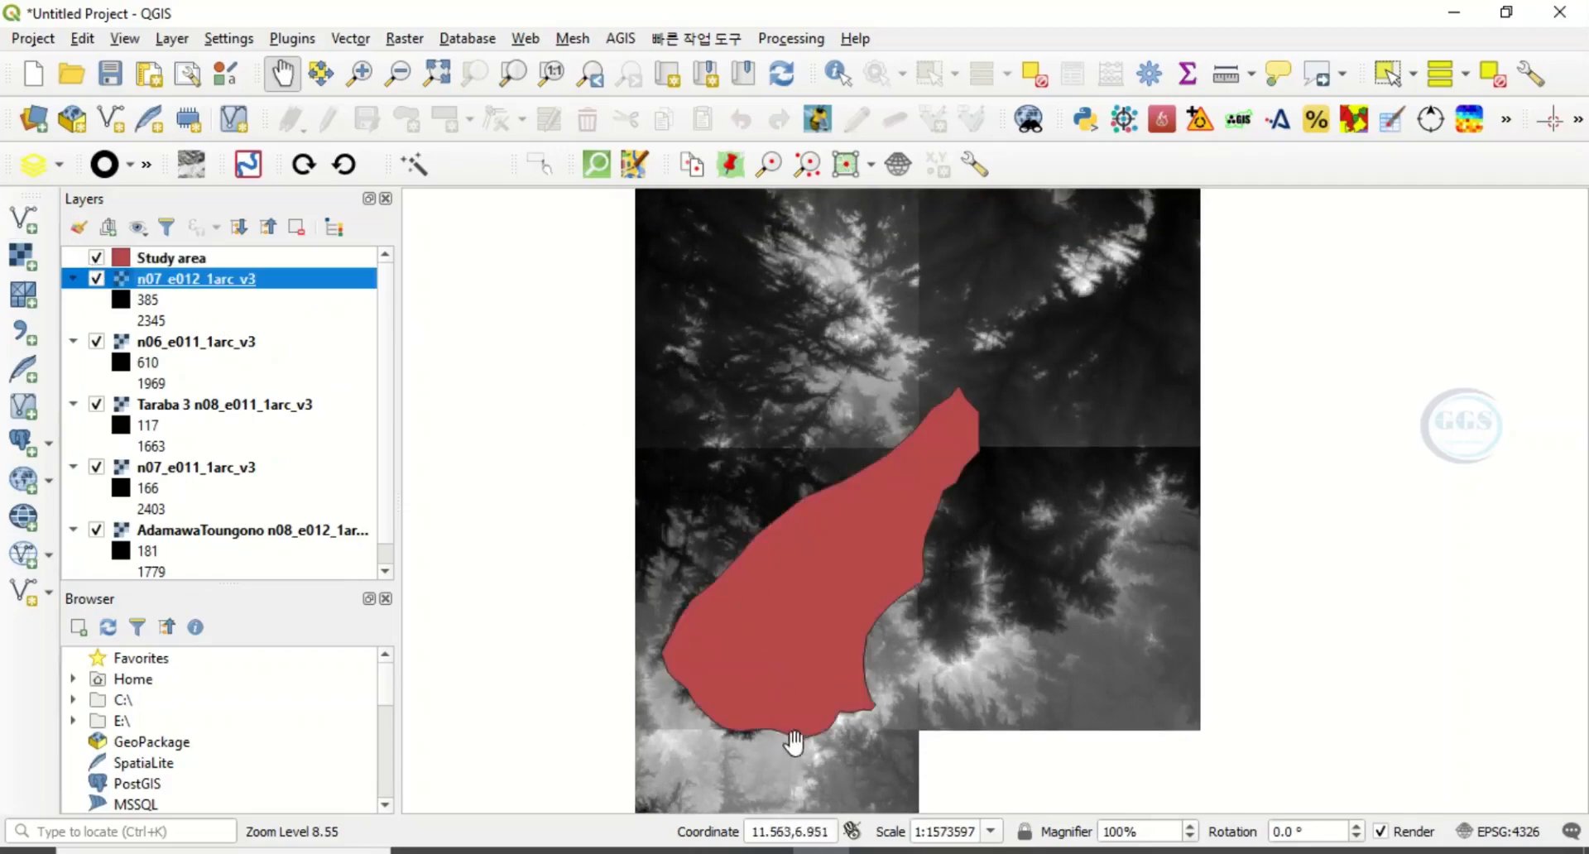
{"action": "mouse_move", "coordinate": [479, 369]}
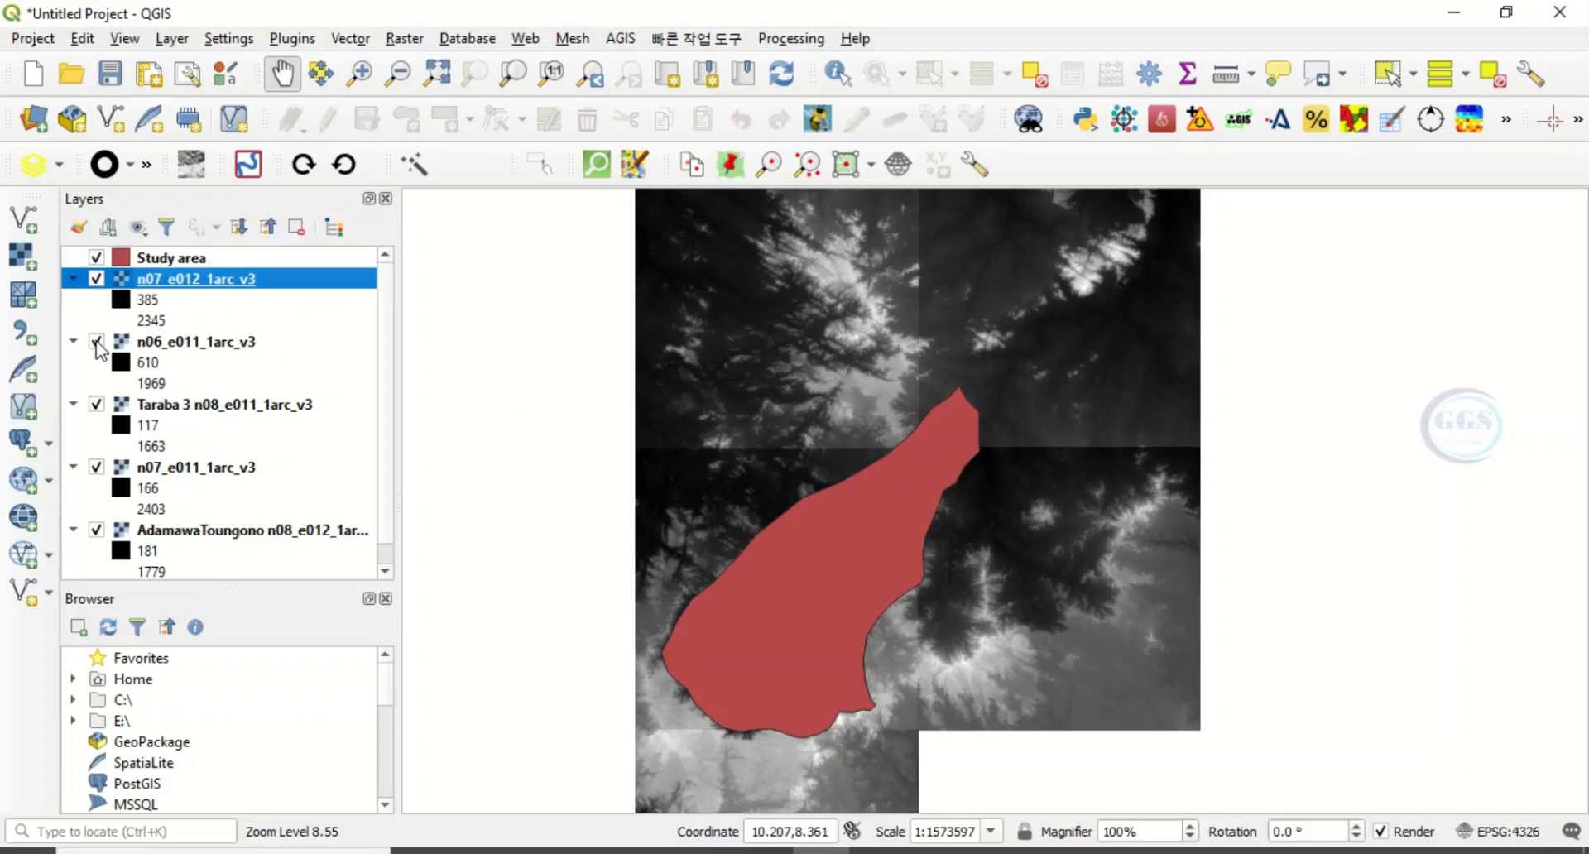
{"action": "mouse_move", "coordinate": [844, 472]}
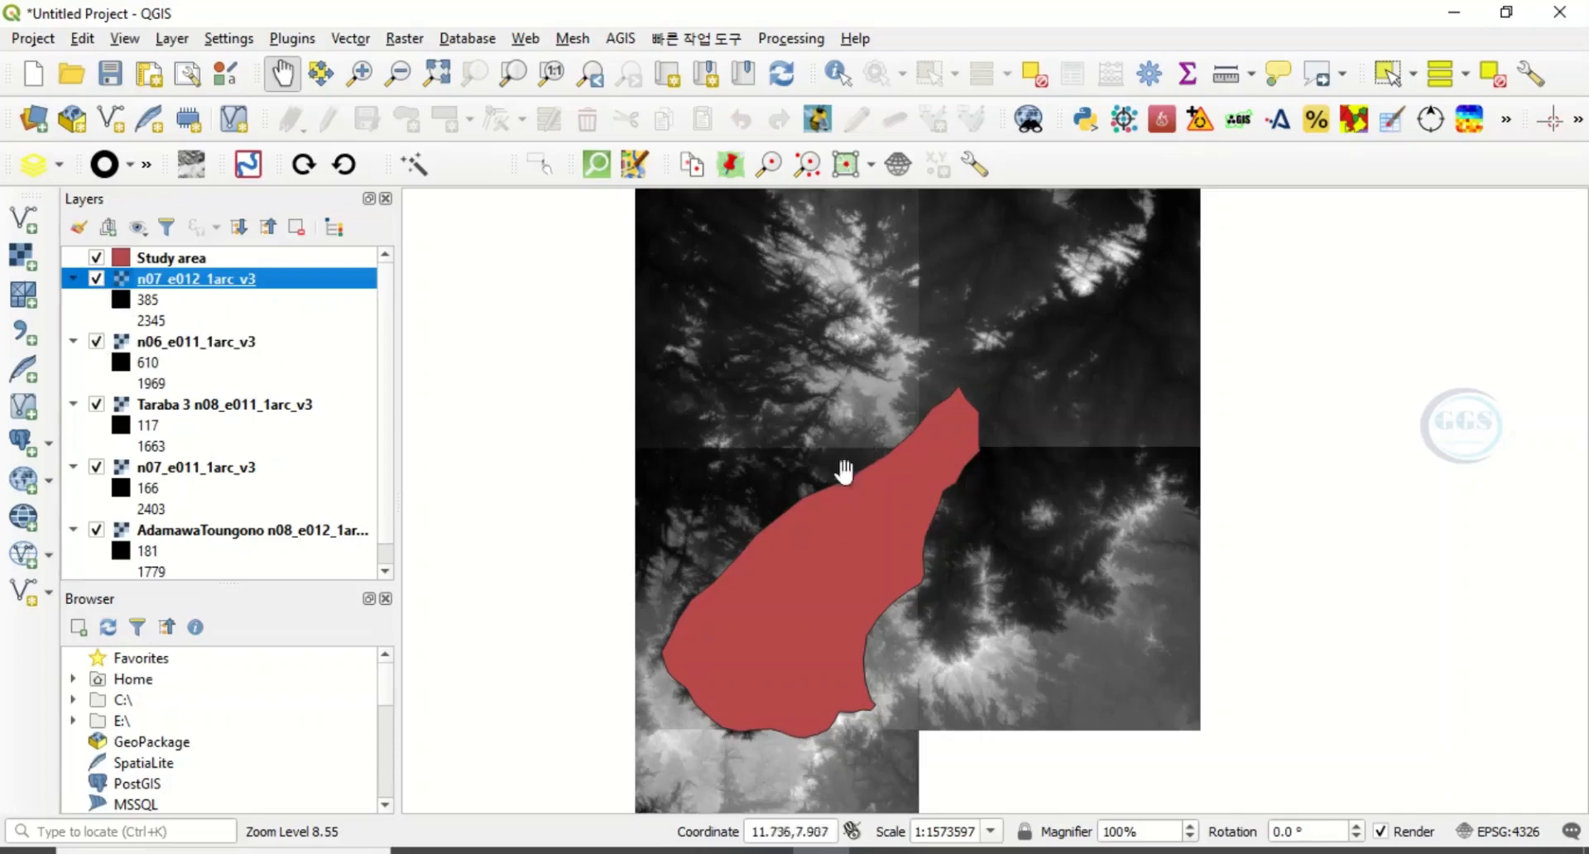
{"action": "mouse_move", "coordinate": [888, 687]}
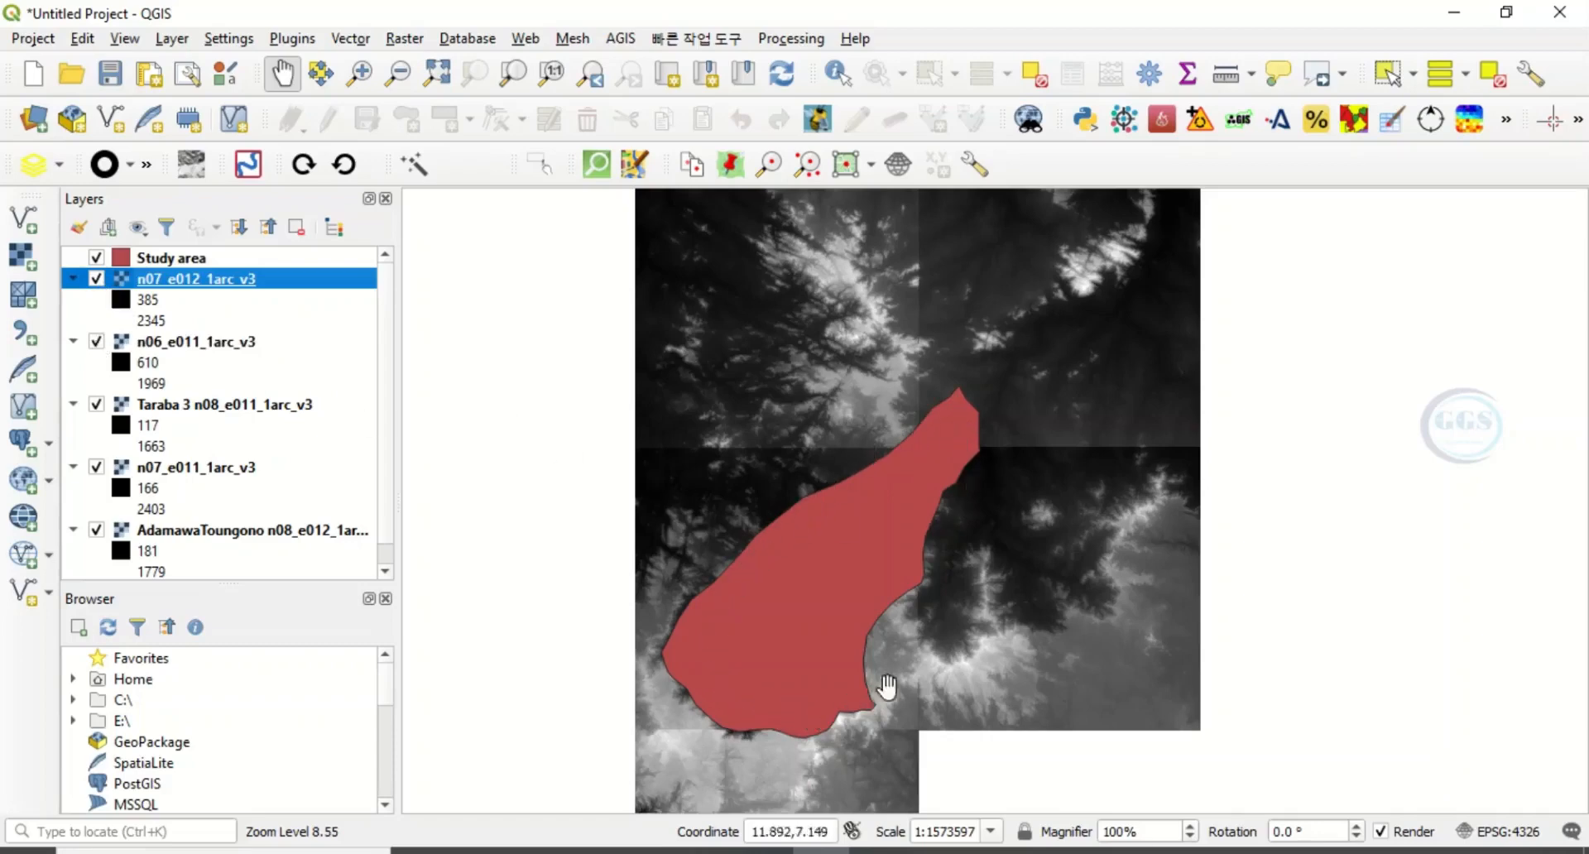
{"action": "left_click_drag", "start_coordinate": [887, 685], "coordinate": [821, 739]}
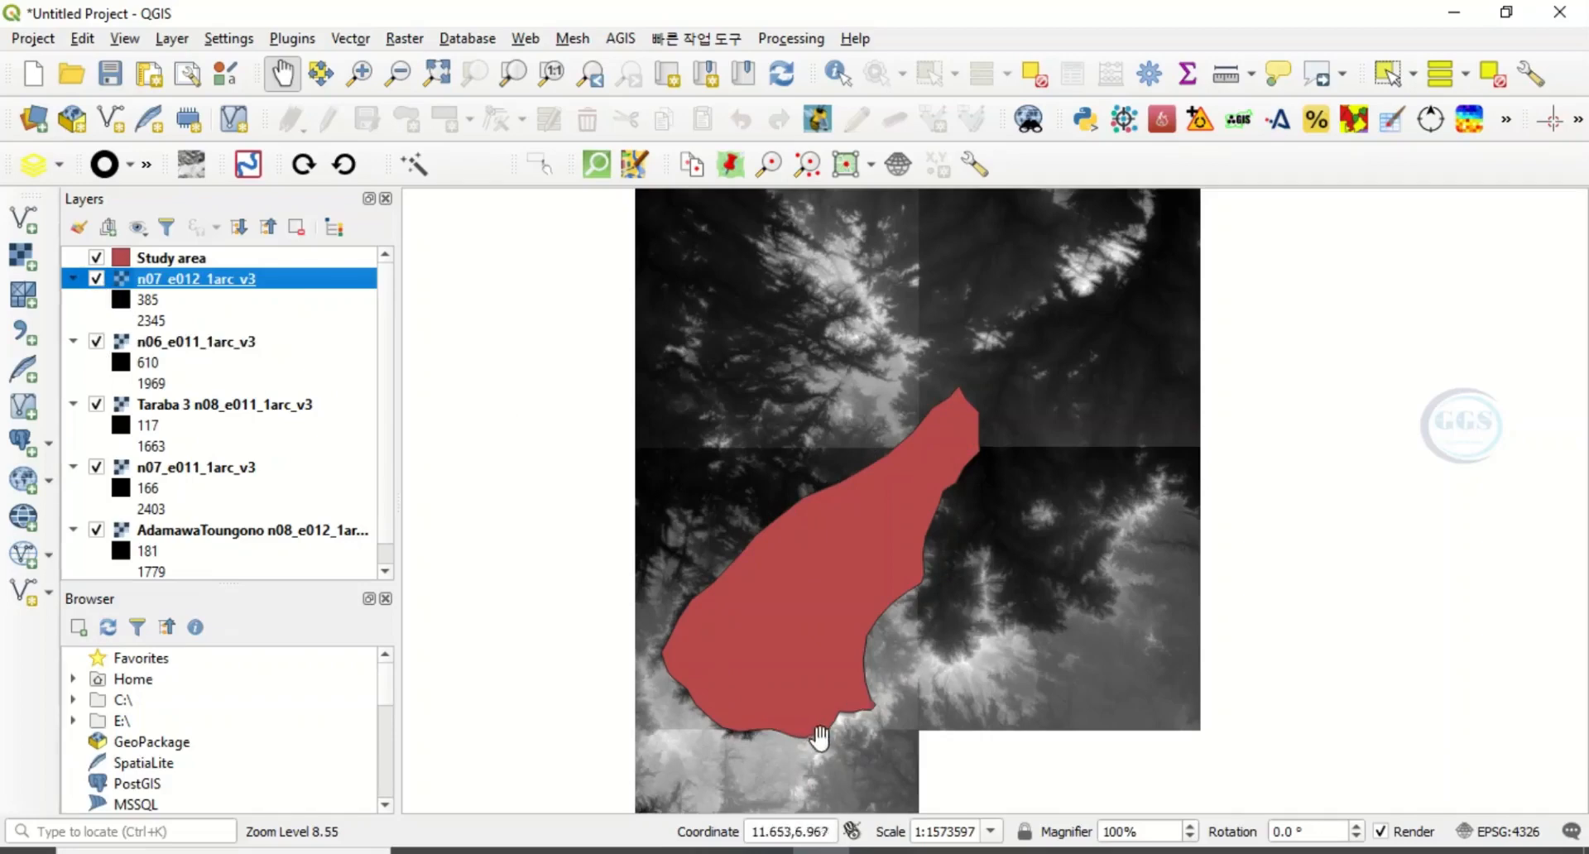
{"action": "mouse_move", "coordinate": [977, 395]}
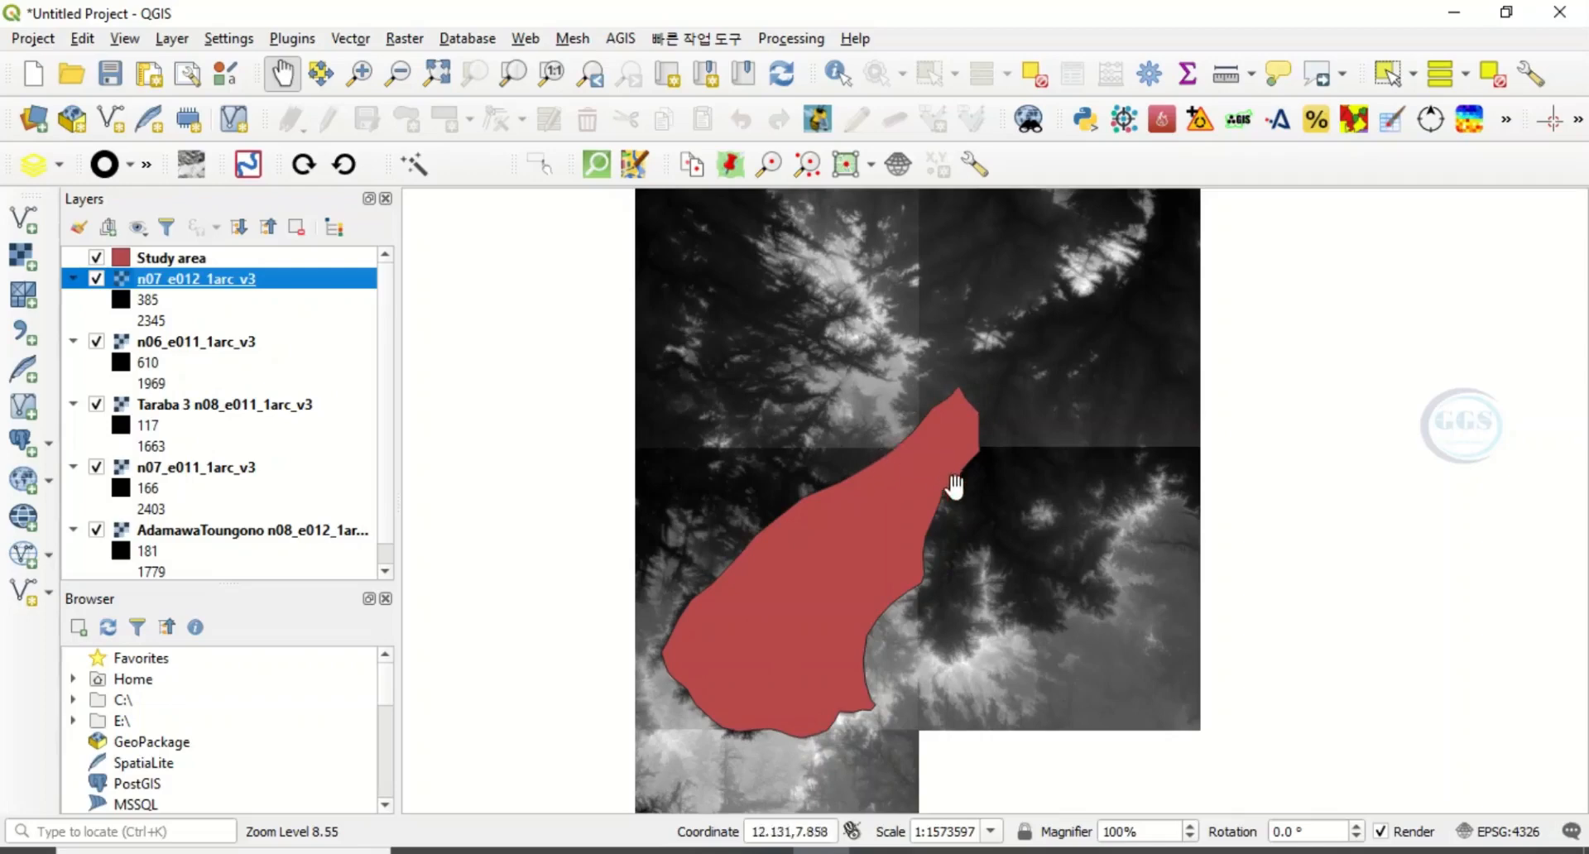
{"action": "mouse_move", "coordinate": [793, 468]}
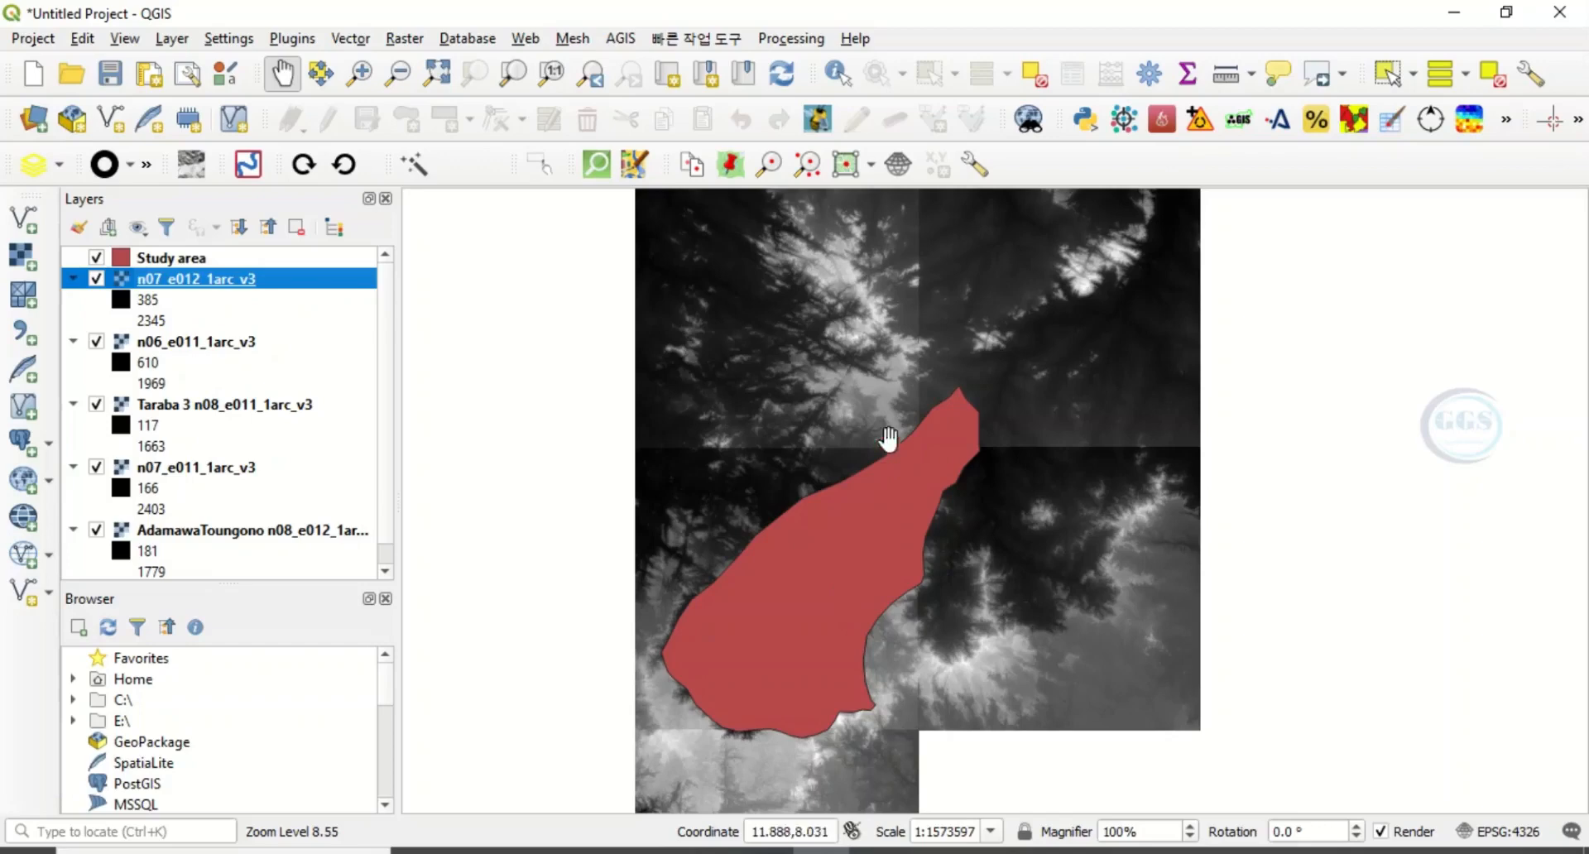
{"action": "mouse_move", "coordinate": [990, 426]}
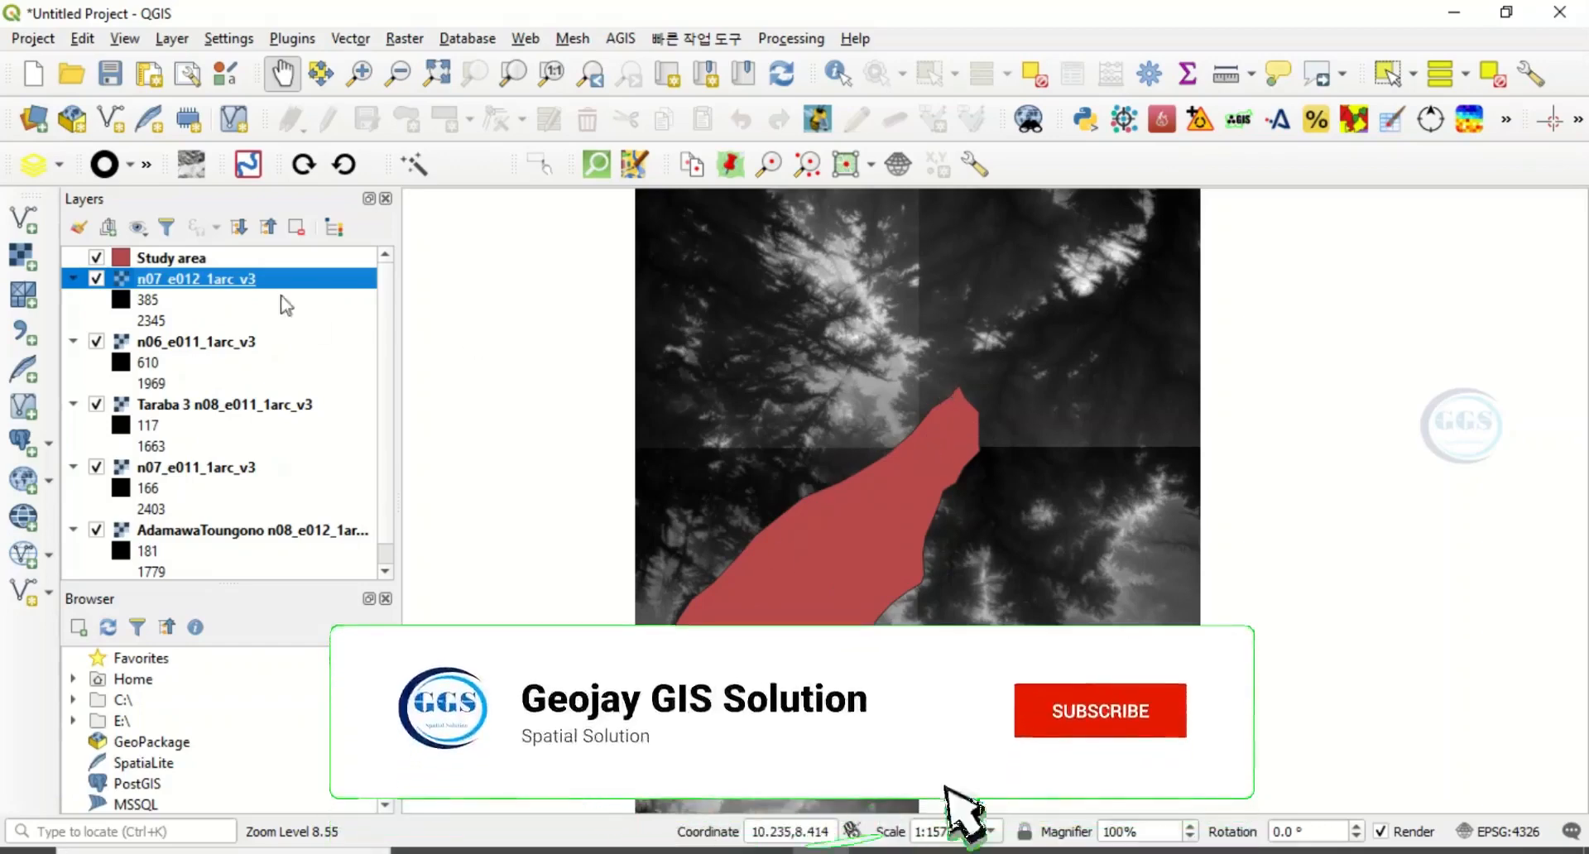
{"action": "left_click", "coordinate": [1099, 710]}
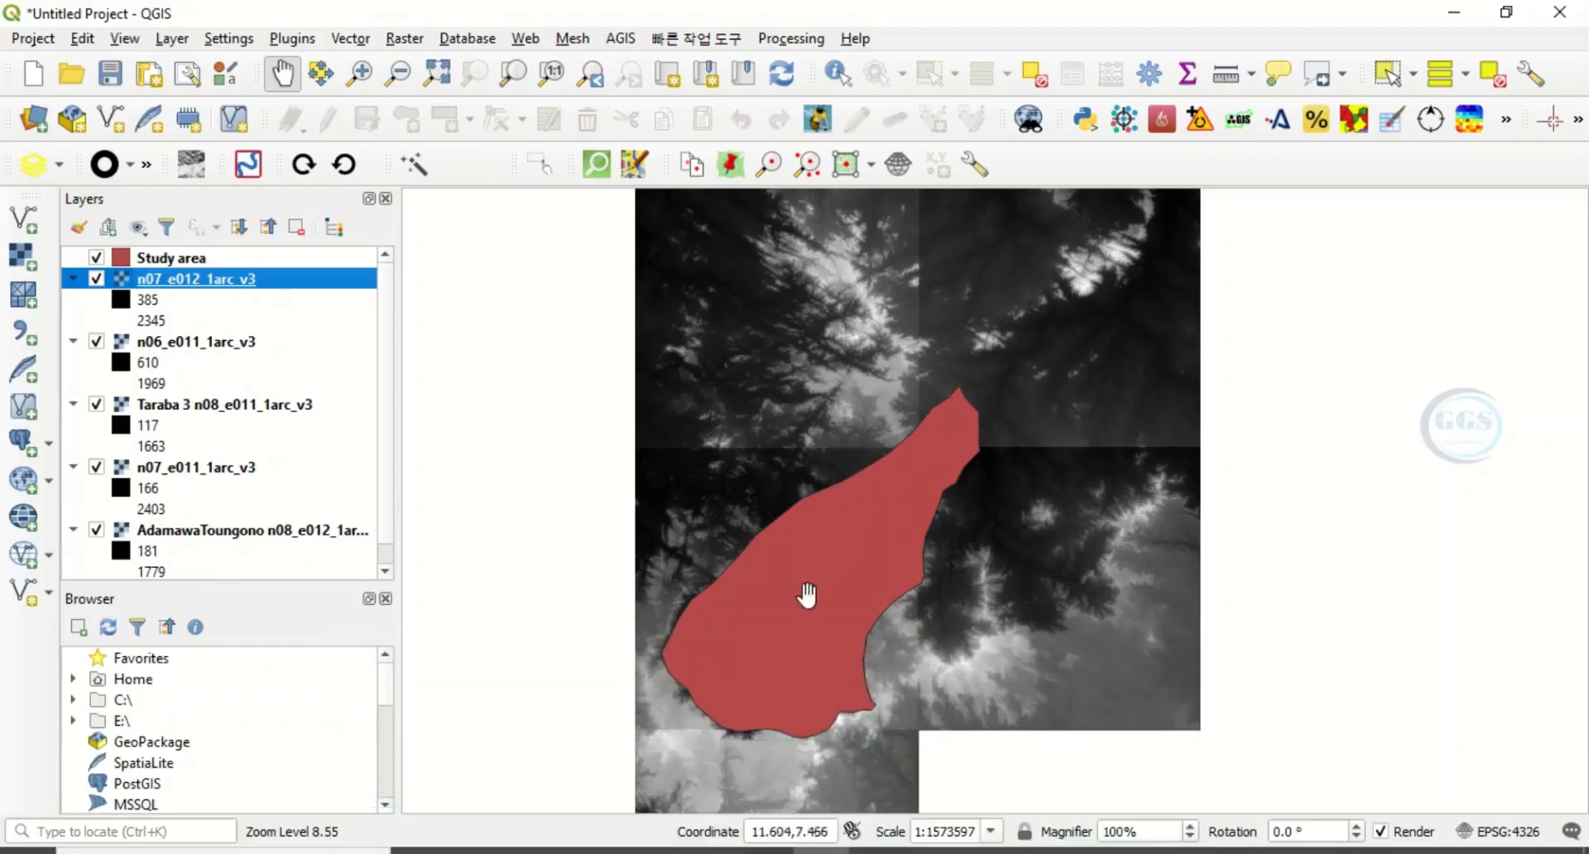
{"action": "mouse_move", "coordinate": [1037, 396]}
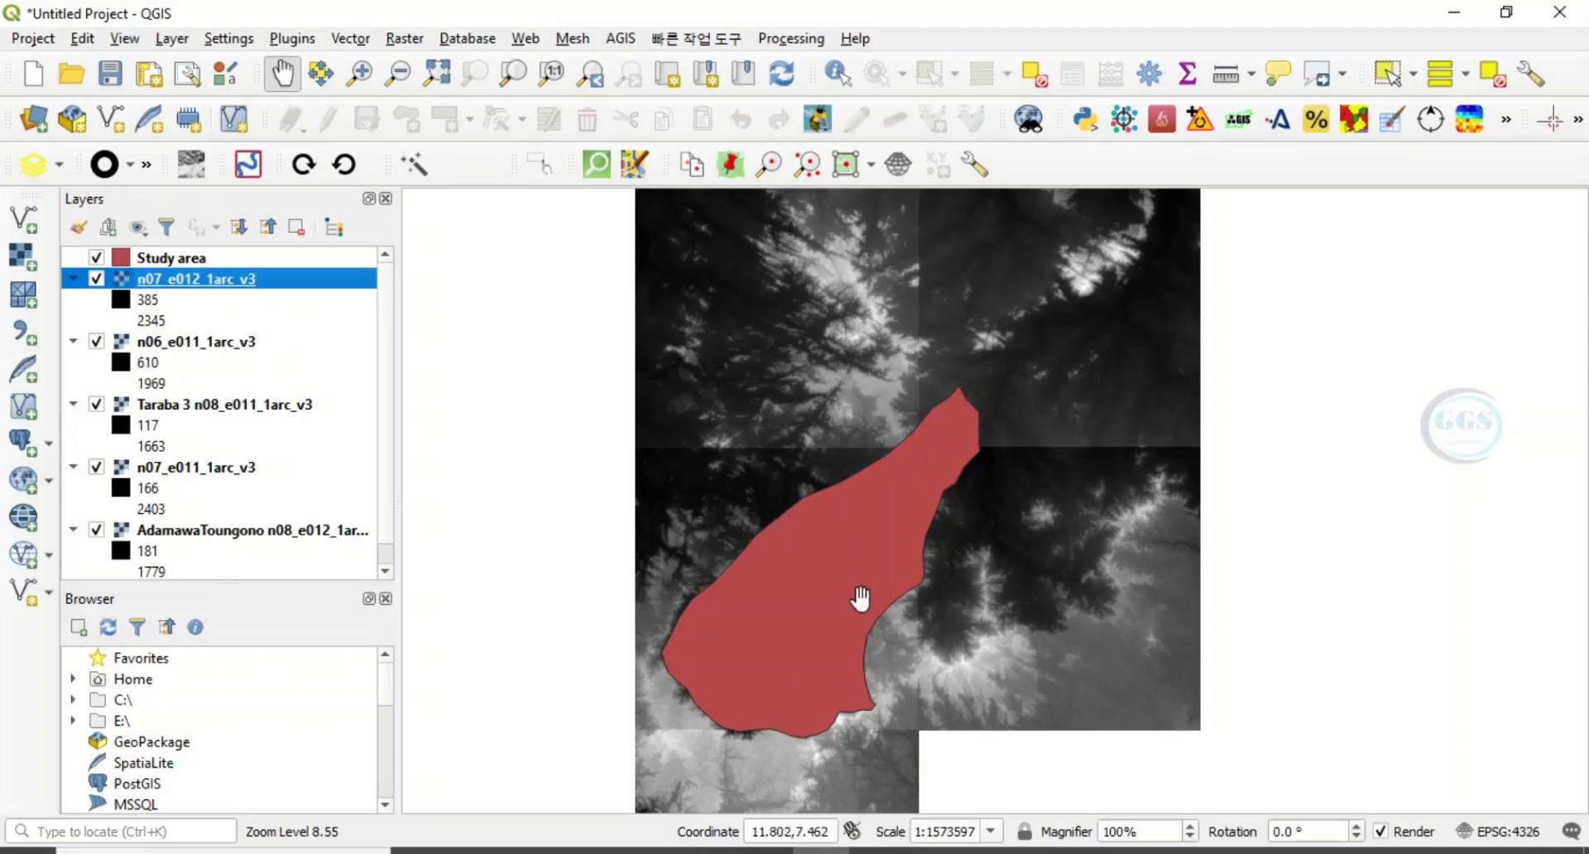
{"action": "mouse_move", "coordinate": [864, 581]}
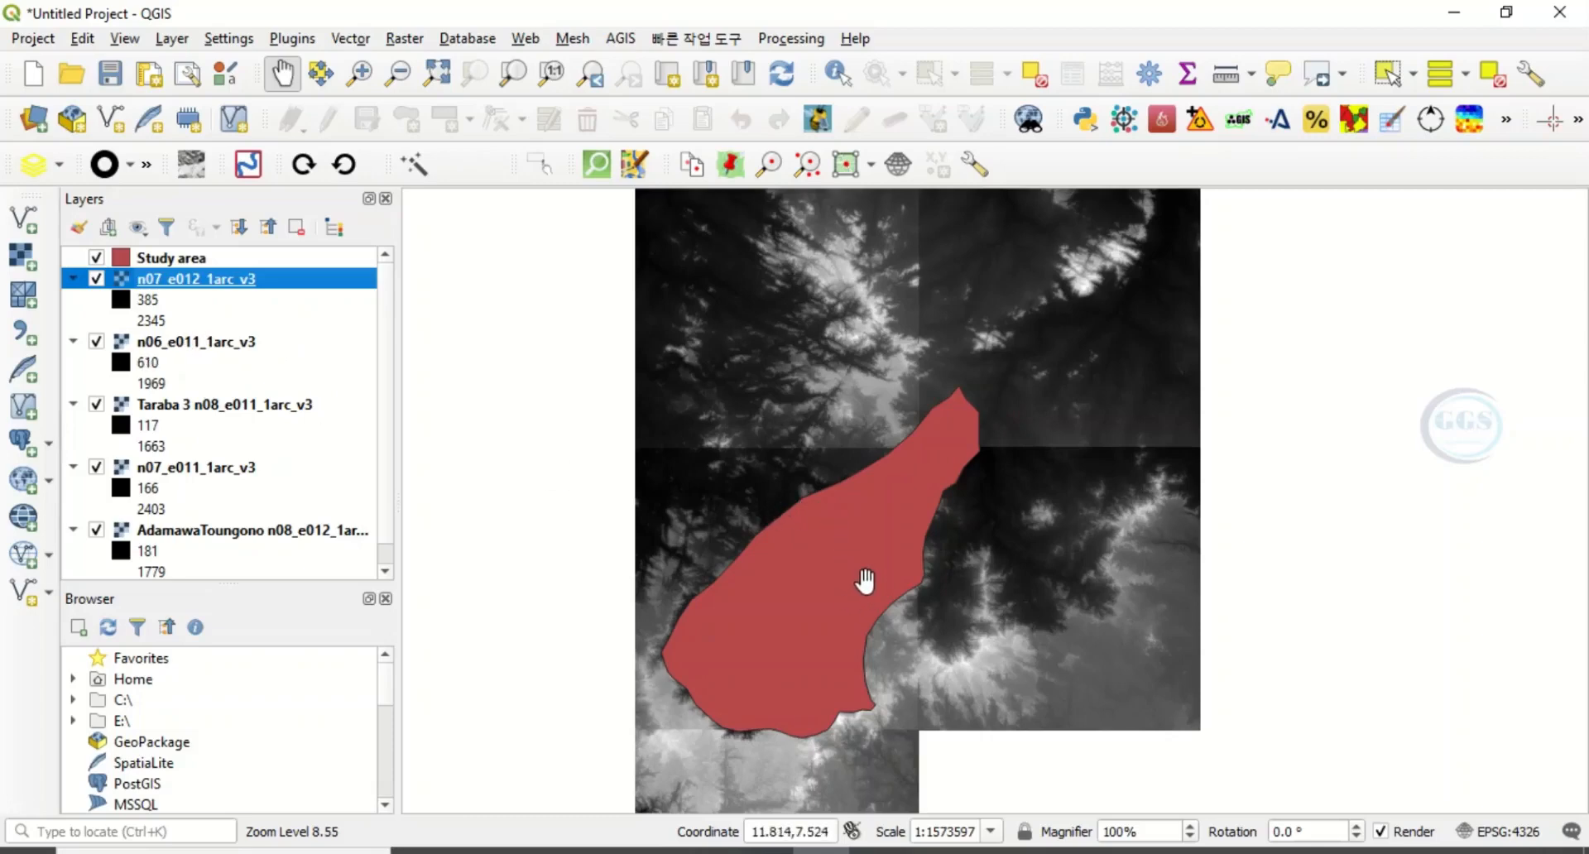
{"action": "mouse_move", "coordinate": [518, 262]}
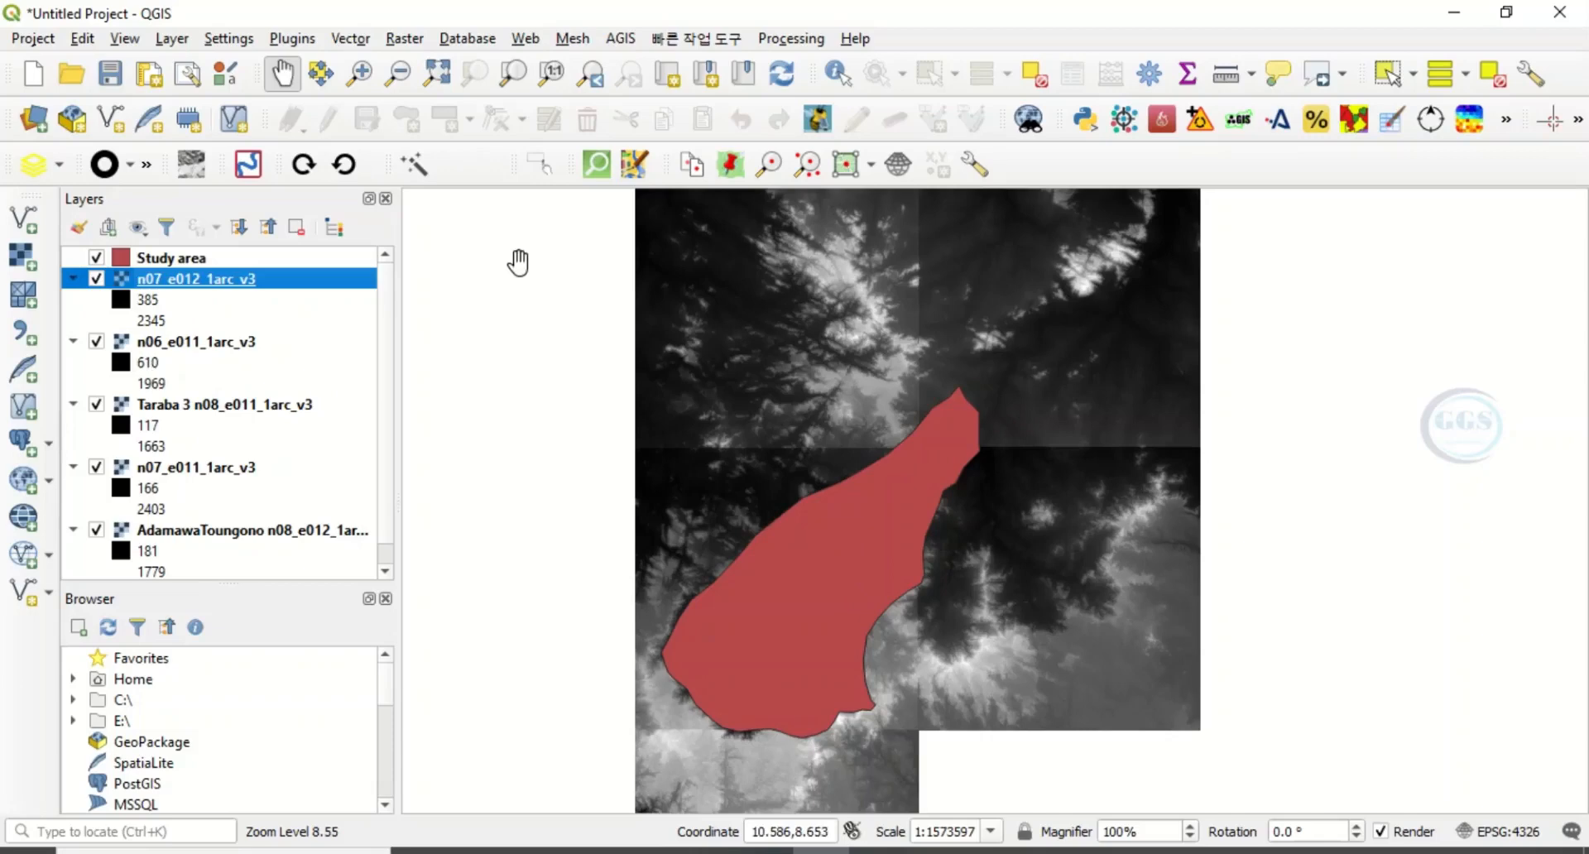
{"action": "mouse_move", "coordinate": [573, 116]}
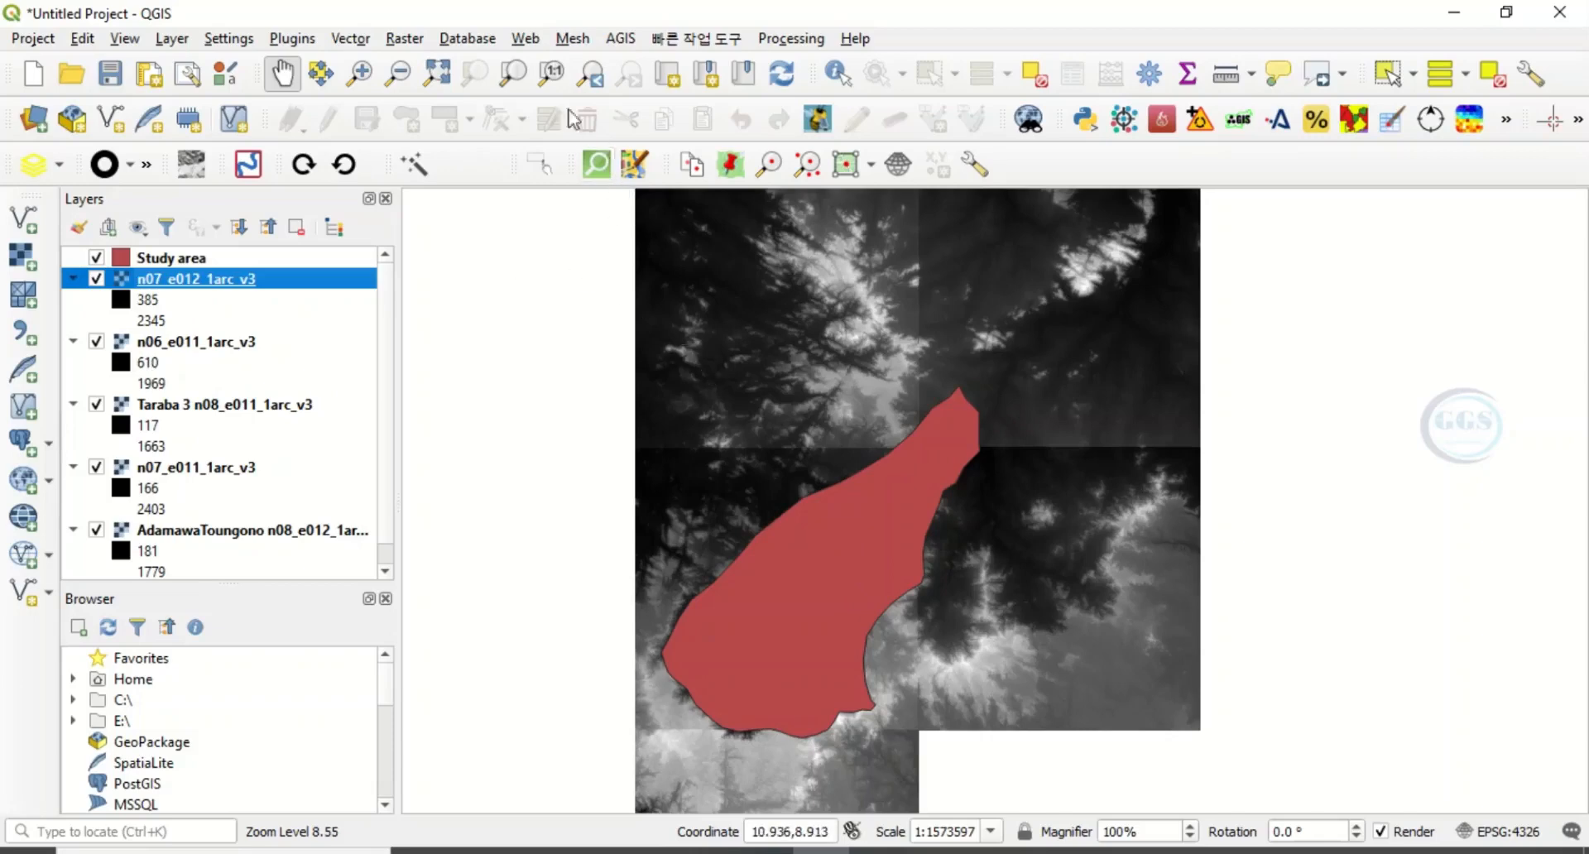
{"action": "mouse_move", "coordinate": [410, 47]}
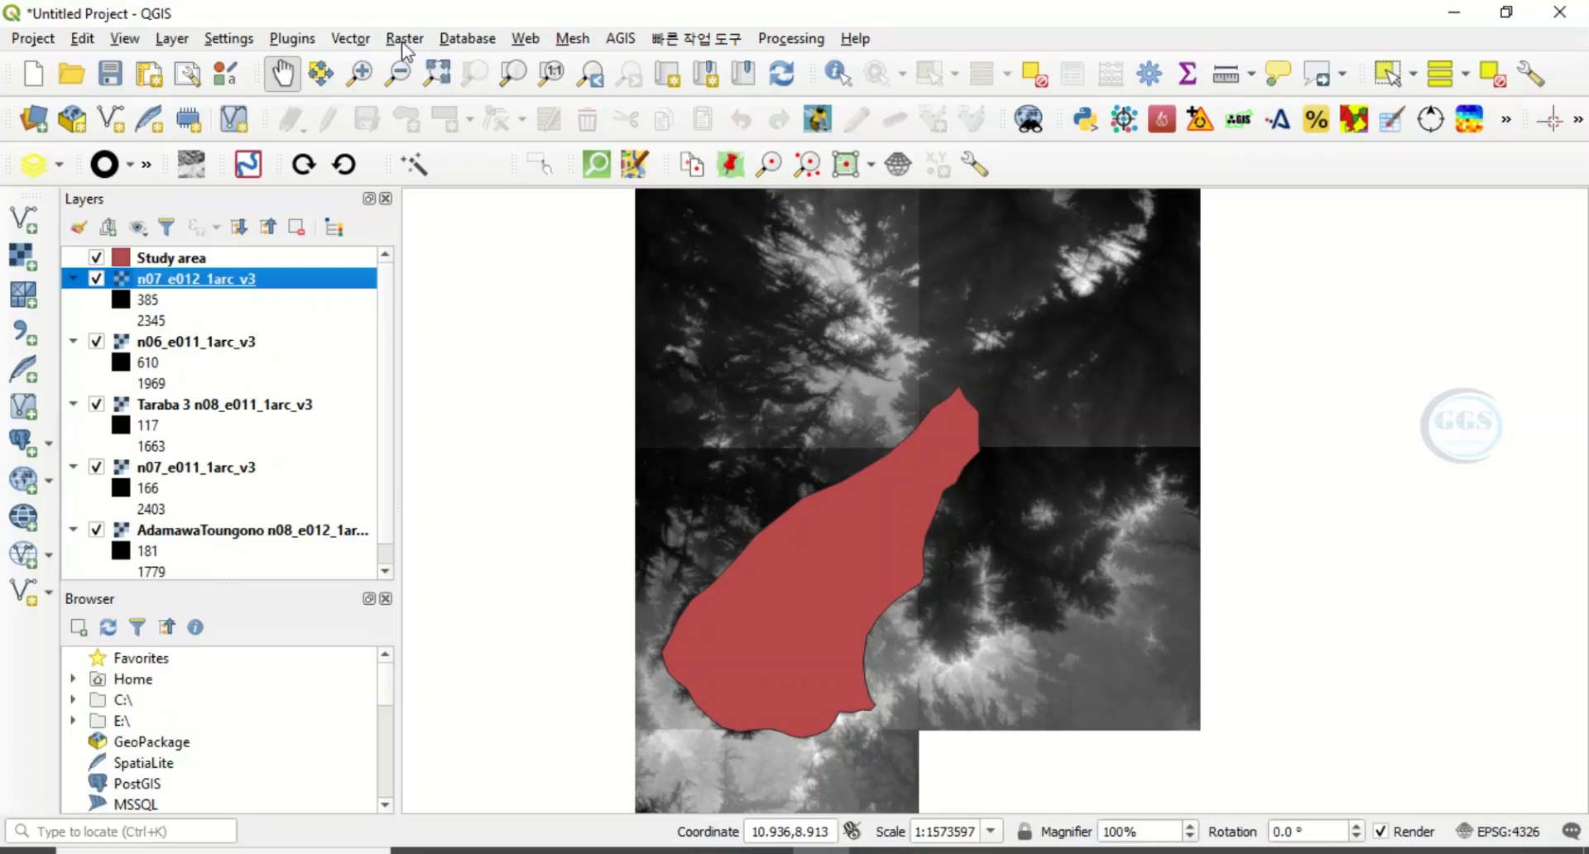
Launch the raster Merge tool from Raster > Miscellaneous
{"action": "left_click", "coordinate": [404, 38]}
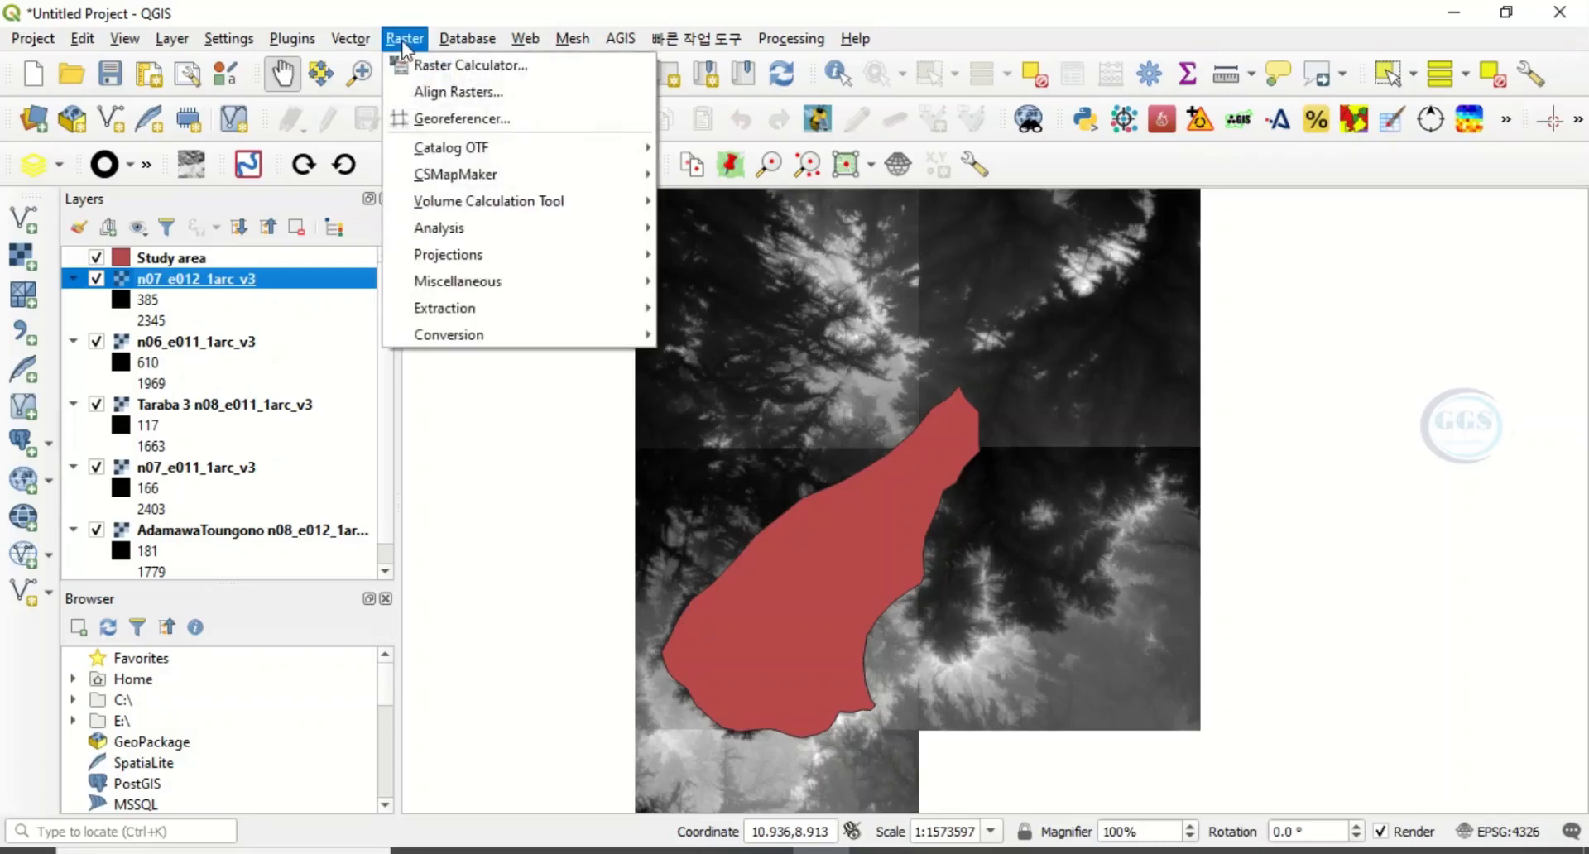
{"action": "mouse_move", "coordinate": [456, 281]}
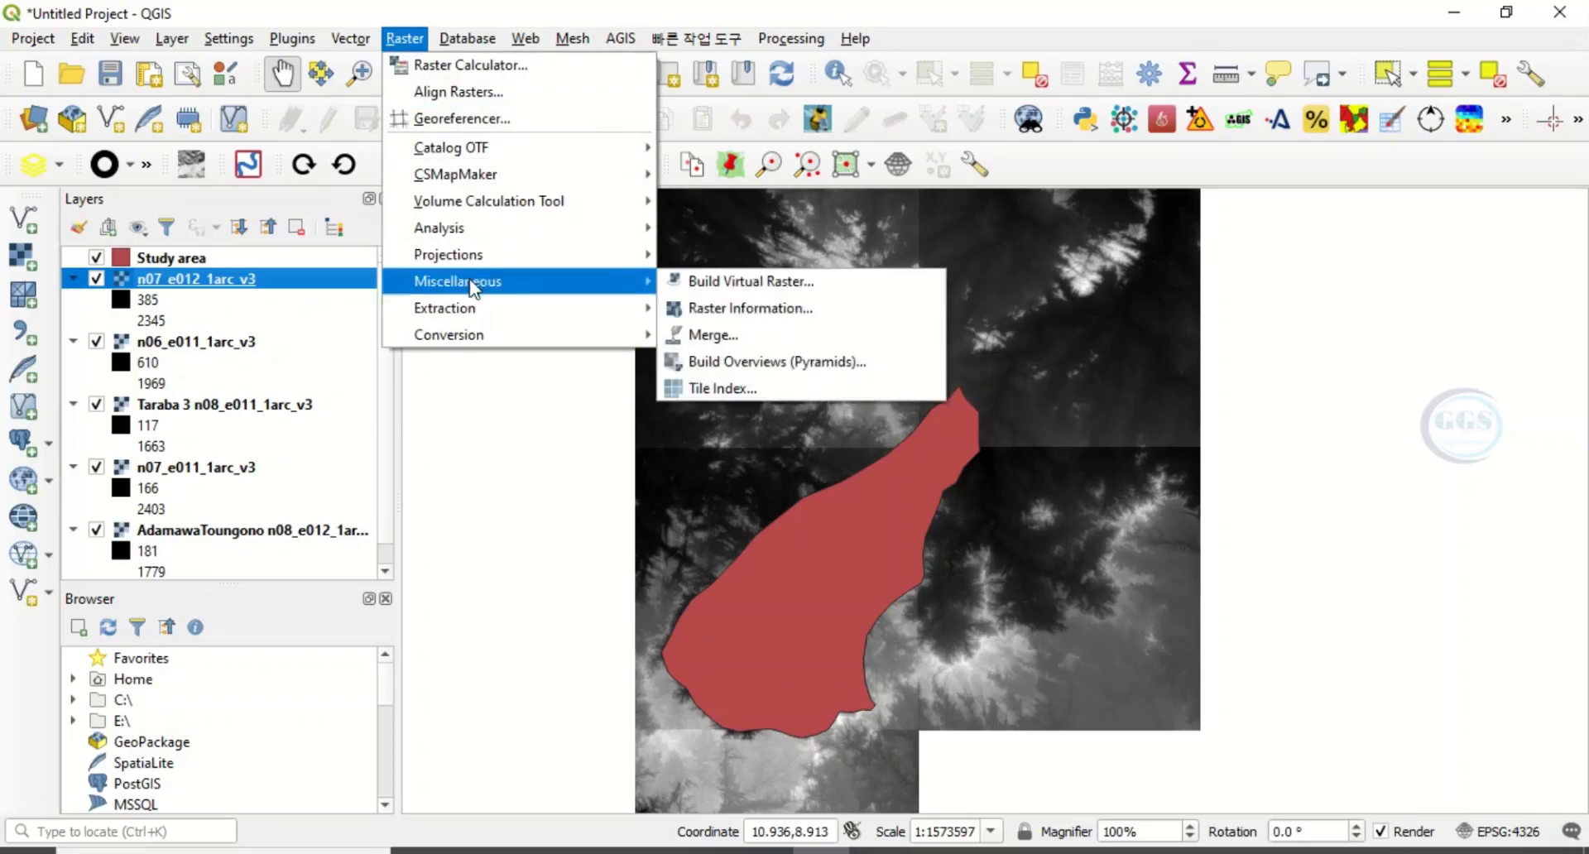
{"action": "mouse_move", "coordinate": [712, 336]}
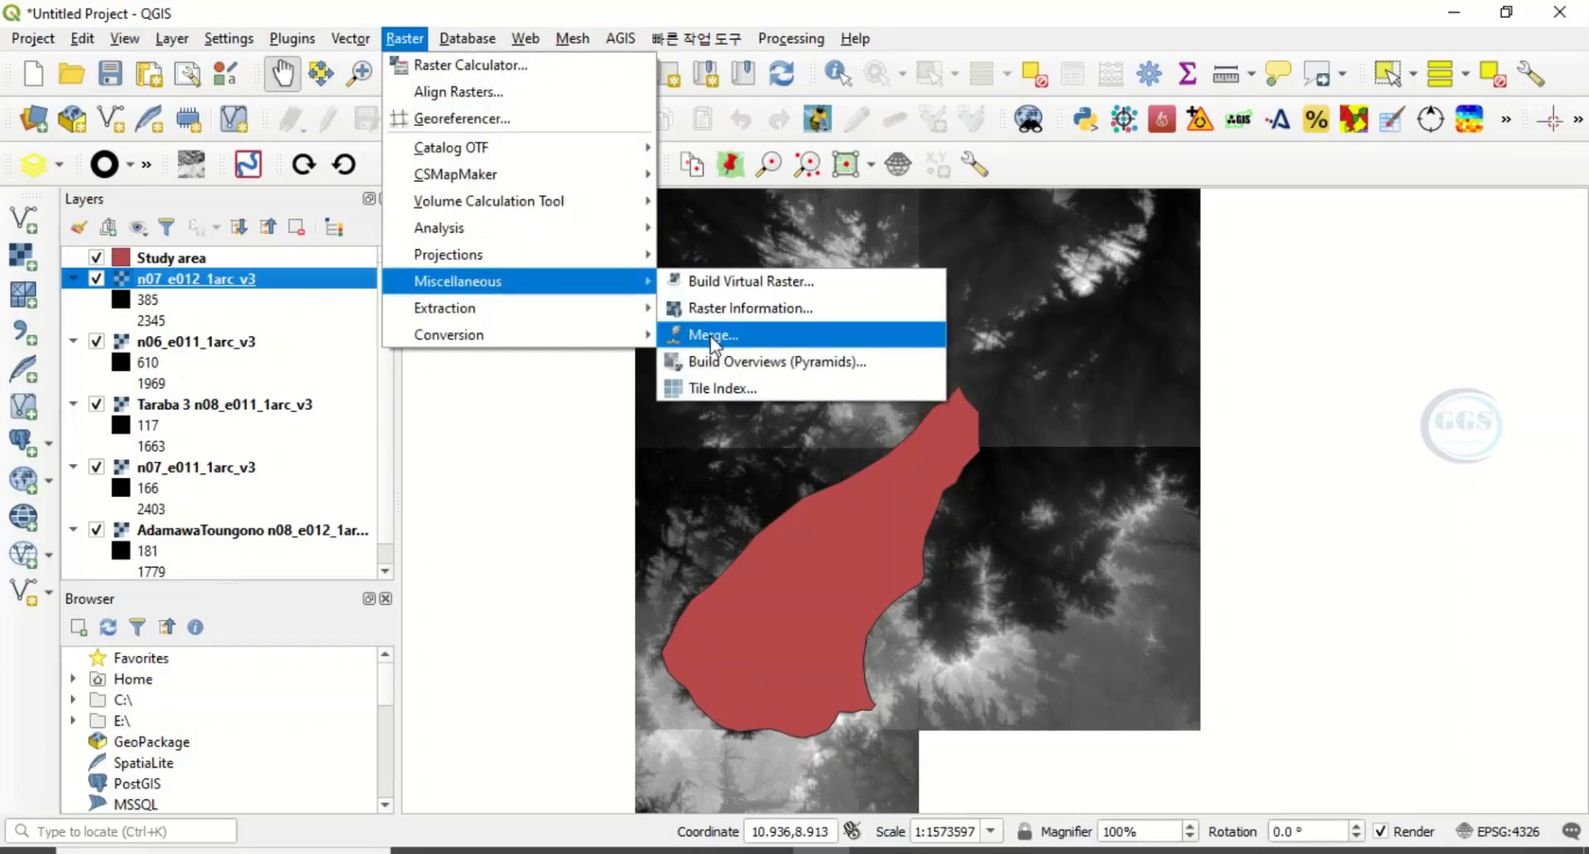
{"action": "left_click", "coordinate": [710, 334]}
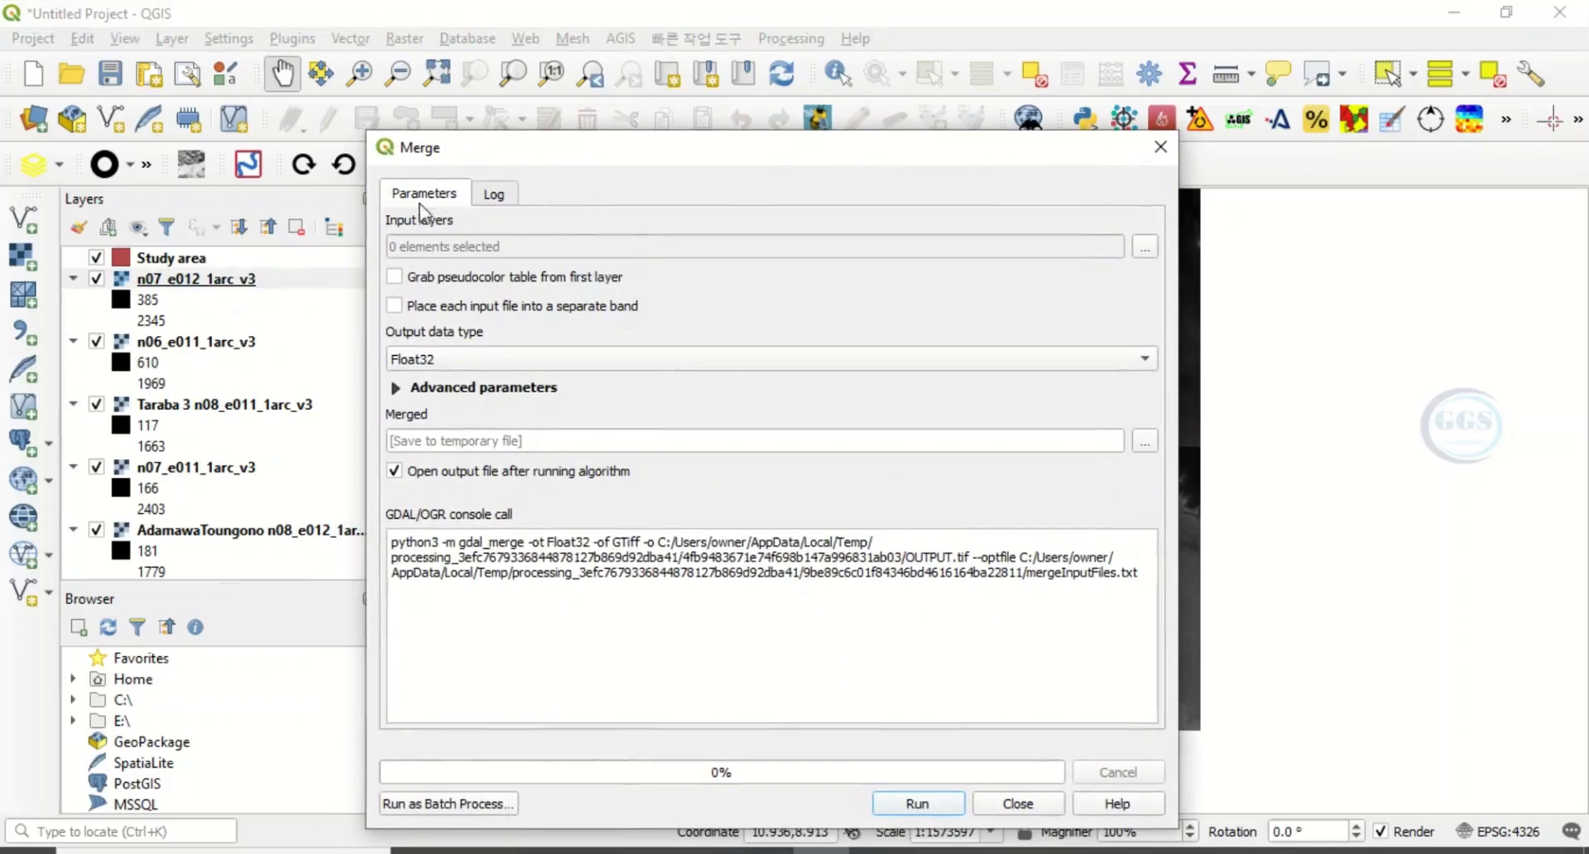
{"action": "mouse_move", "coordinate": [415, 228]}
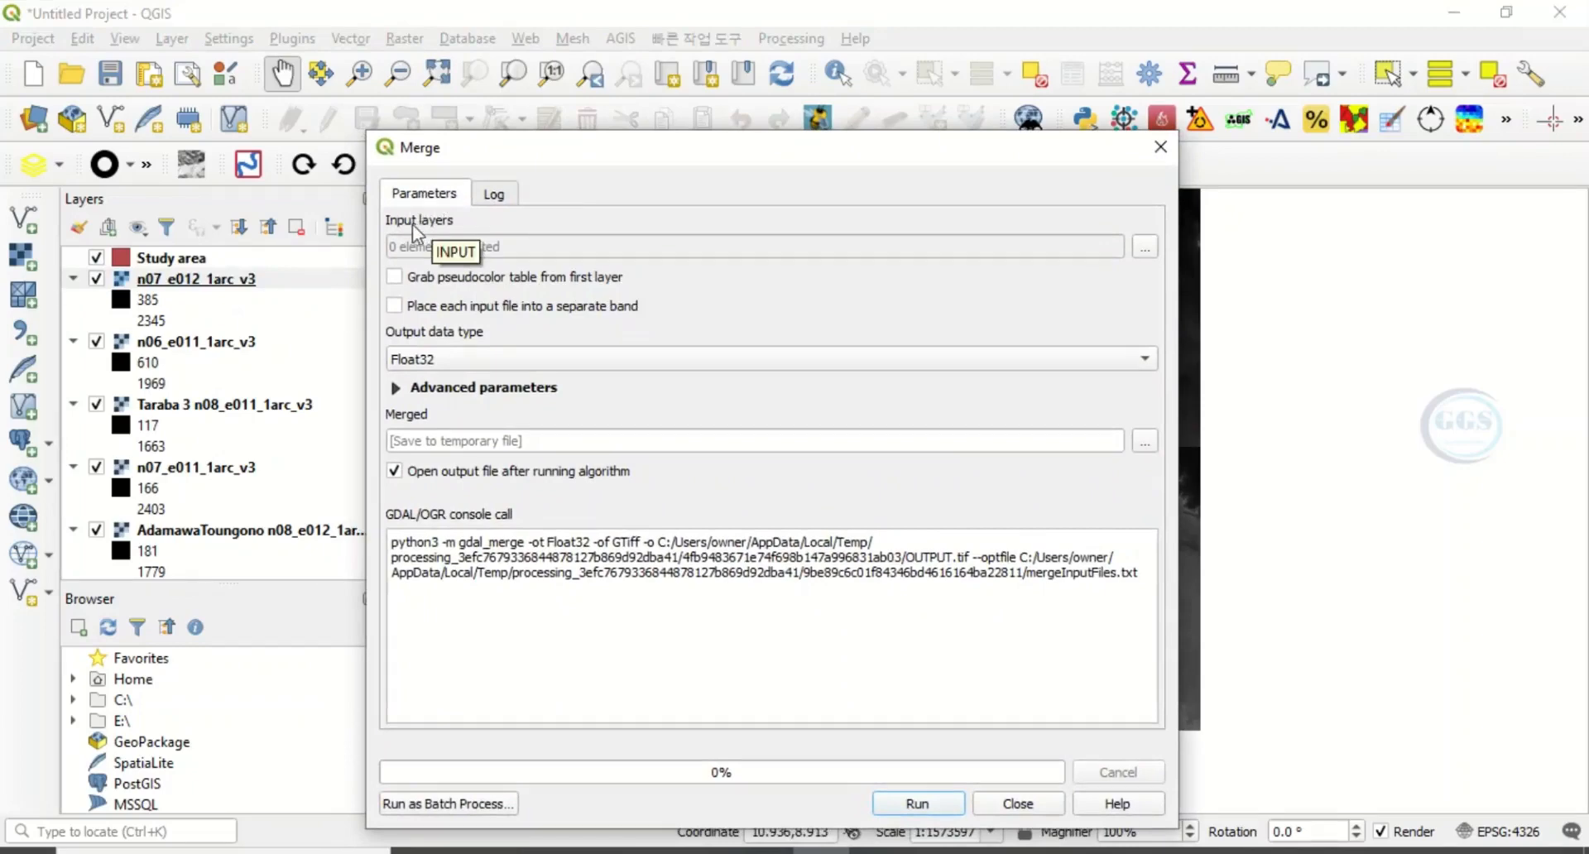
Select all five DEM tile layers as the merge inputs
{"action": "left_click", "coordinate": [1143, 246]}
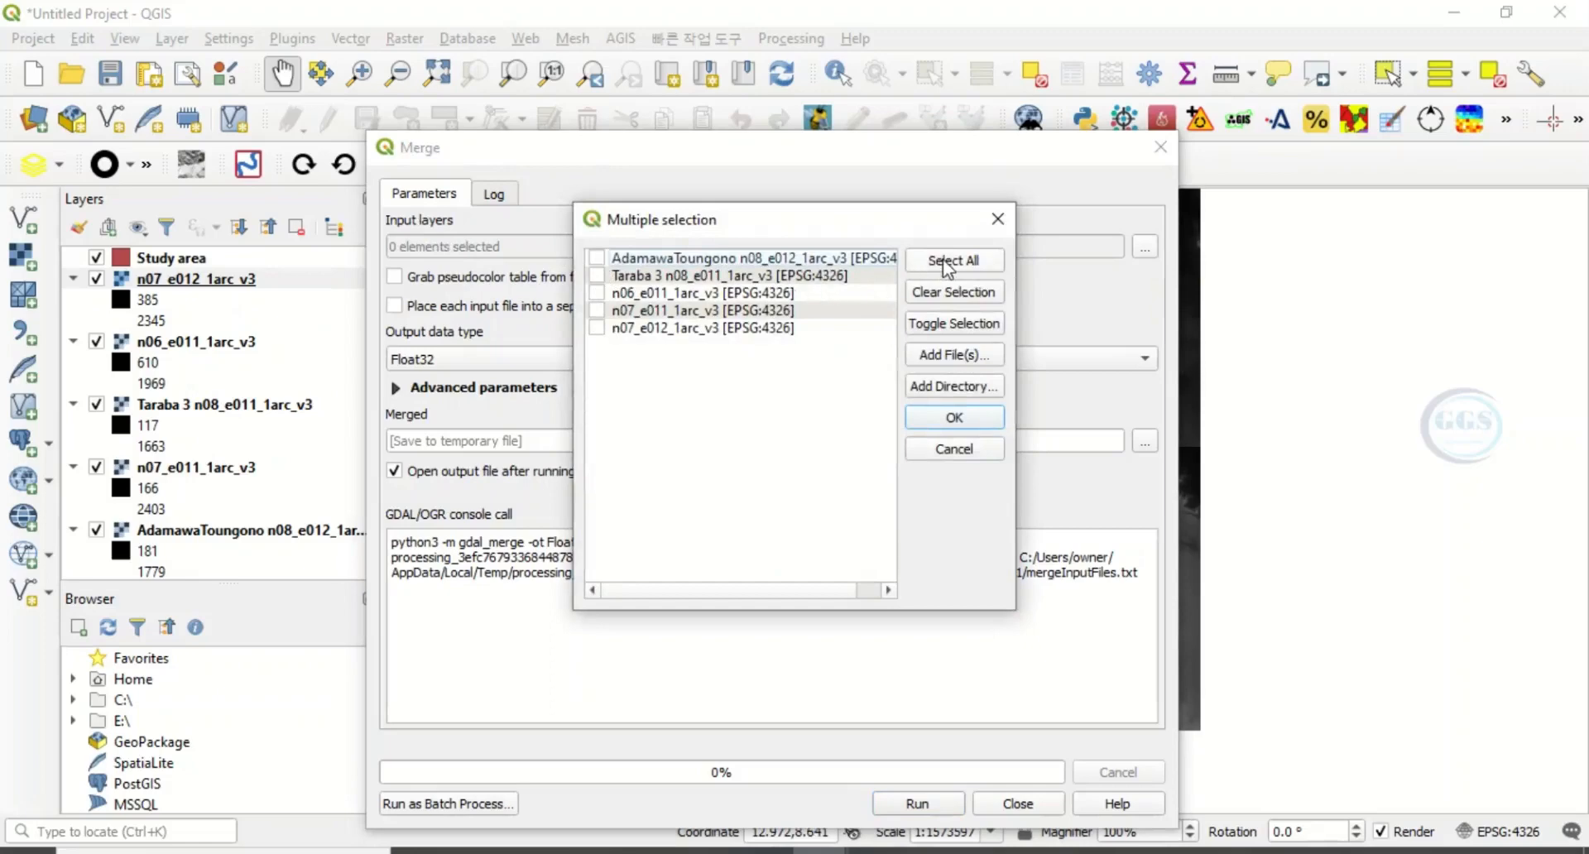
{"action": "left_click", "coordinate": [953, 260]}
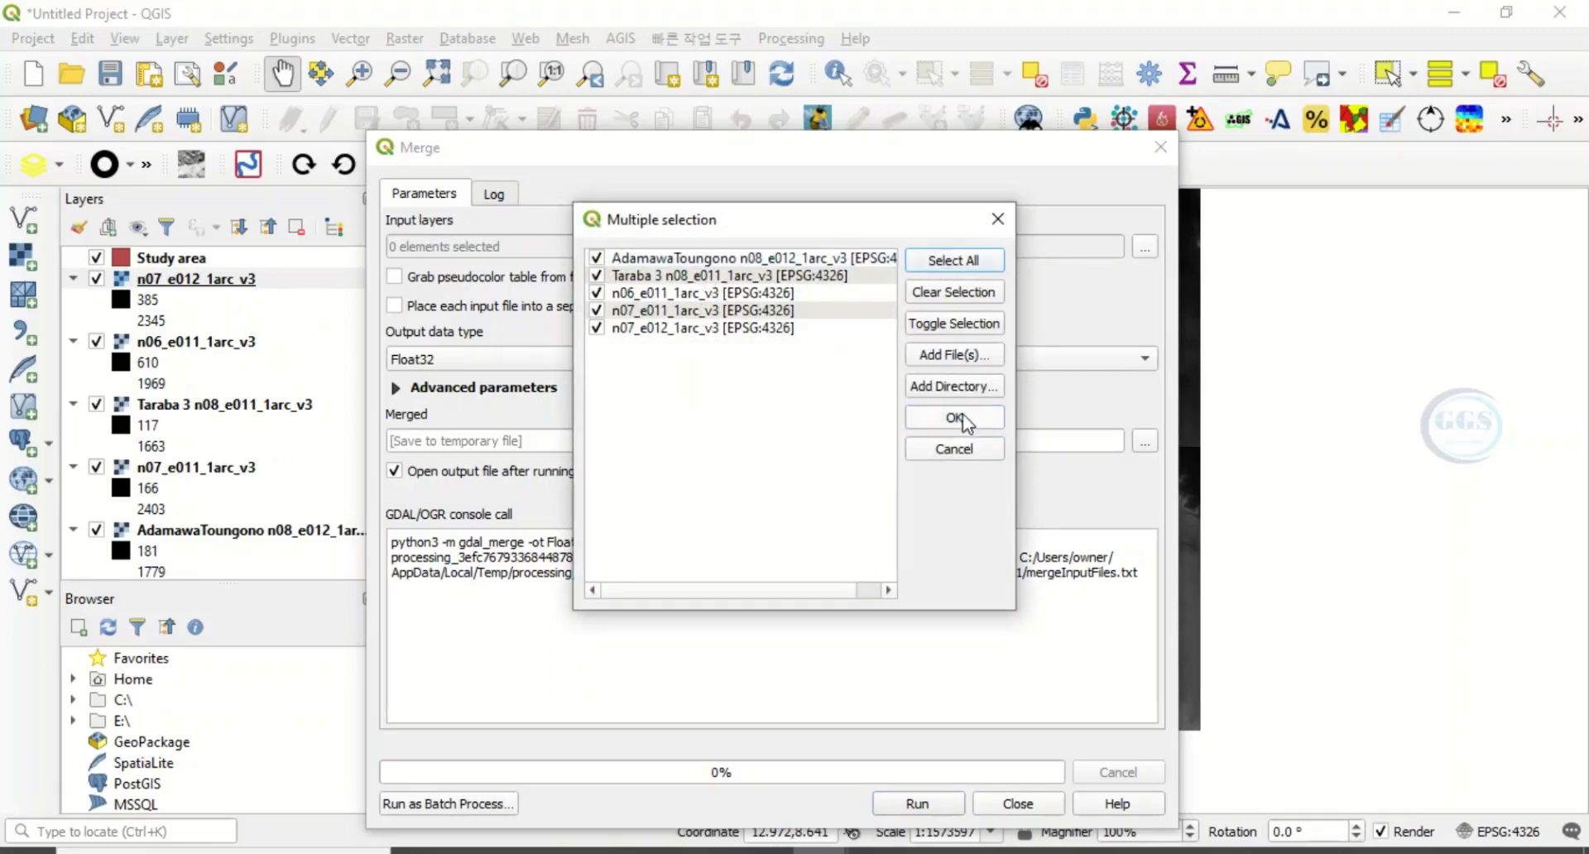
{"action": "left_click", "coordinate": [951, 417]}
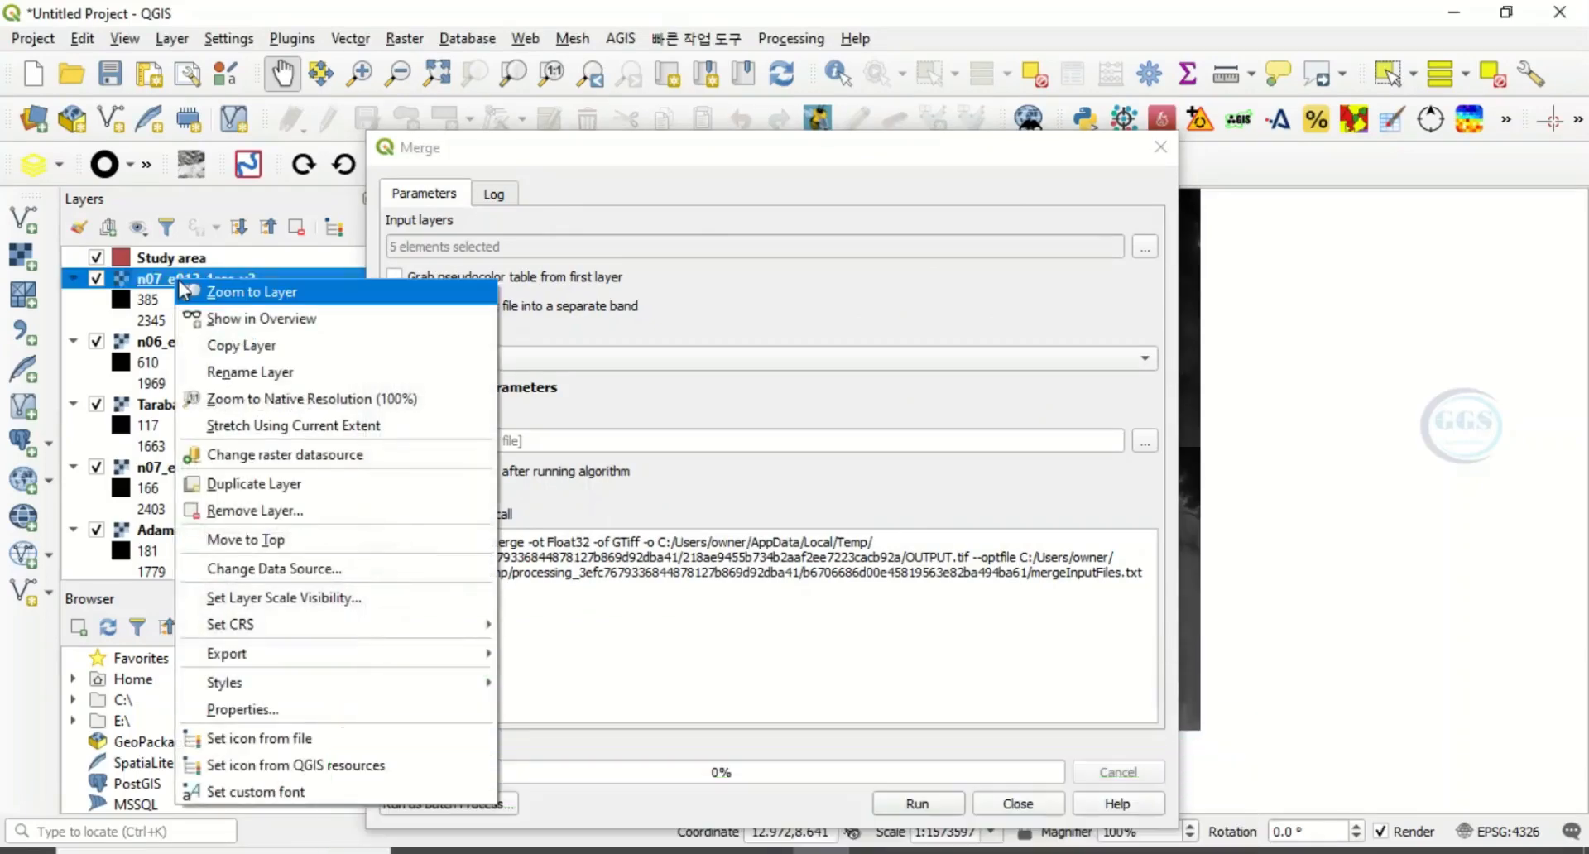
{"action": "mouse_move", "coordinate": [242, 708]}
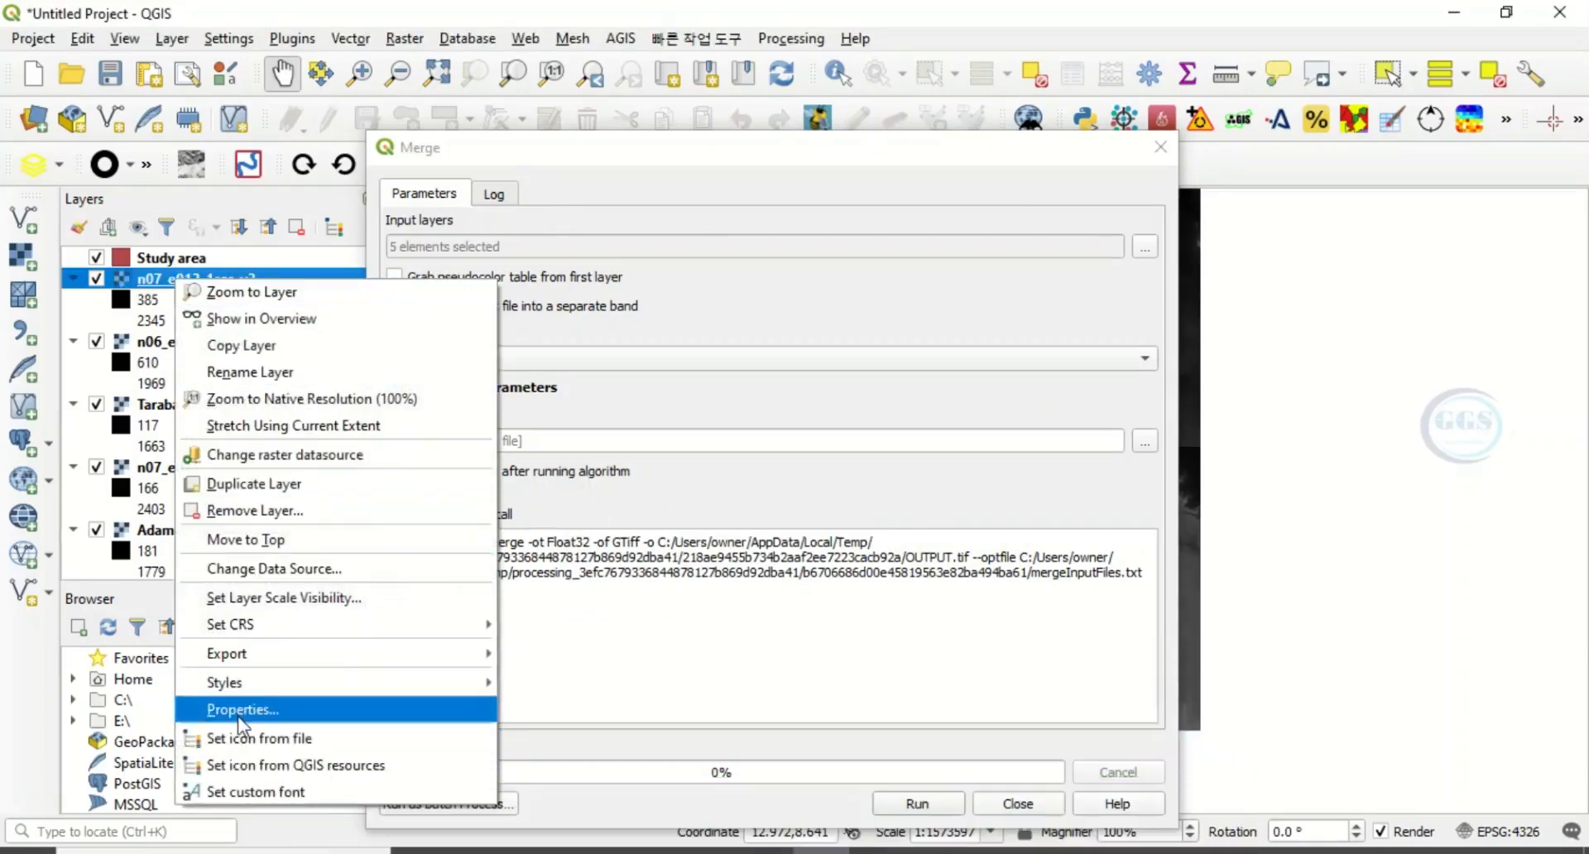
{"action": "left_click", "coordinate": [242, 709]}
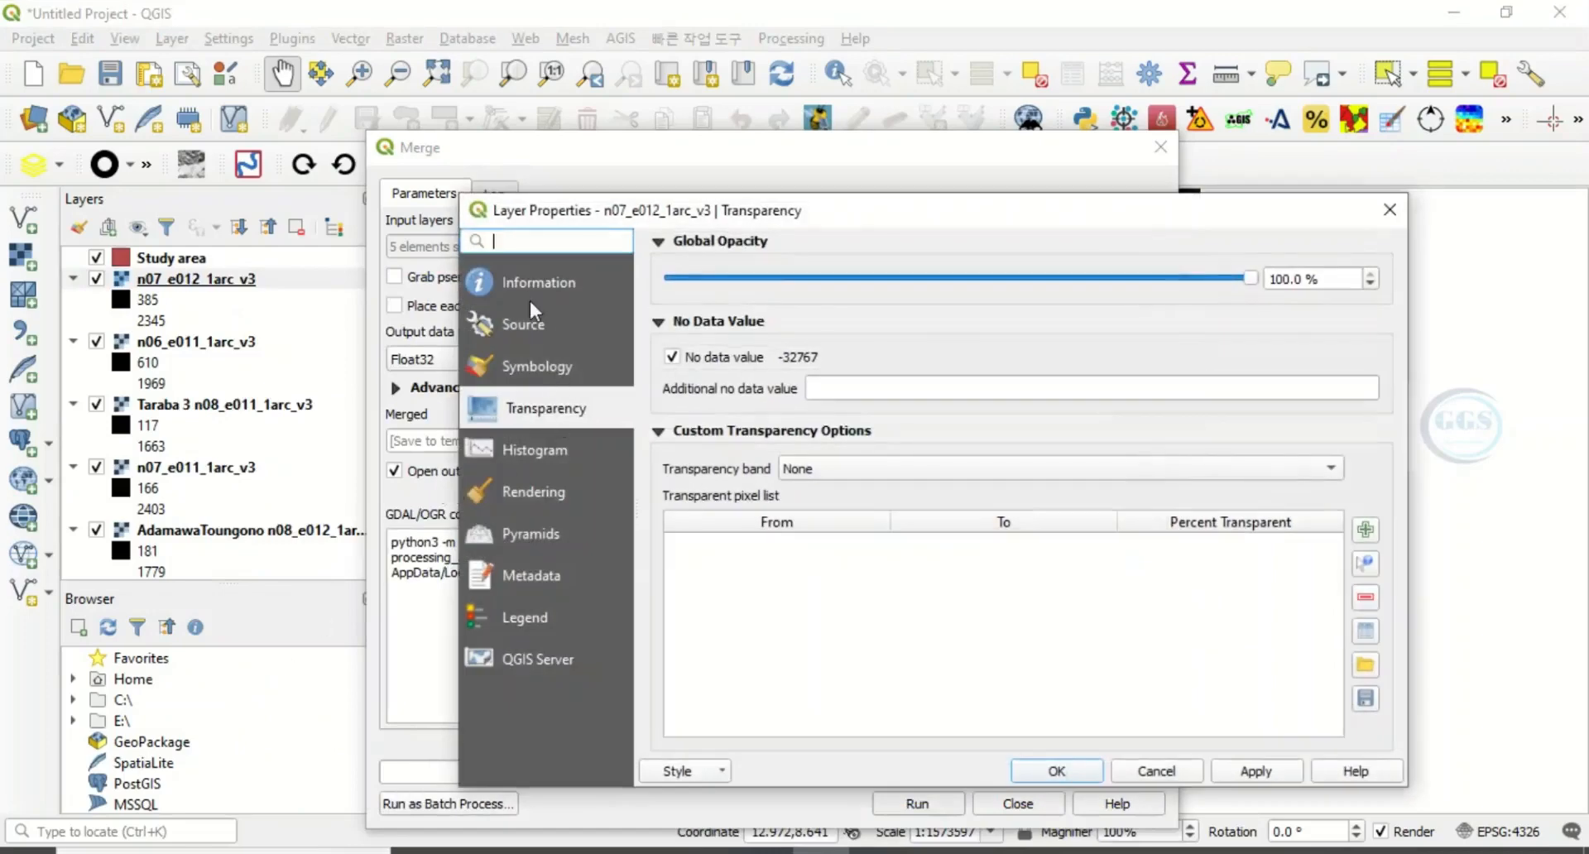
{"action": "left_click", "coordinate": [539, 283]}
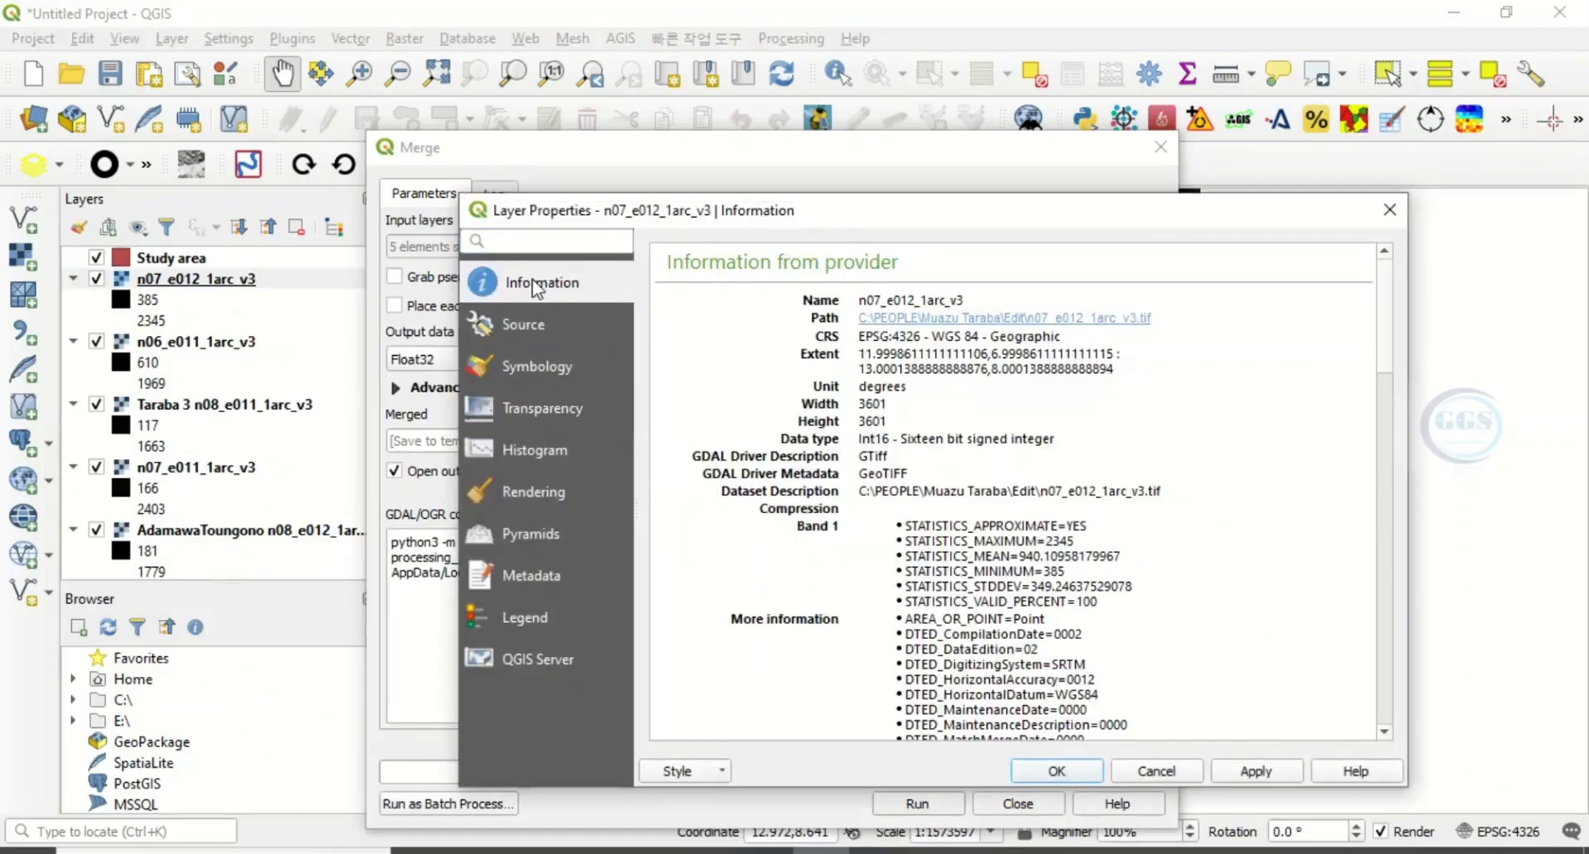
{"action": "mouse_move", "coordinate": [801, 450]}
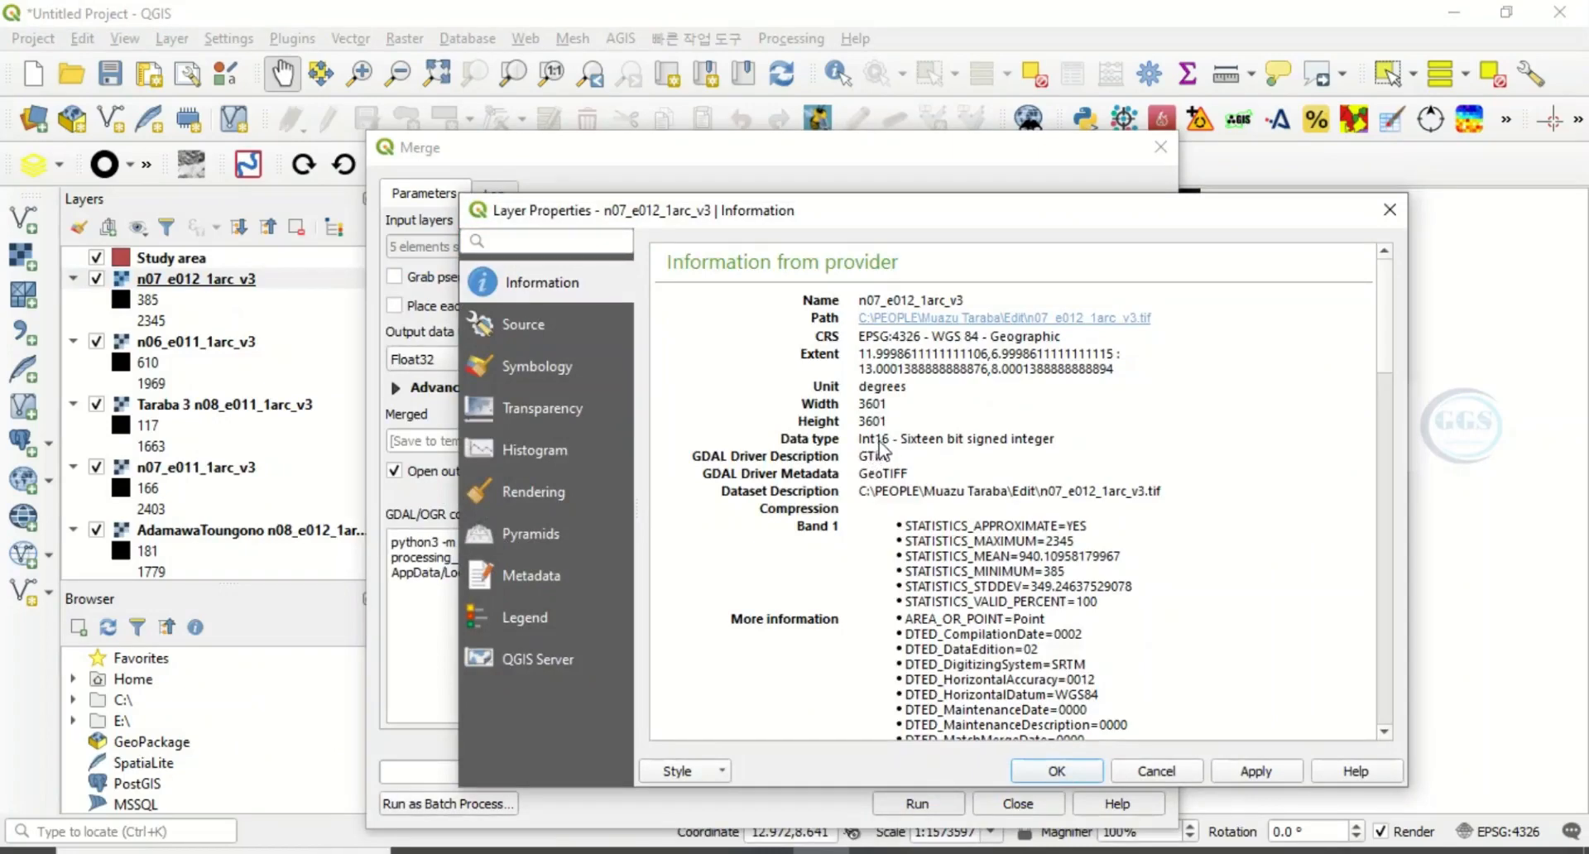
{"action": "mouse_move", "coordinate": [975, 452]}
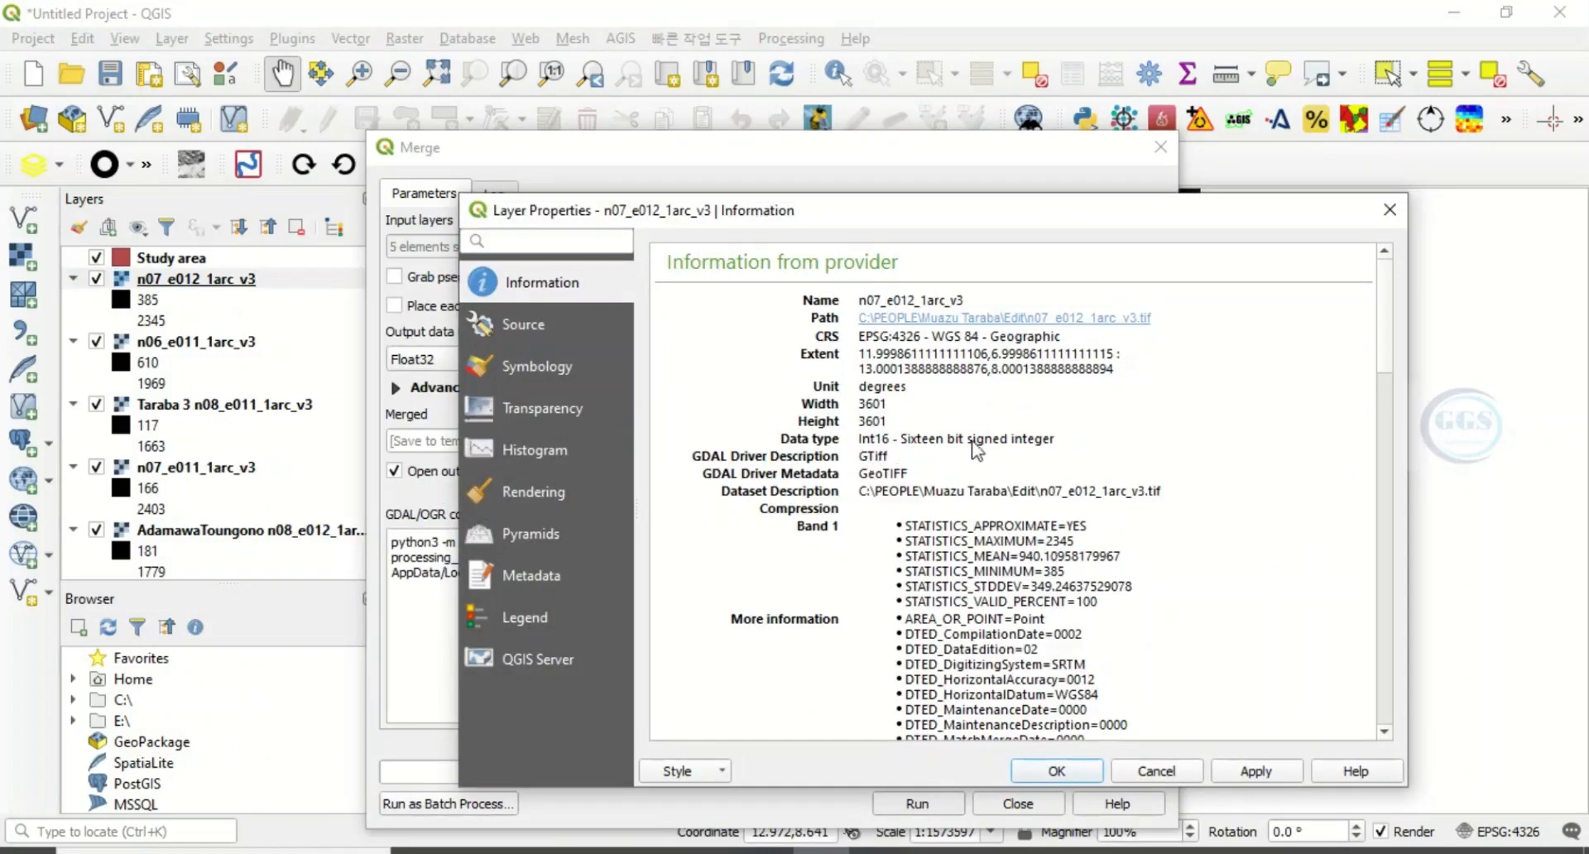
{"action": "mouse_move", "coordinate": [891, 448]}
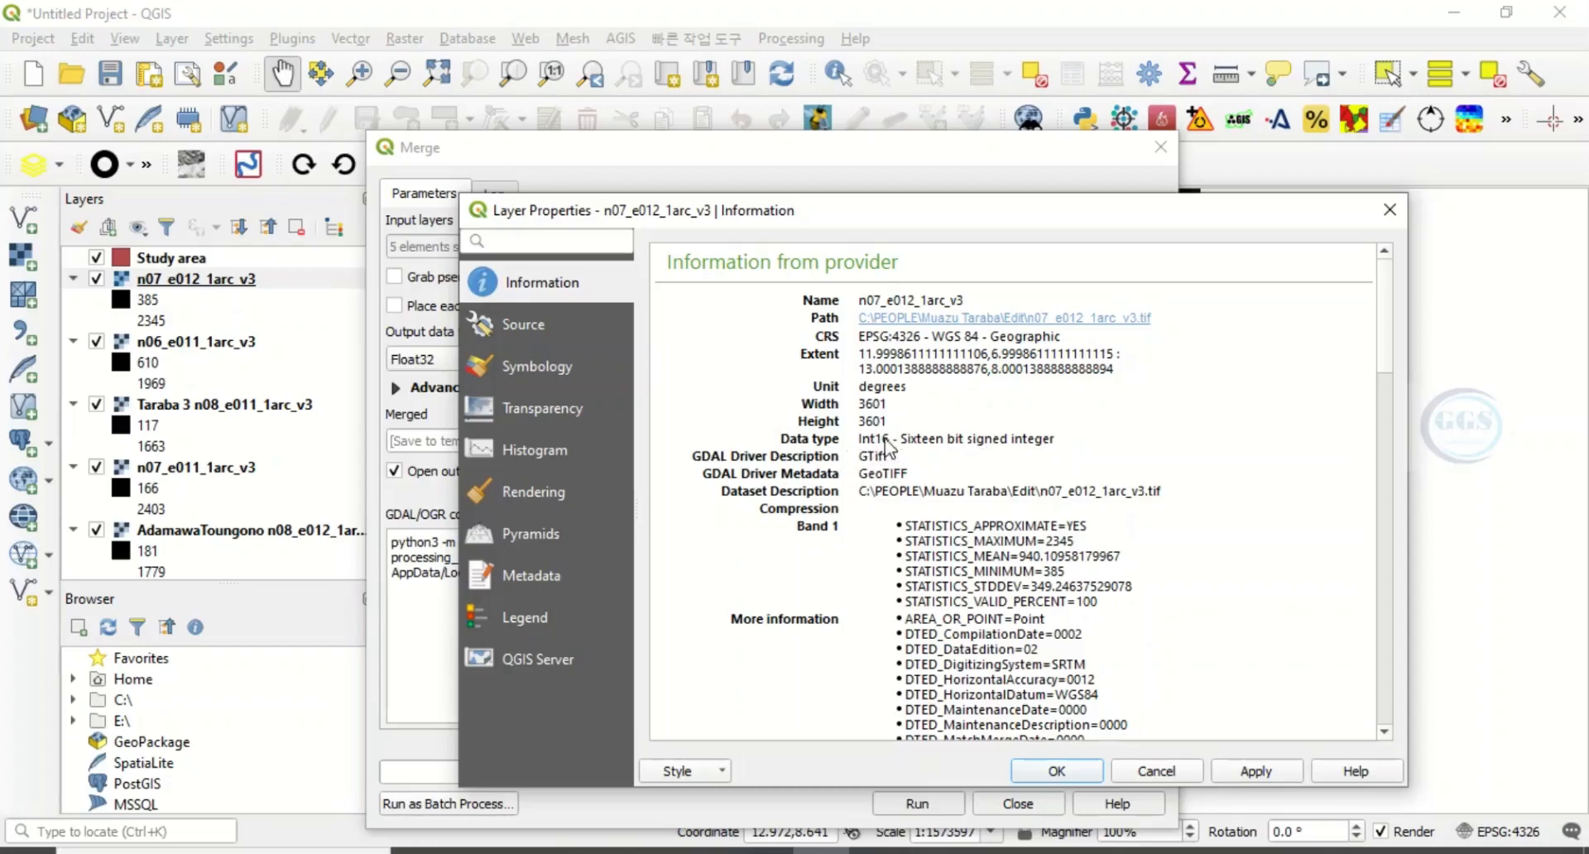
{"action": "mouse_move", "coordinate": [1026, 429]}
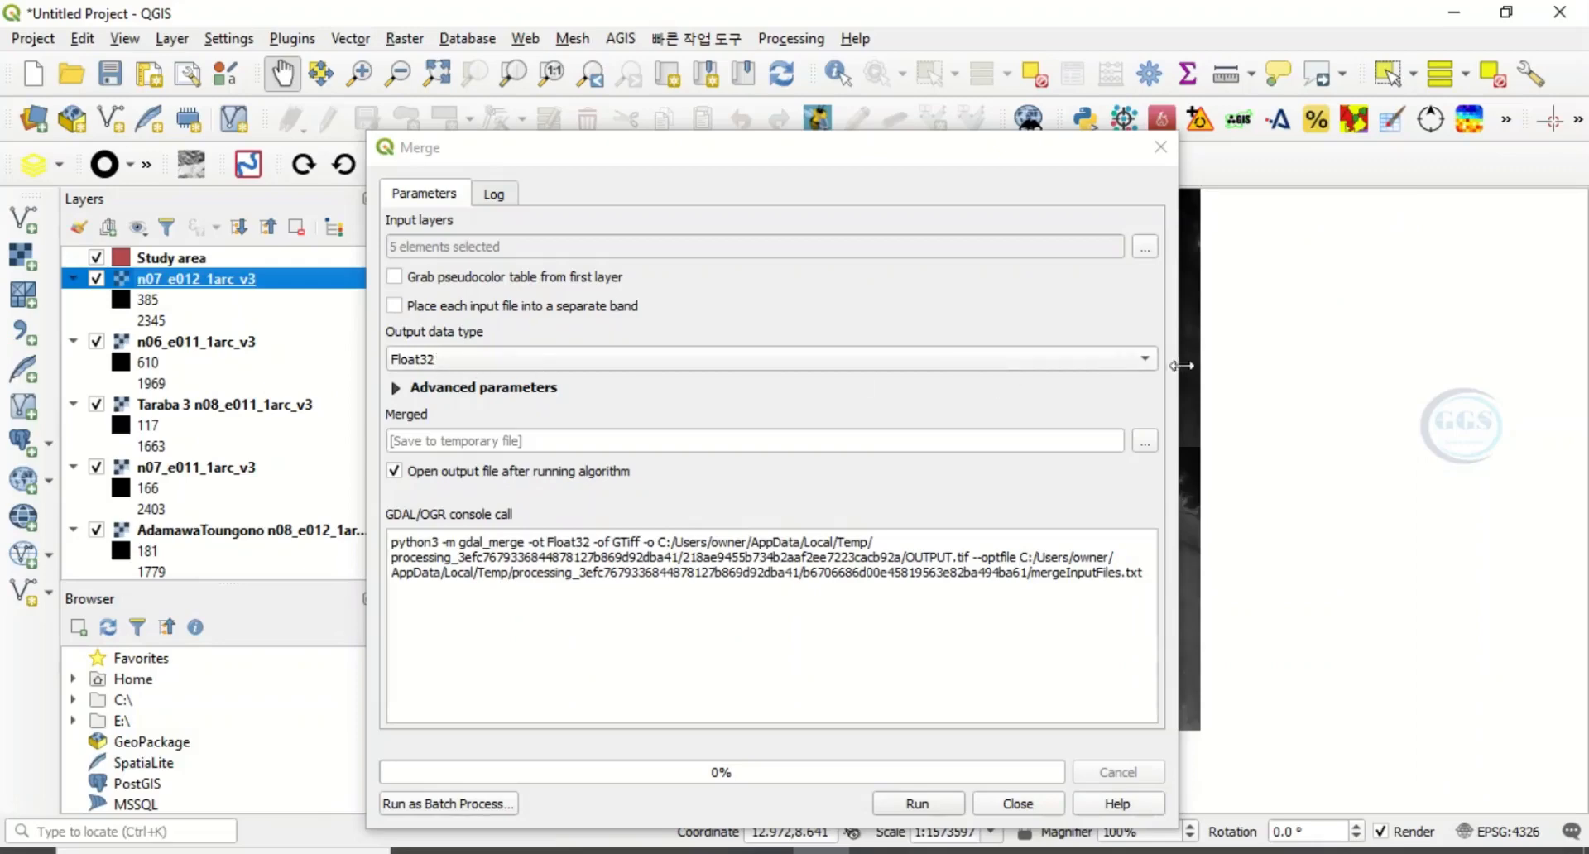
Set output data type to Int16 and save the result as Merged.tif in the EXERCISE folder
{"action": "left_click", "coordinate": [770, 359]}
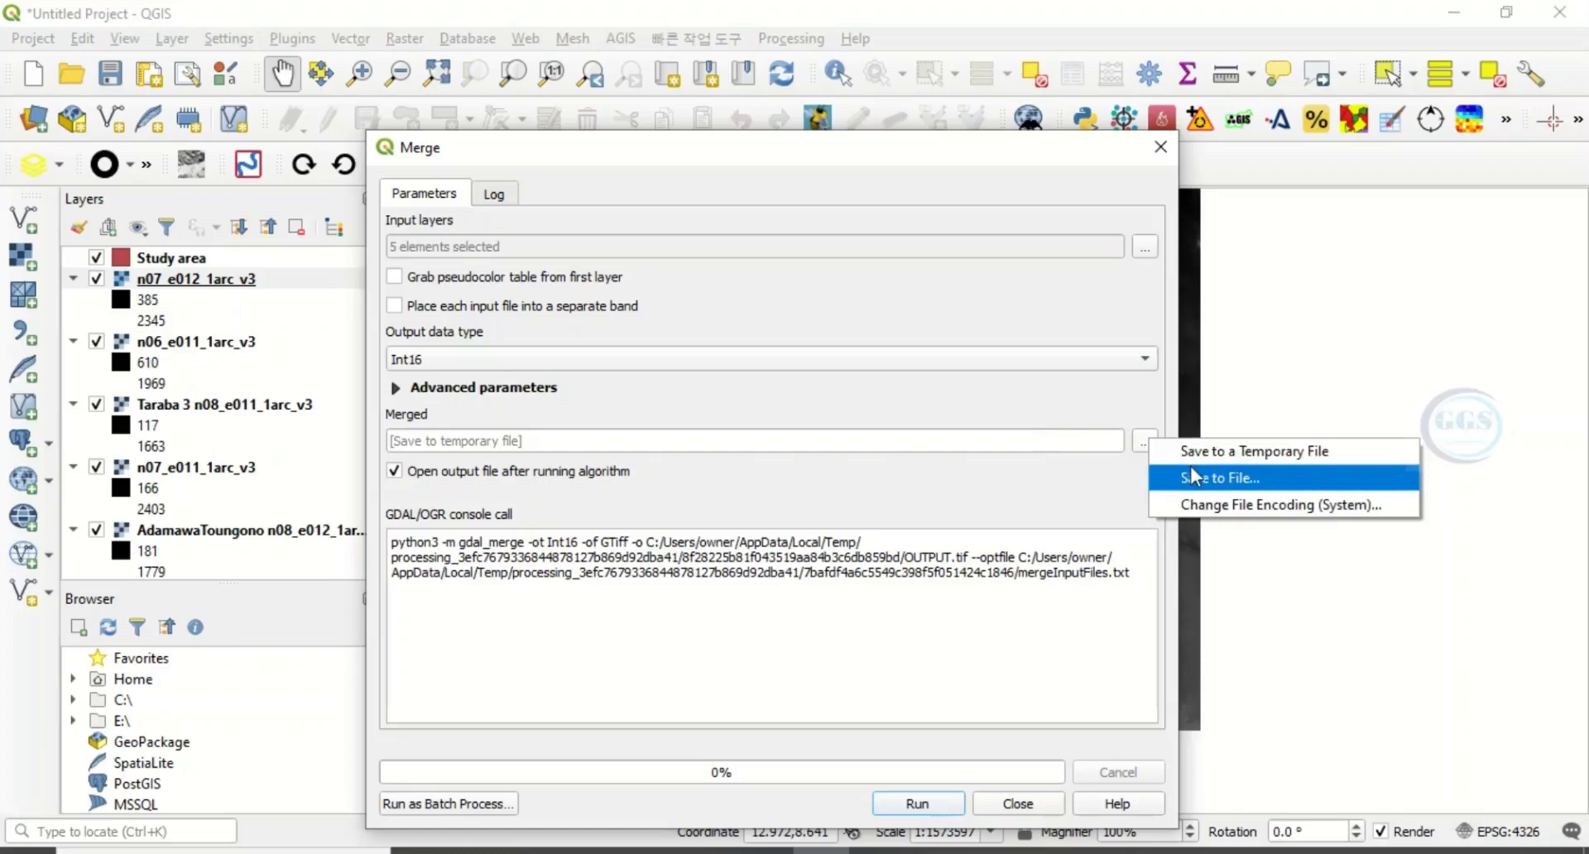
{"action": "left_click", "coordinate": [1220, 477]}
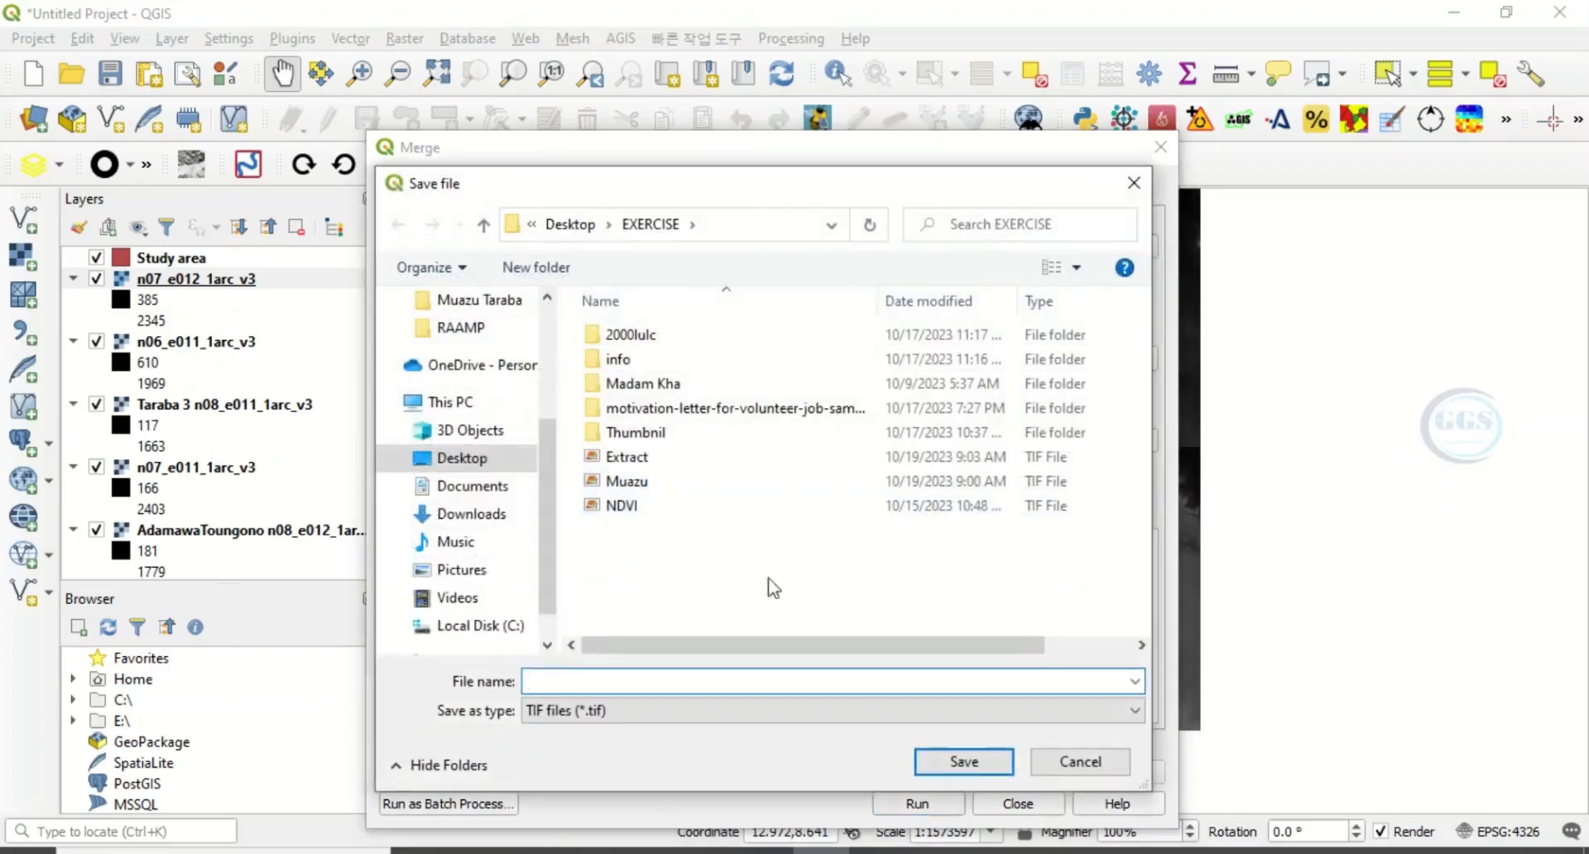
{"action": "left_click", "coordinate": [710, 680]}
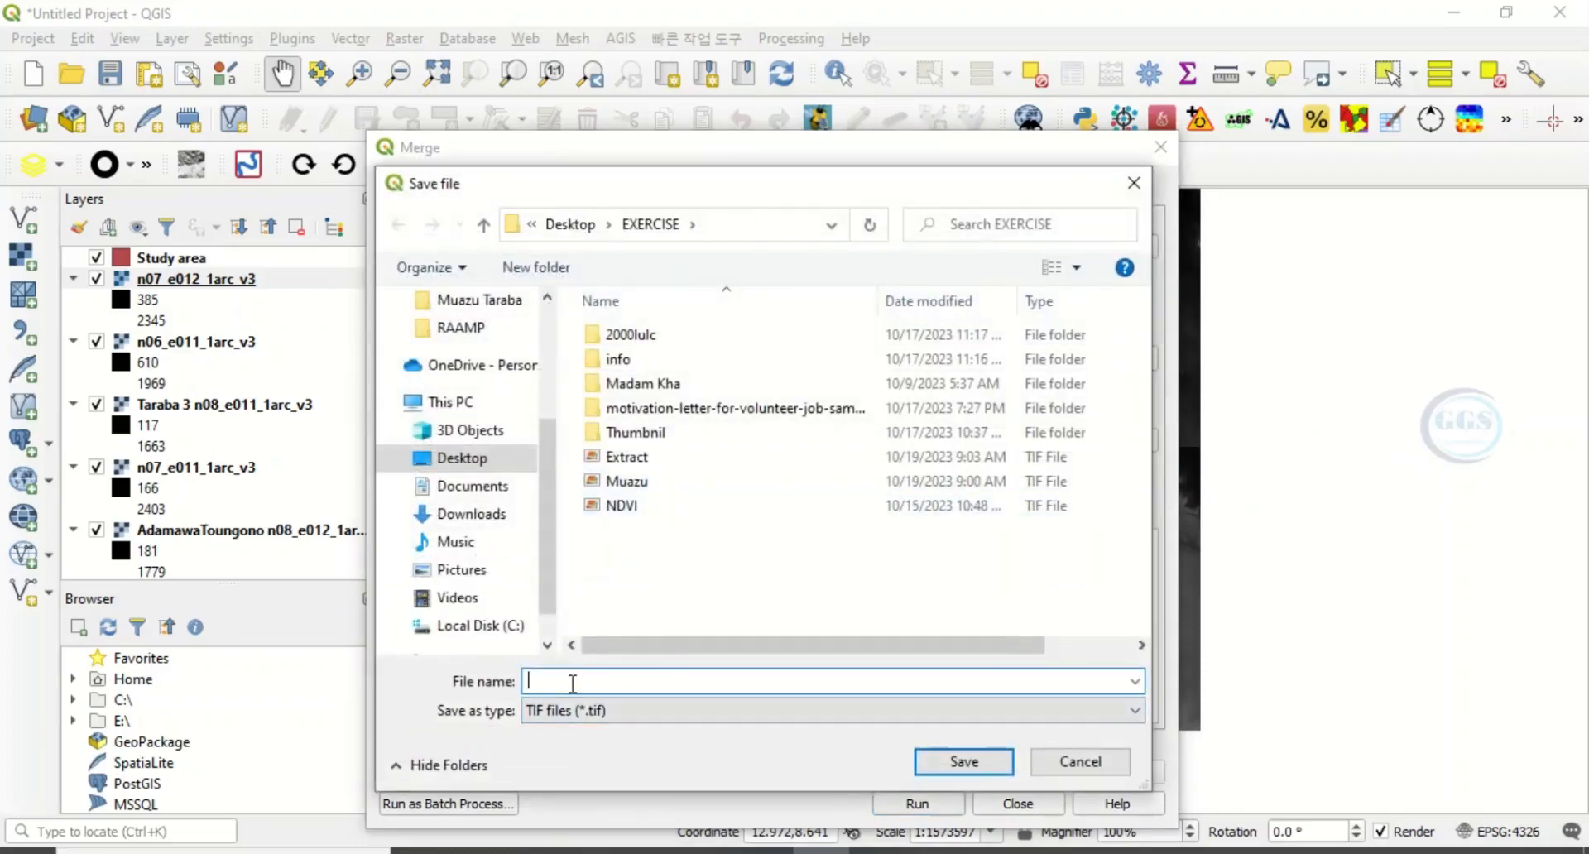
{"action": "type", "text": "Merged"}
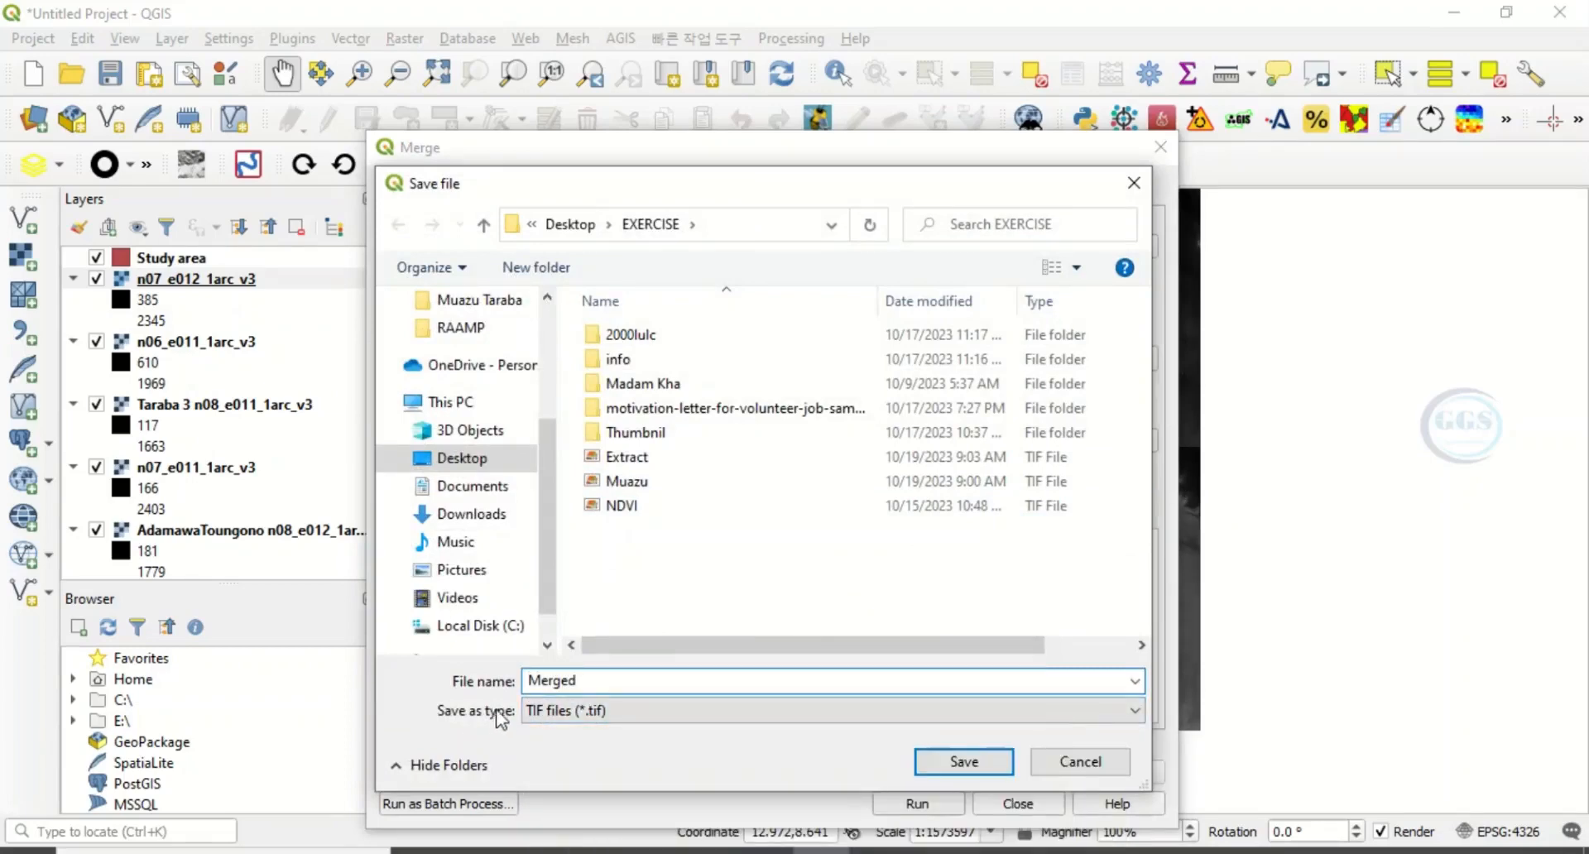
{"action": "left_click", "coordinate": [829, 710]}
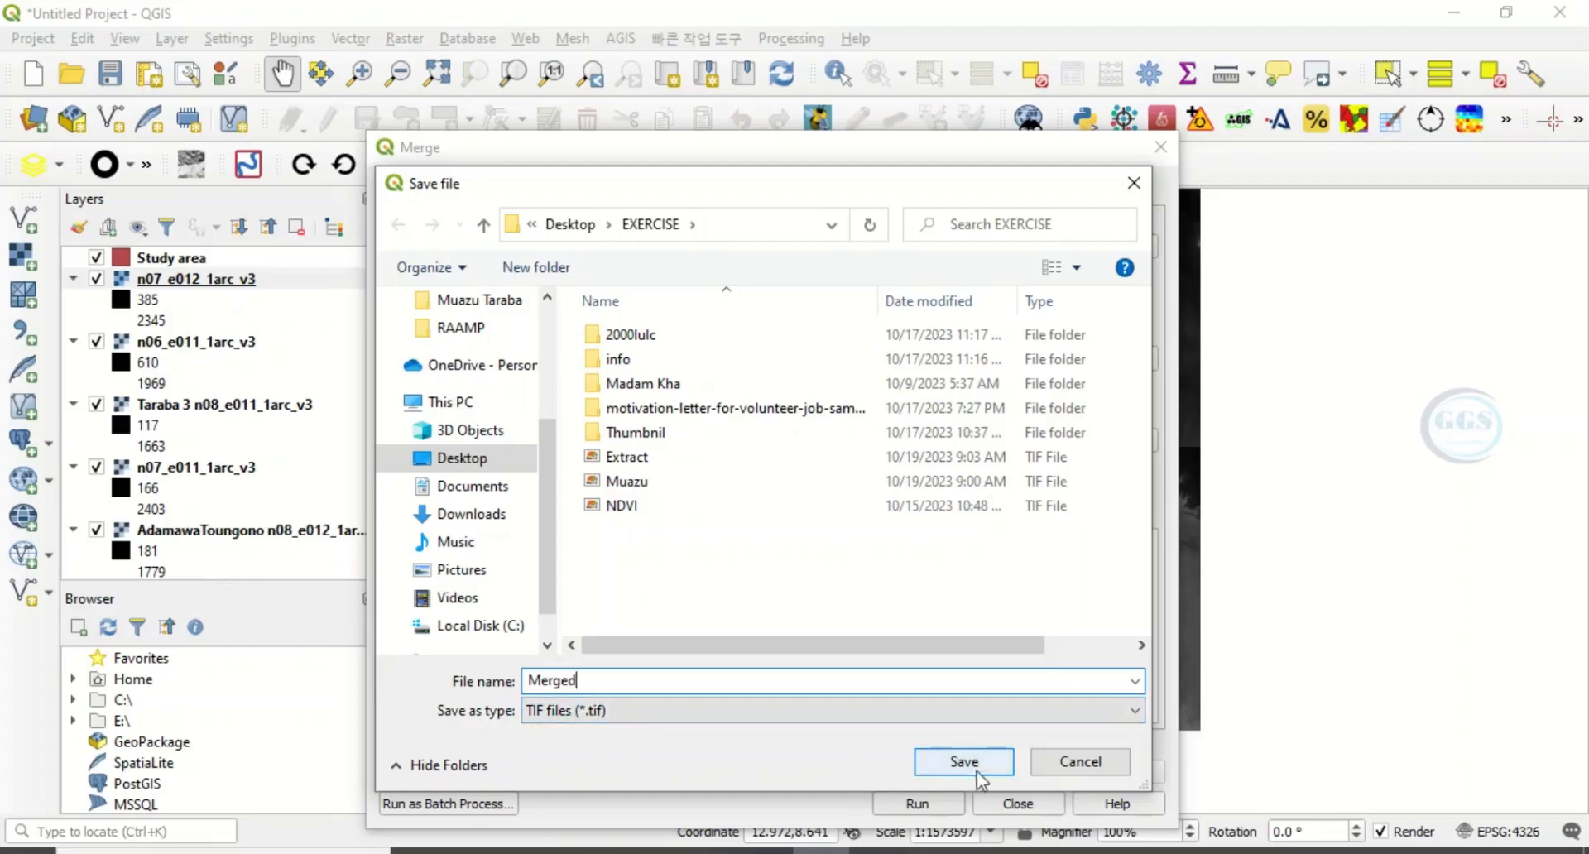
{"action": "left_click", "coordinate": [961, 762]}
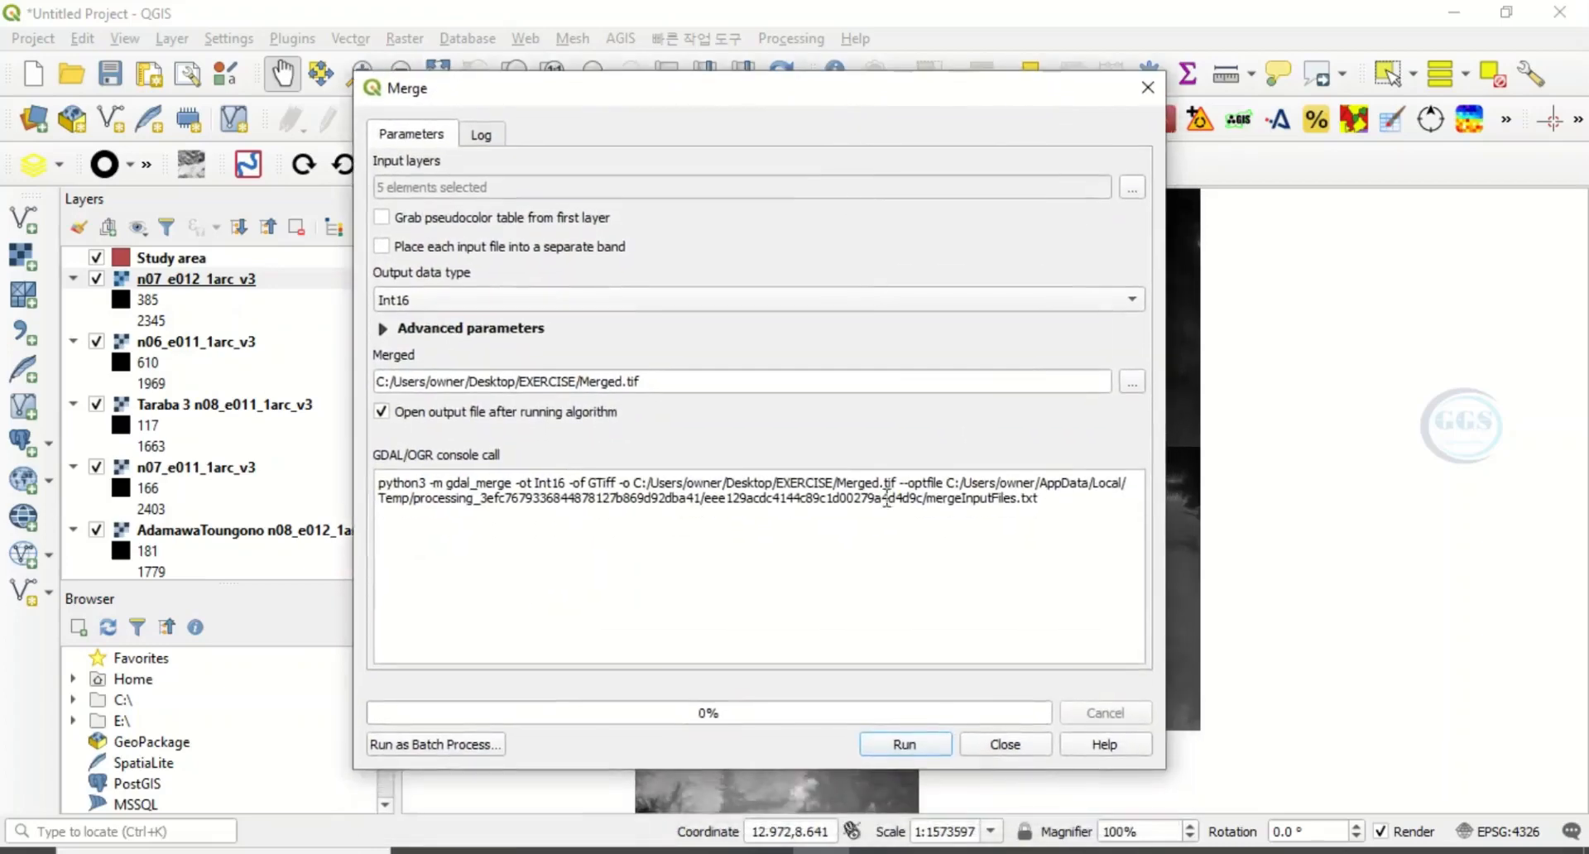
Run the merge to add the Merged raster layer, then close the tool
{"action": "left_click", "coordinate": [904, 743]}
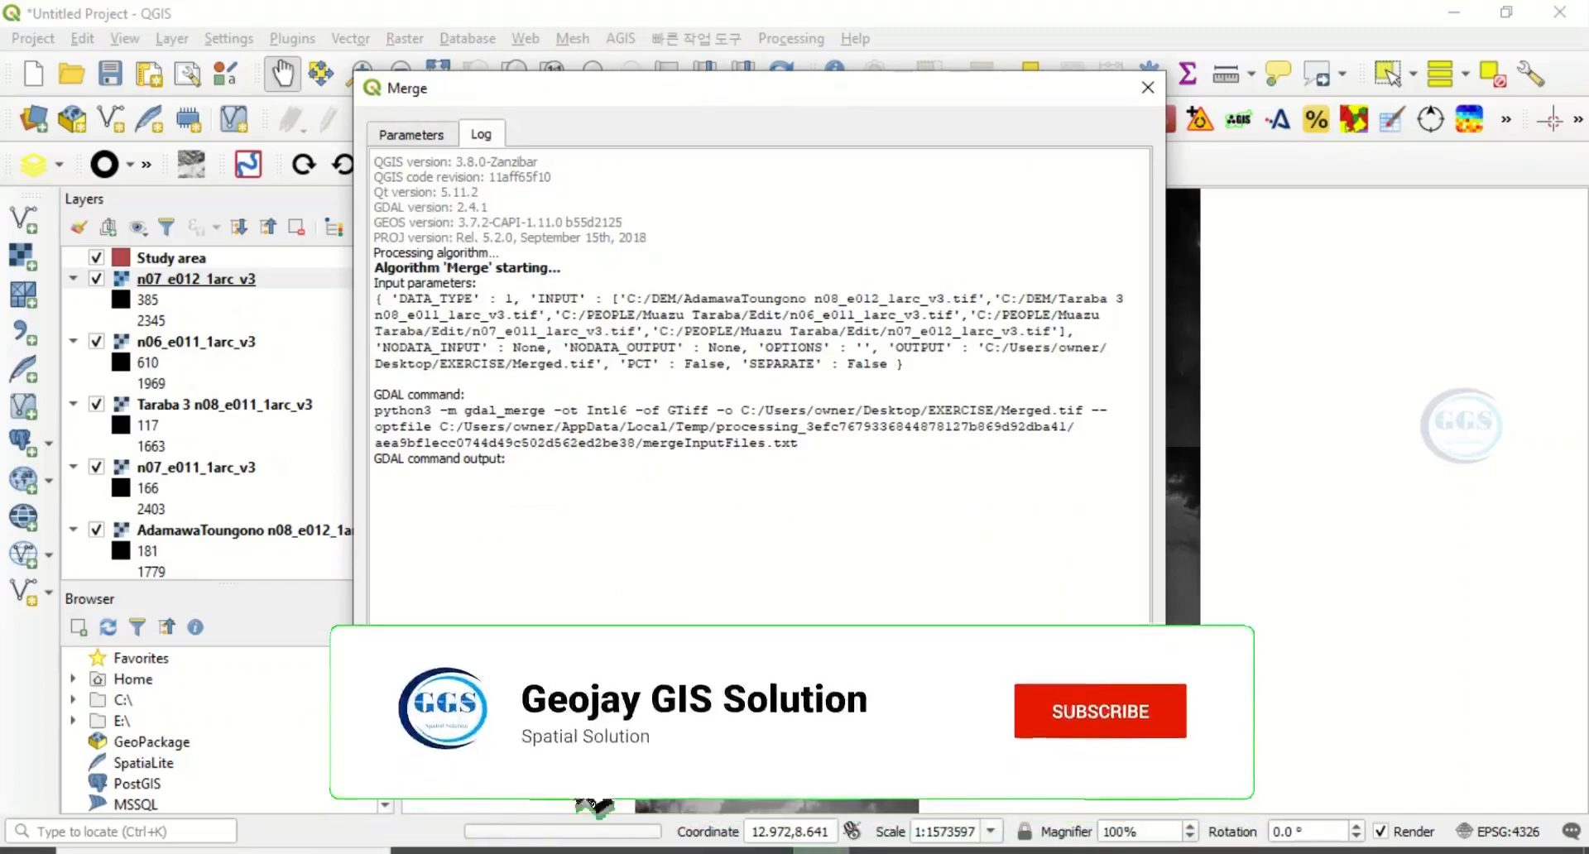
{"action": "left_click", "coordinate": [1099, 710]}
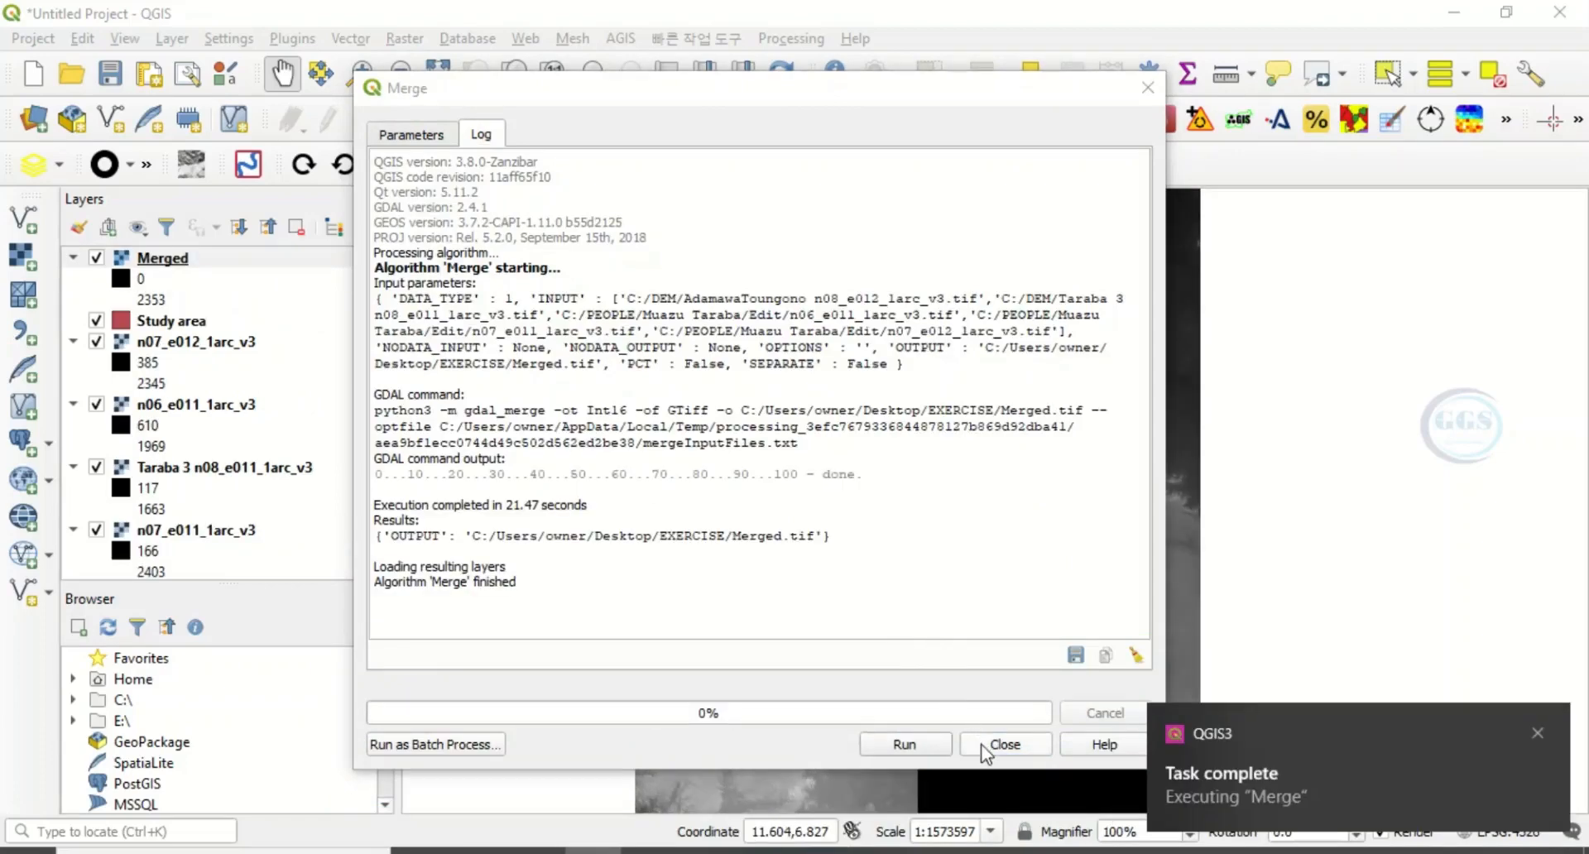
{"action": "left_click", "coordinate": [1003, 743]}
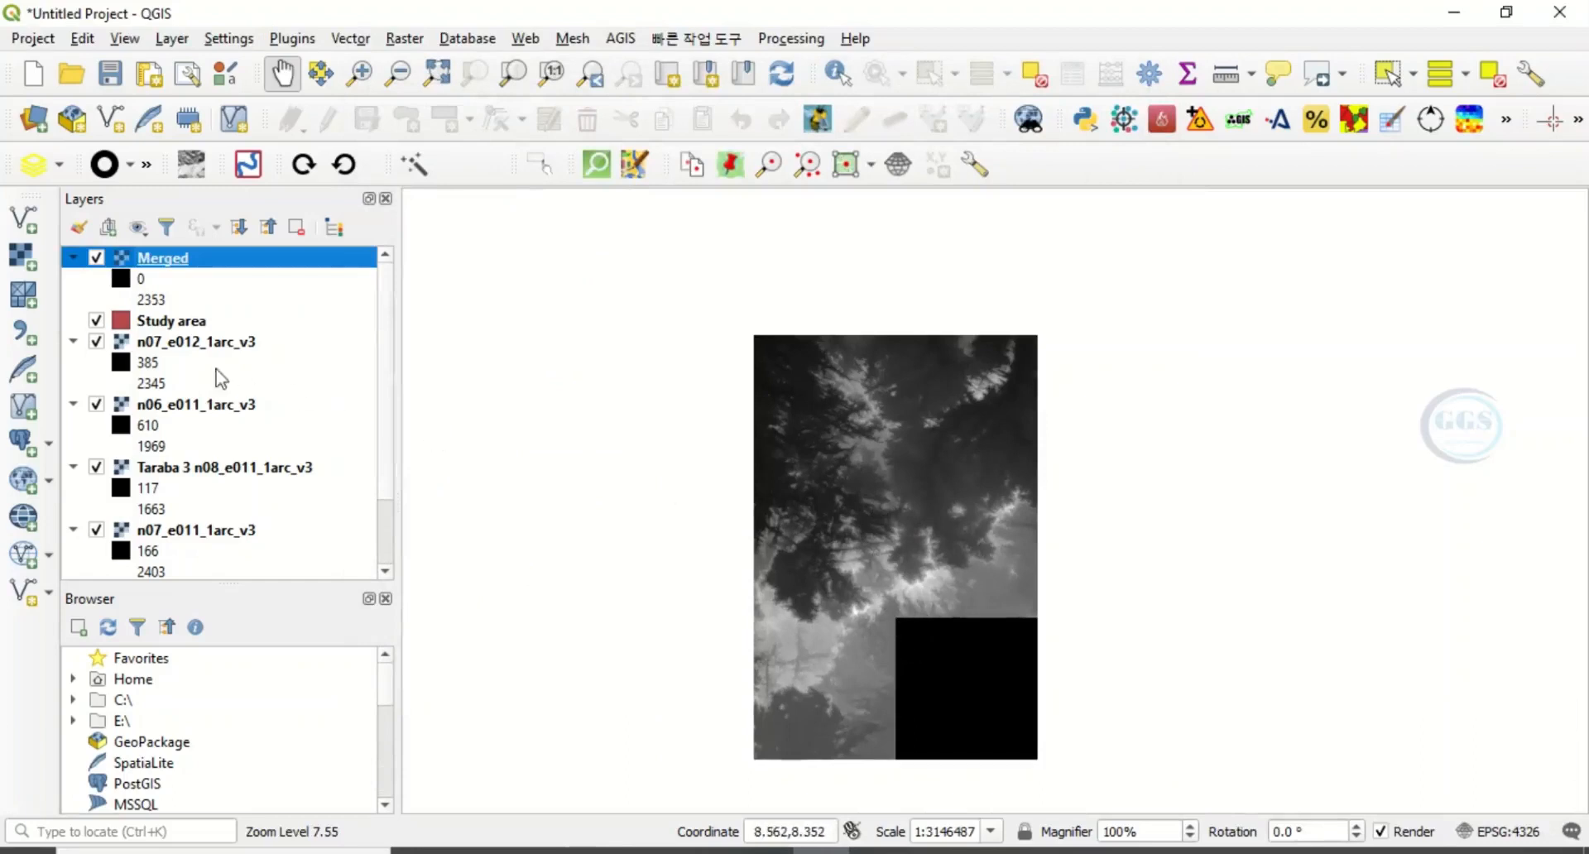
{"action": "mouse_move", "coordinate": [950, 659]}
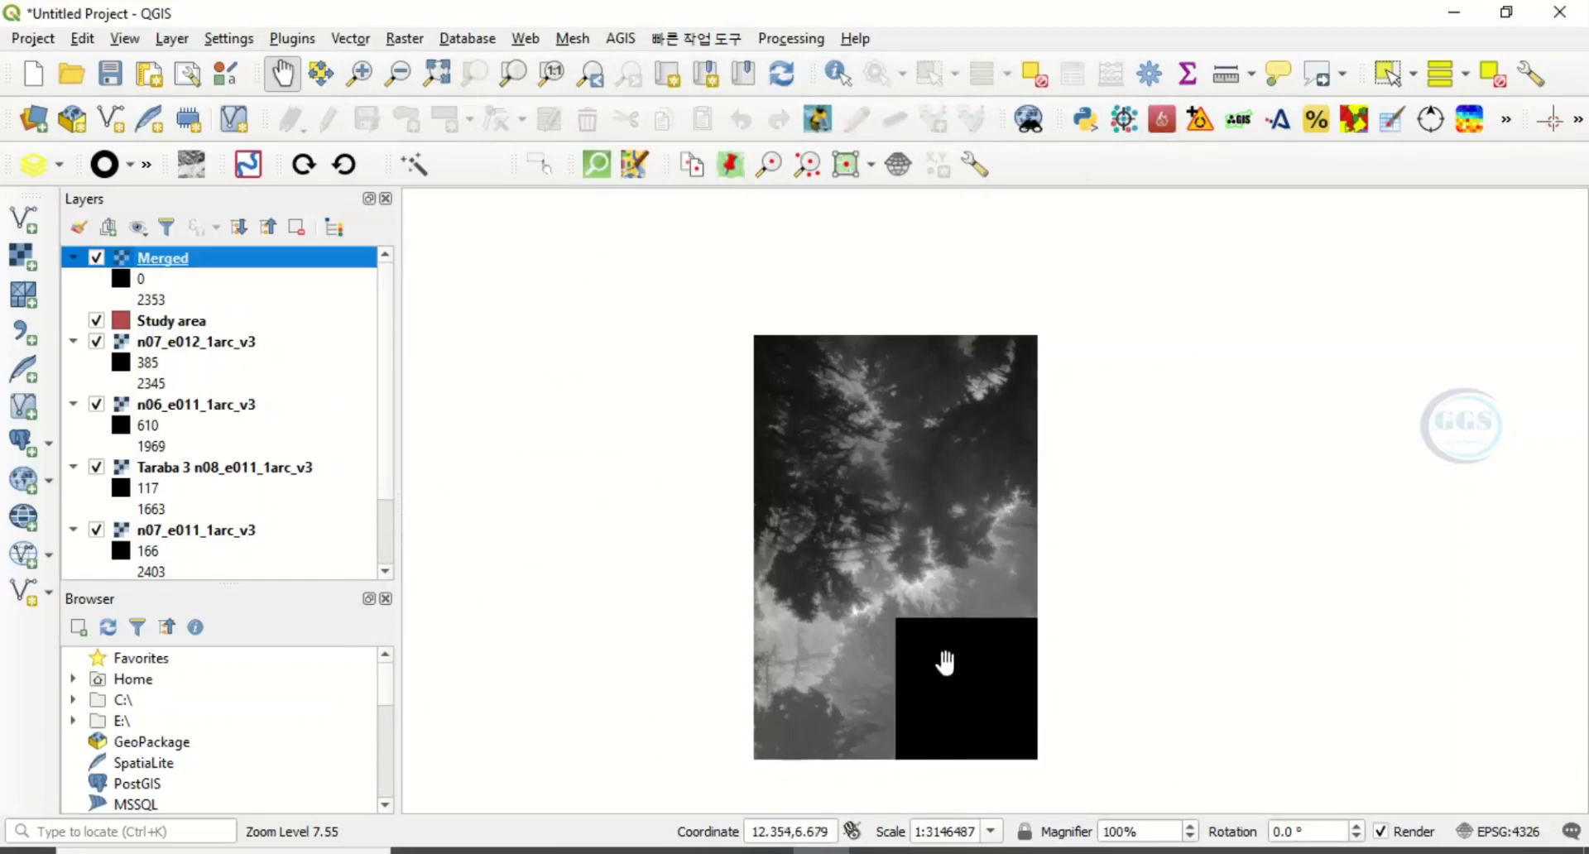
In the Merged layer's Transparency properties, add 0 as an additional no-data value
{"action": "right_click", "coordinate": [162, 256]}
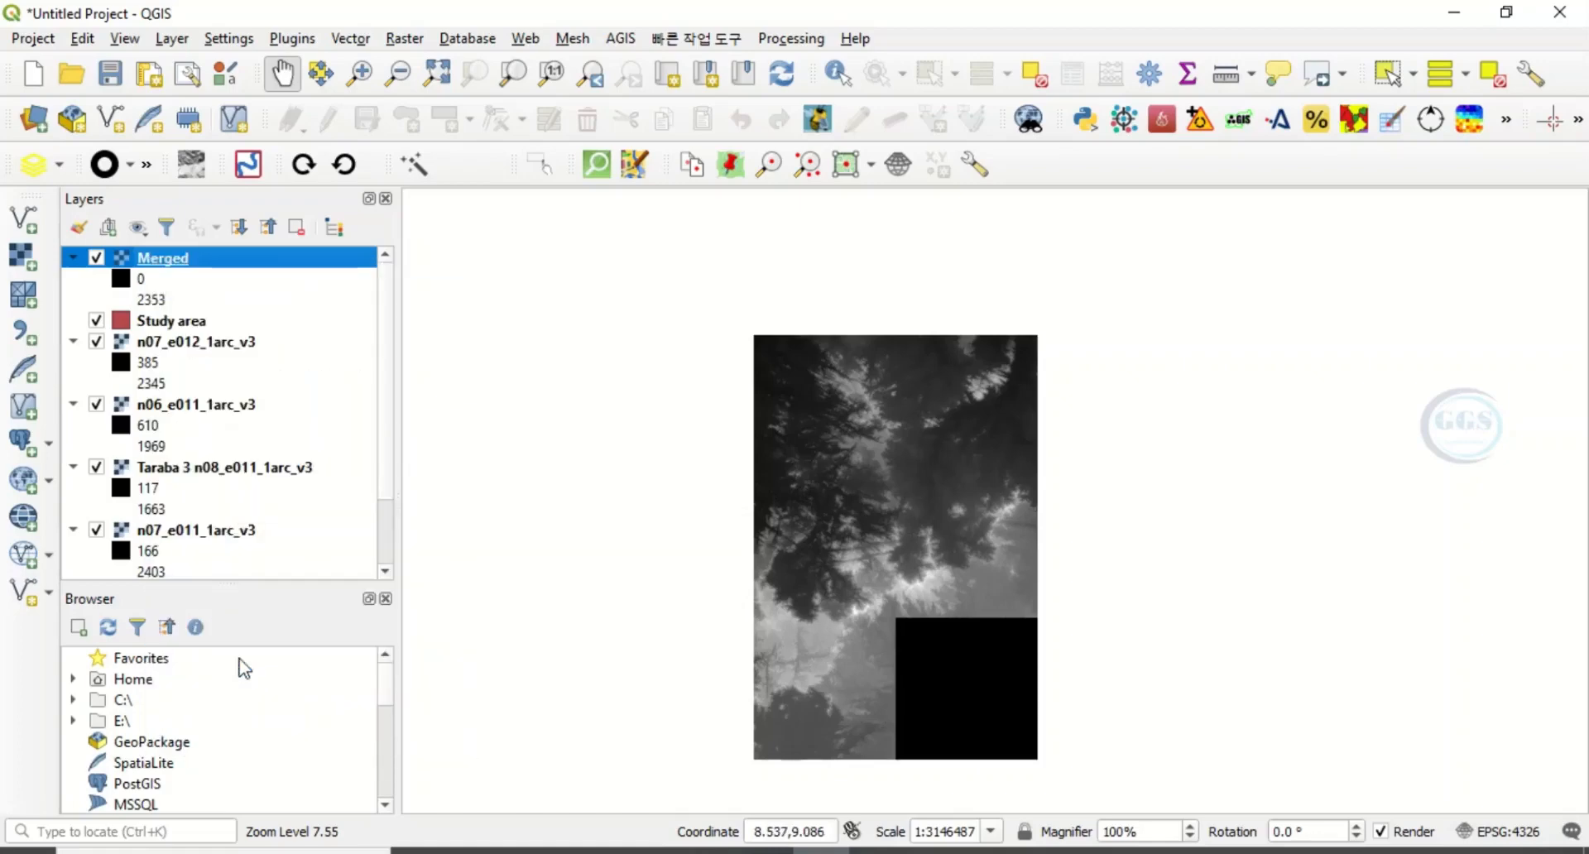
{"action": "double_click", "coordinate": [162, 257]}
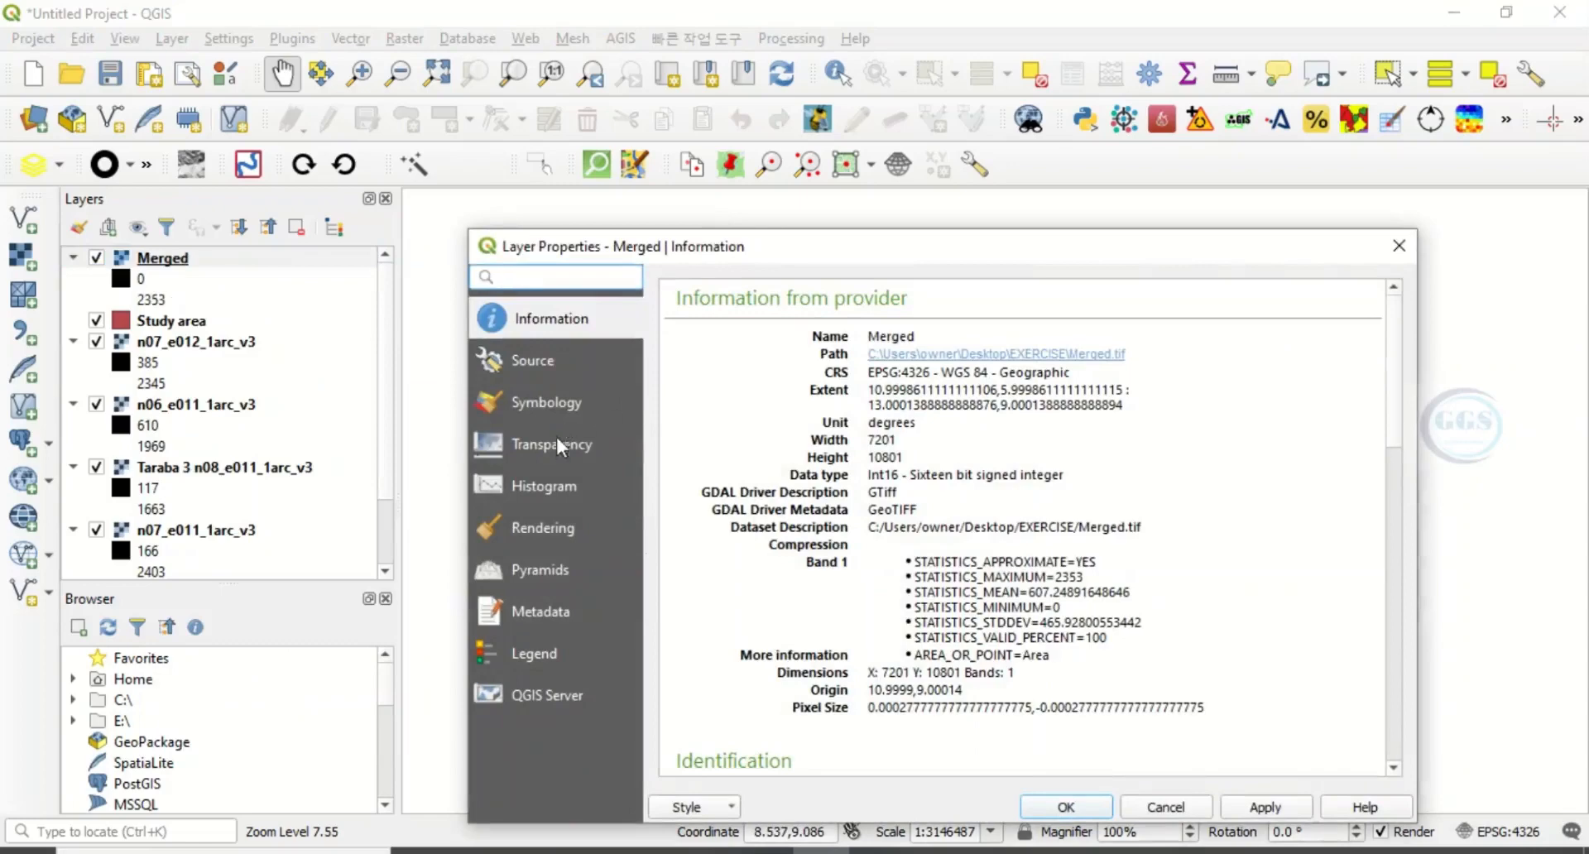
{"action": "left_click", "coordinate": [554, 443]}
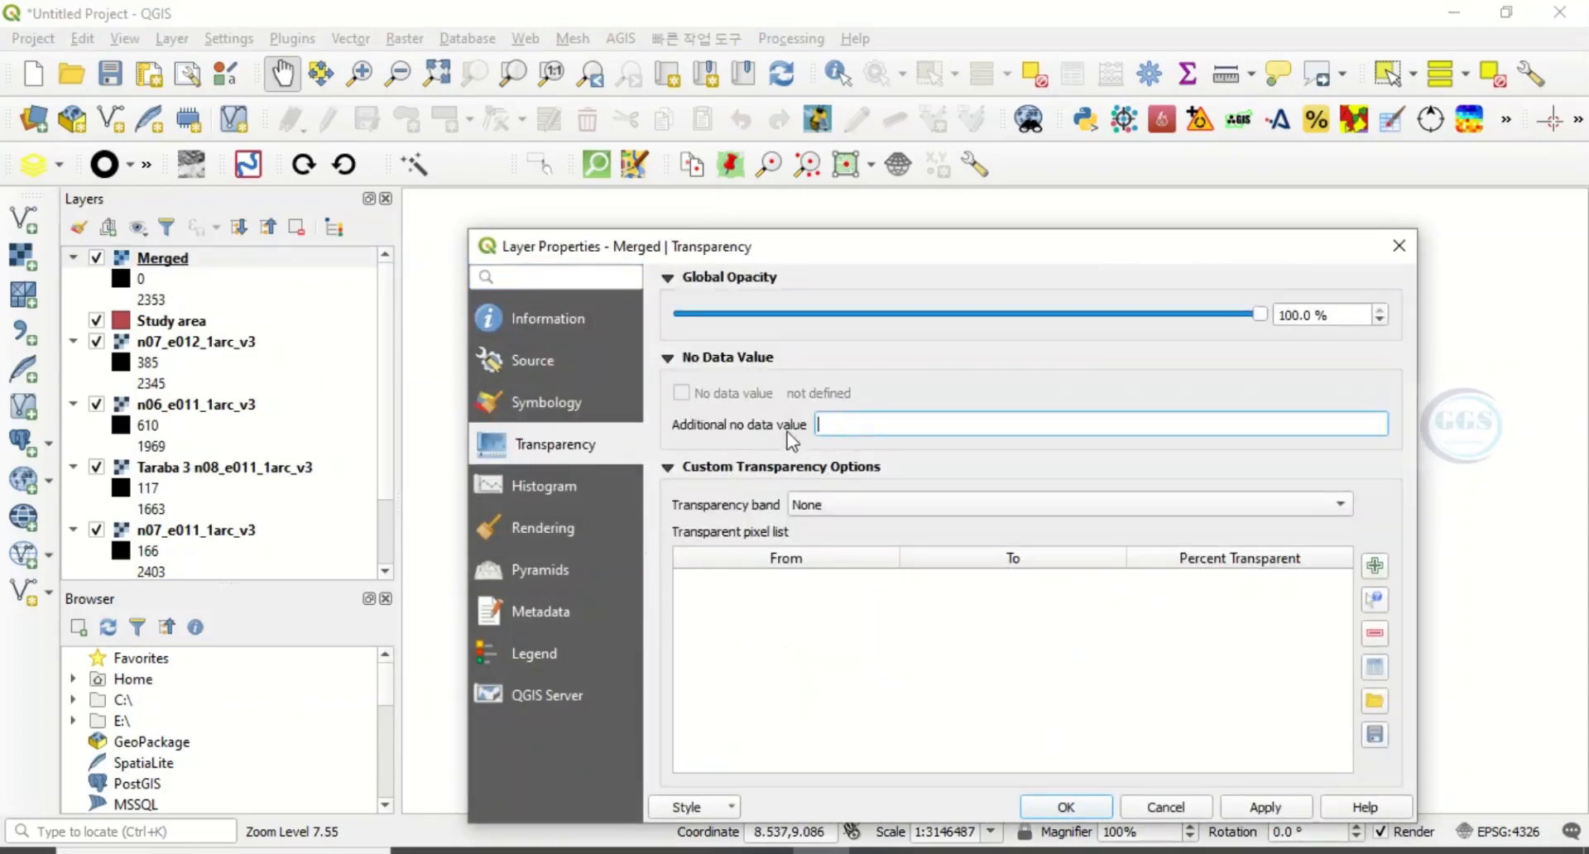
{"action": "type", "text": "0"}
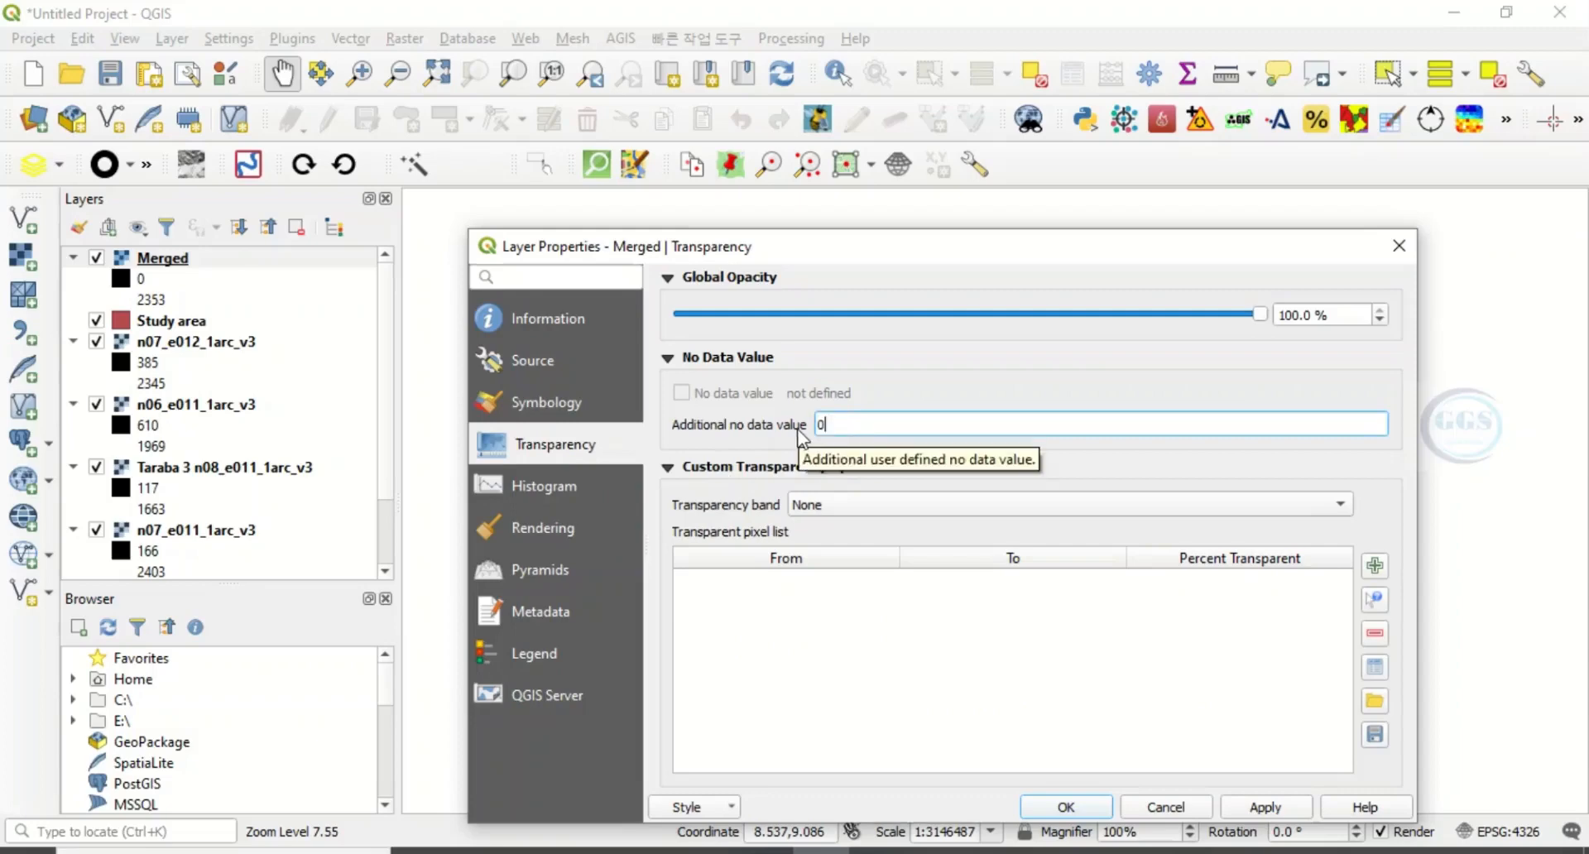
{"action": "mouse_move", "coordinate": [1026, 260]}
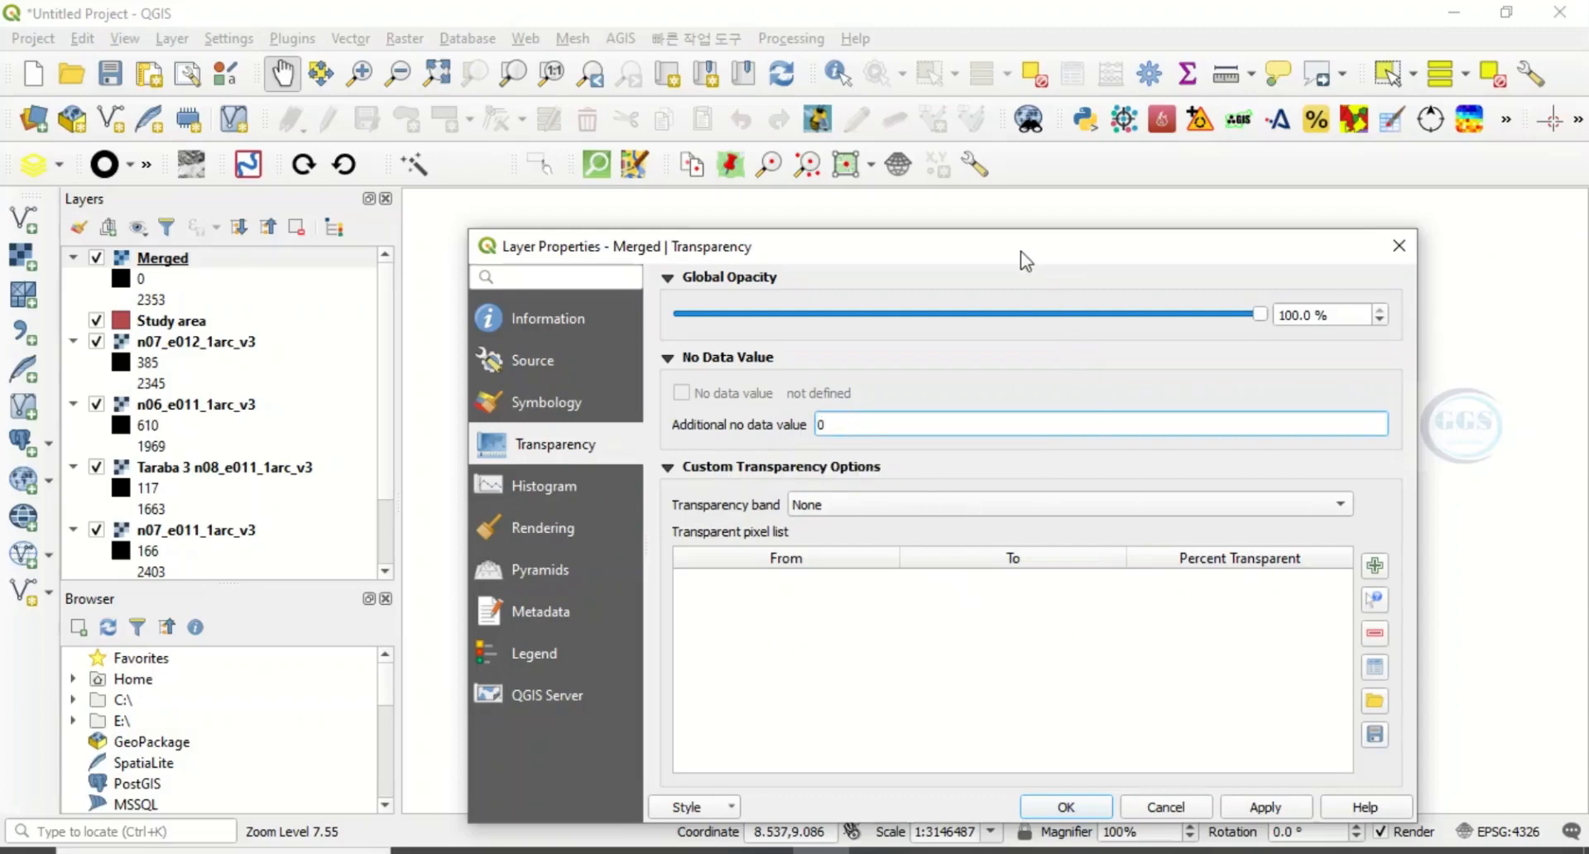
{"action": "left_click", "coordinate": [1065, 806]}
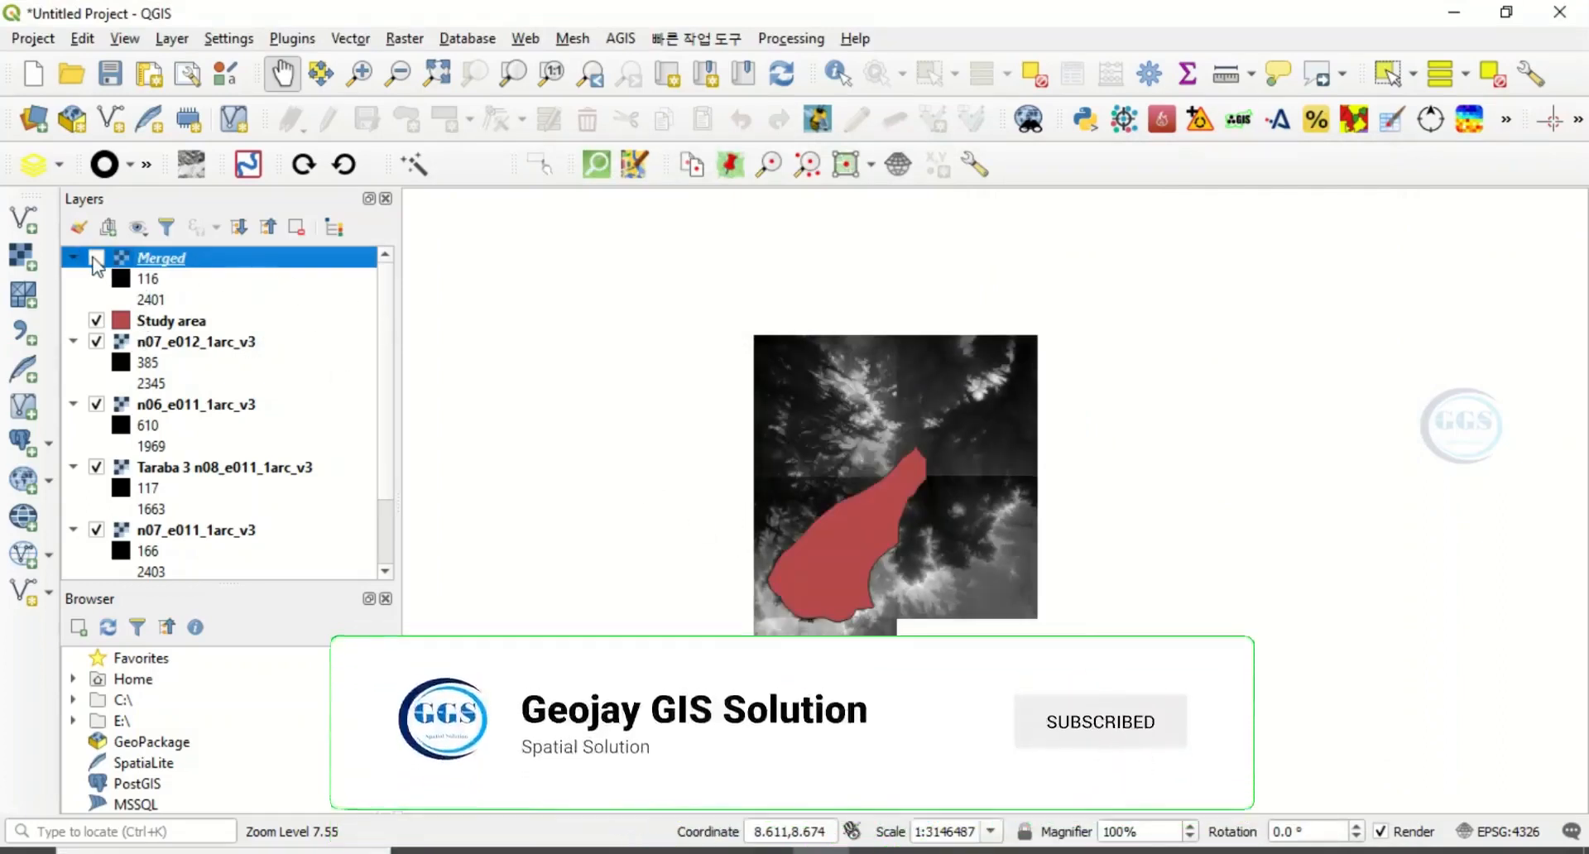
Turn the Merged layer back on so the grey mosaic shows without its black corner
{"action": "left_click", "coordinate": [98, 257]}
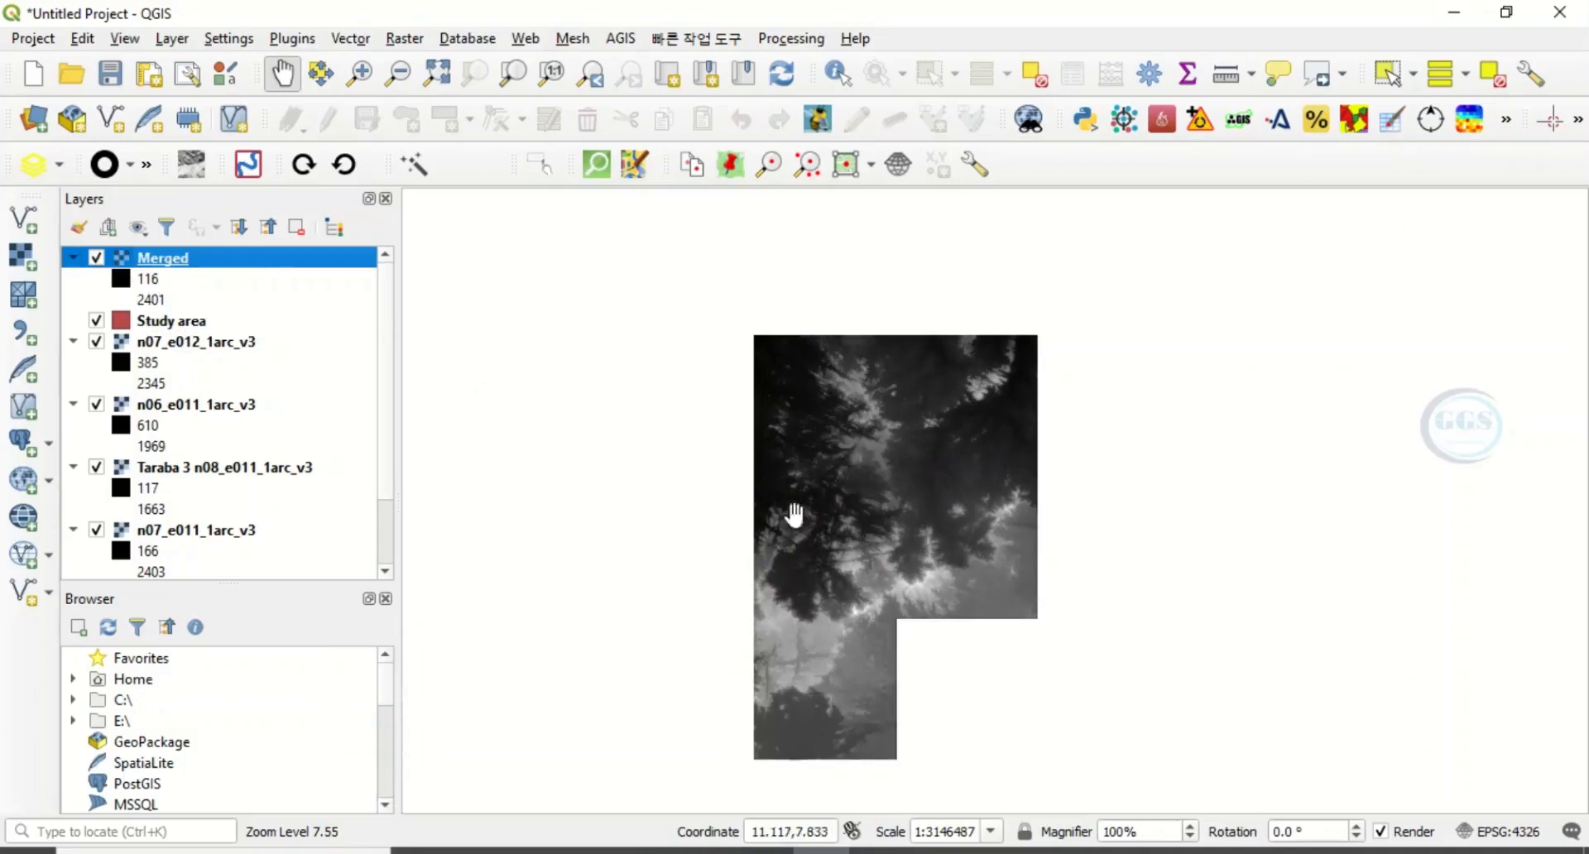
{"action": "mouse_move", "coordinate": [902, 504]}
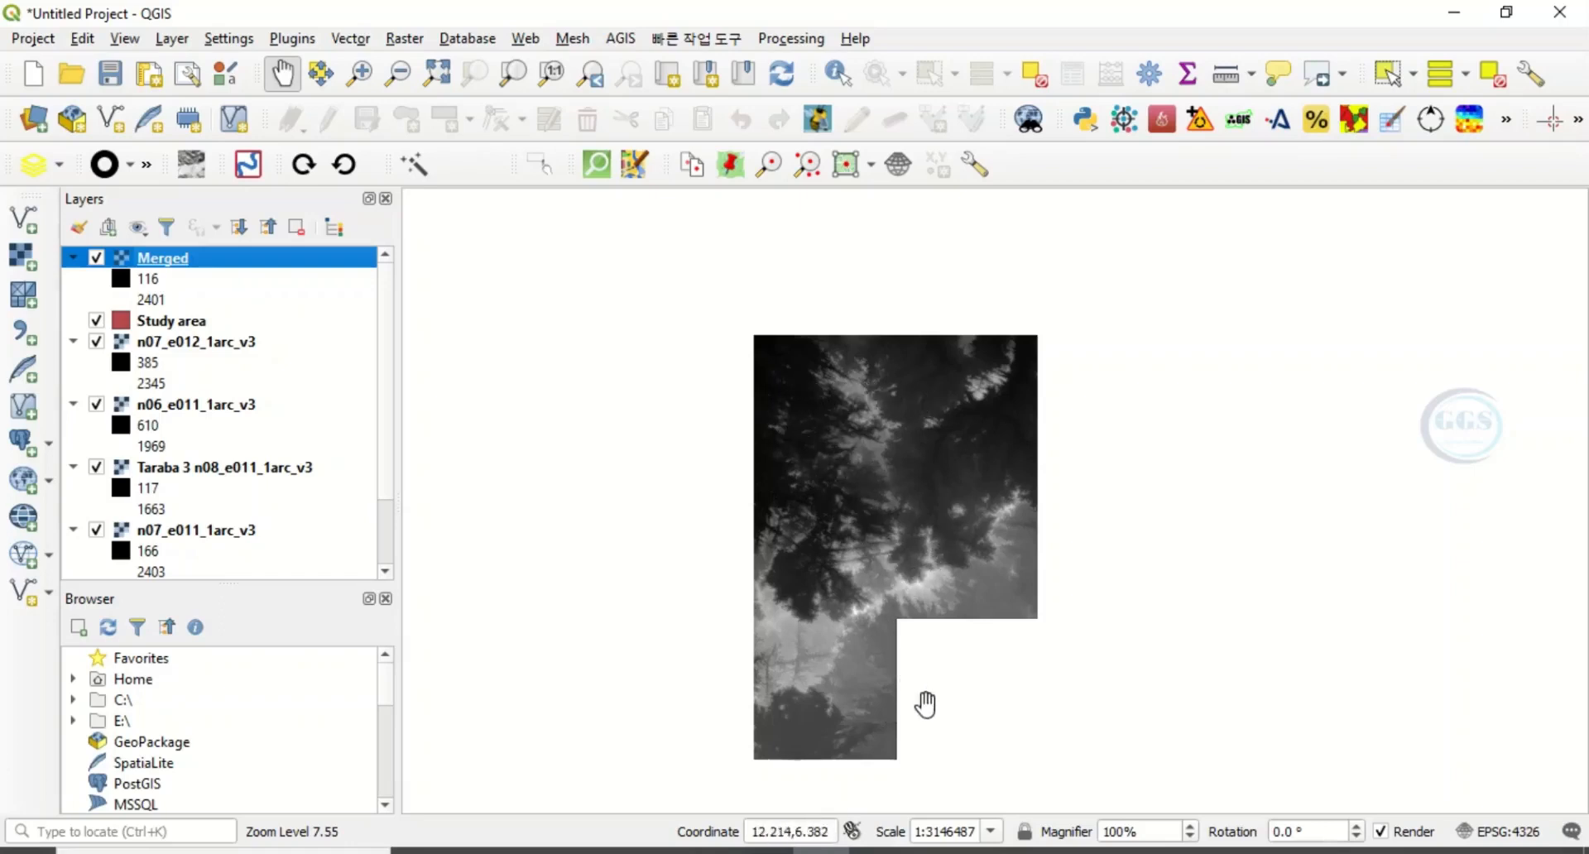
{"action": "mouse_move", "coordinate": [927, 811]}
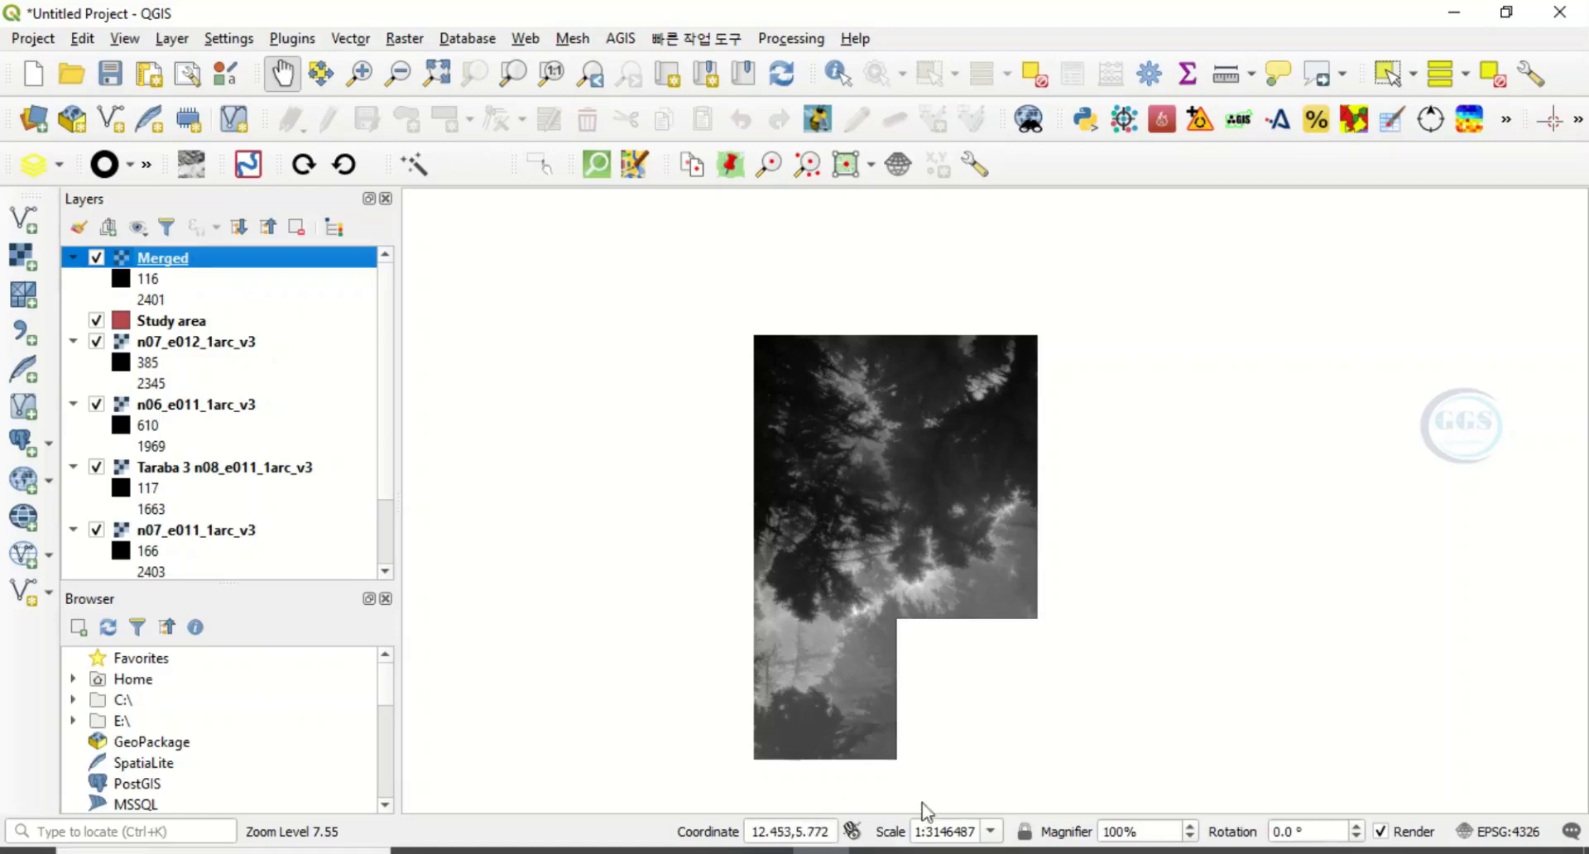